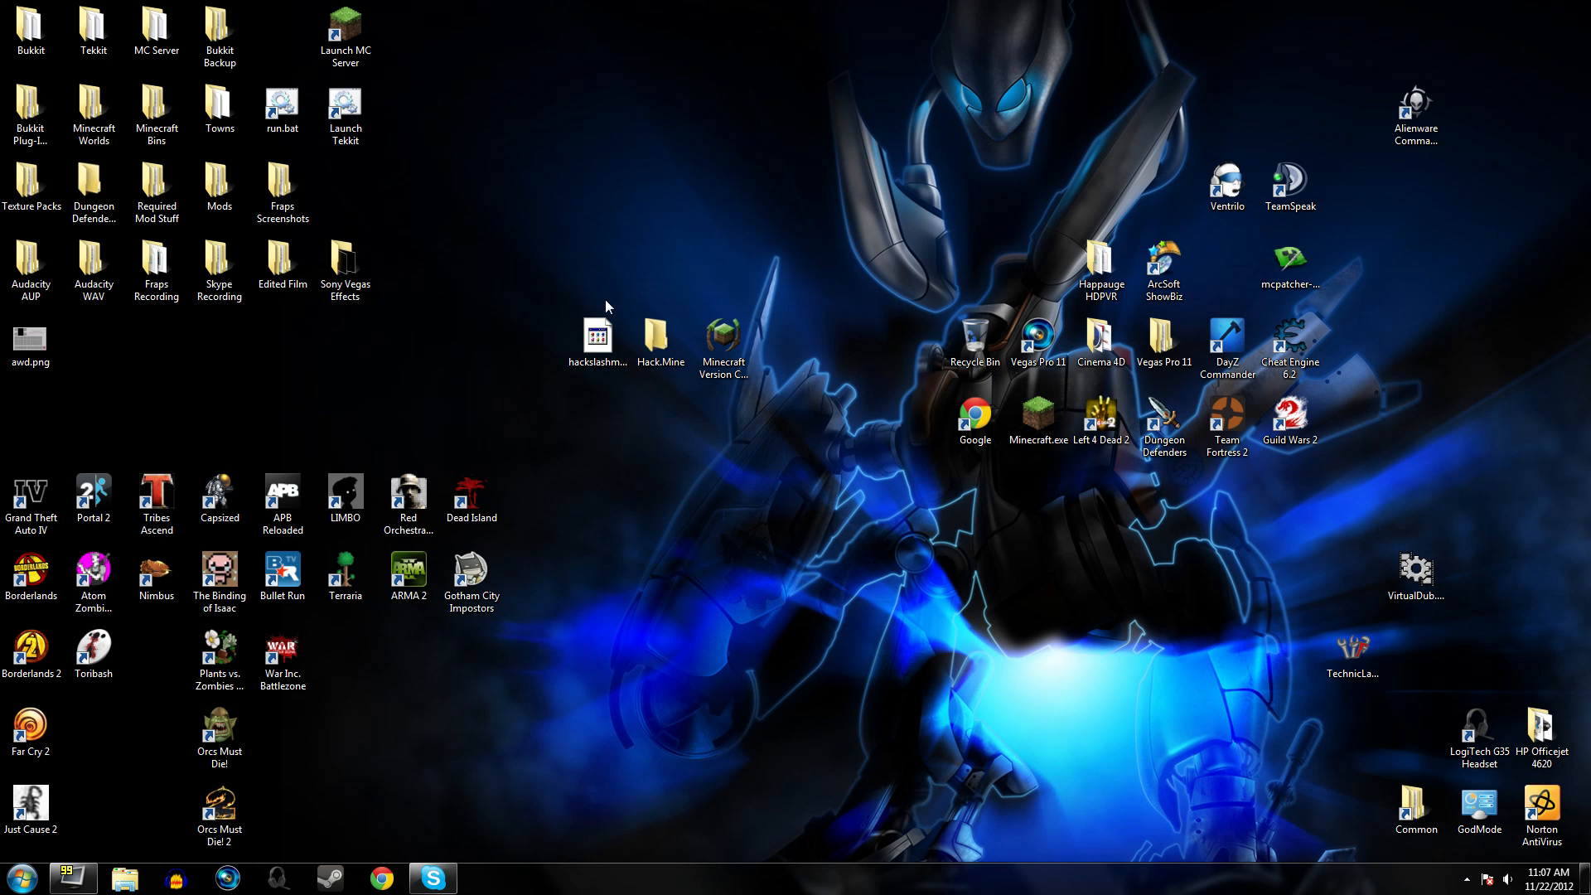
mouse_move(856, 222)
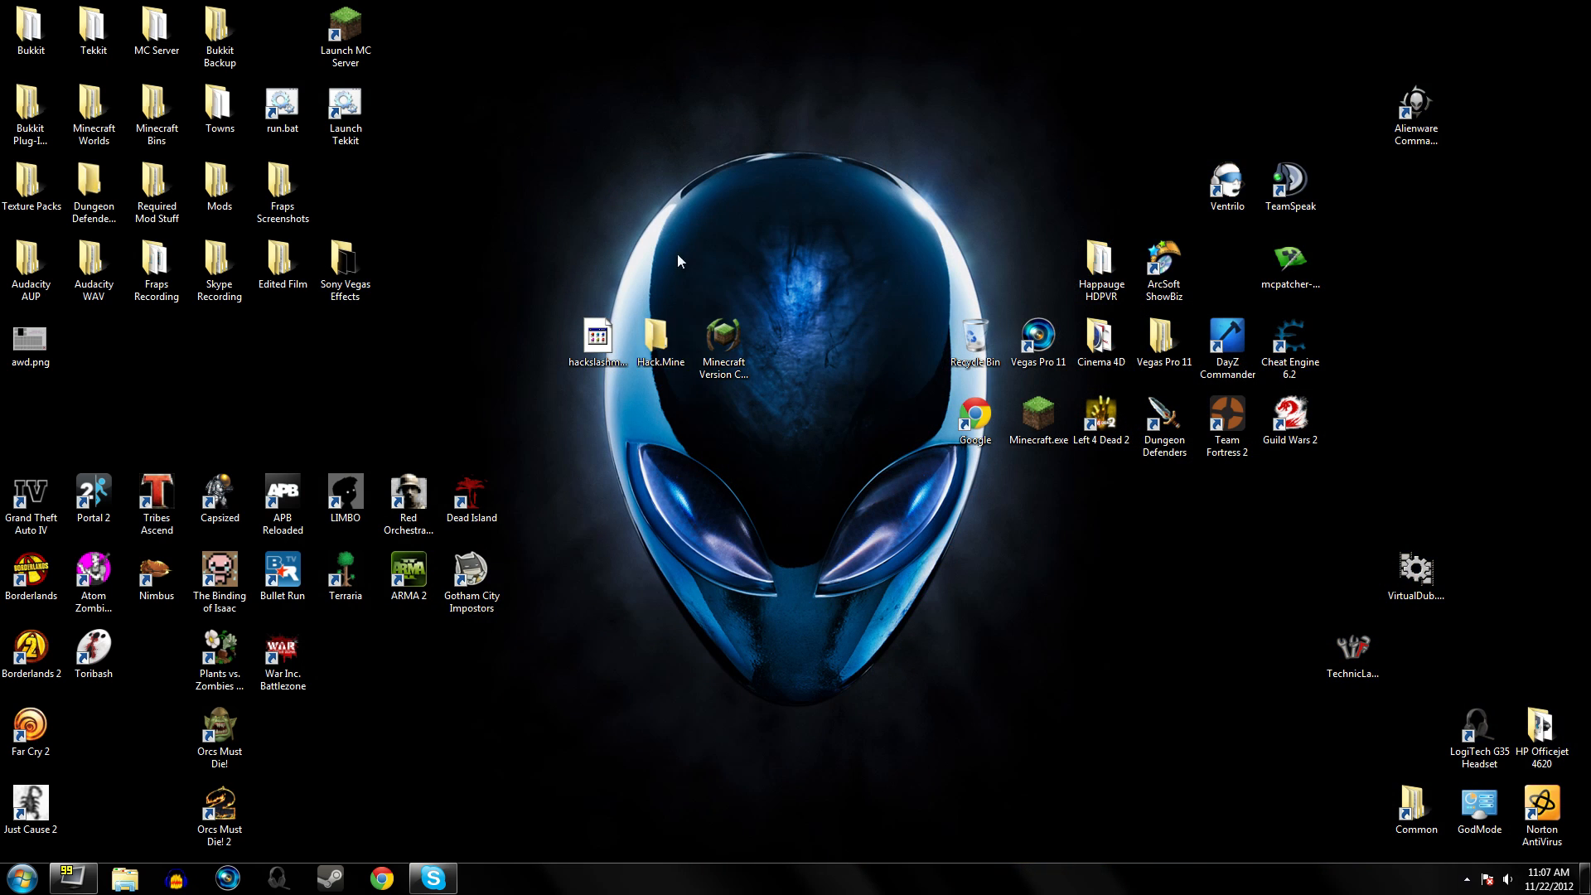
Launch Minecraft Version Changer and request the server jar for release Full 1.2.3.
left_click(723, 348)
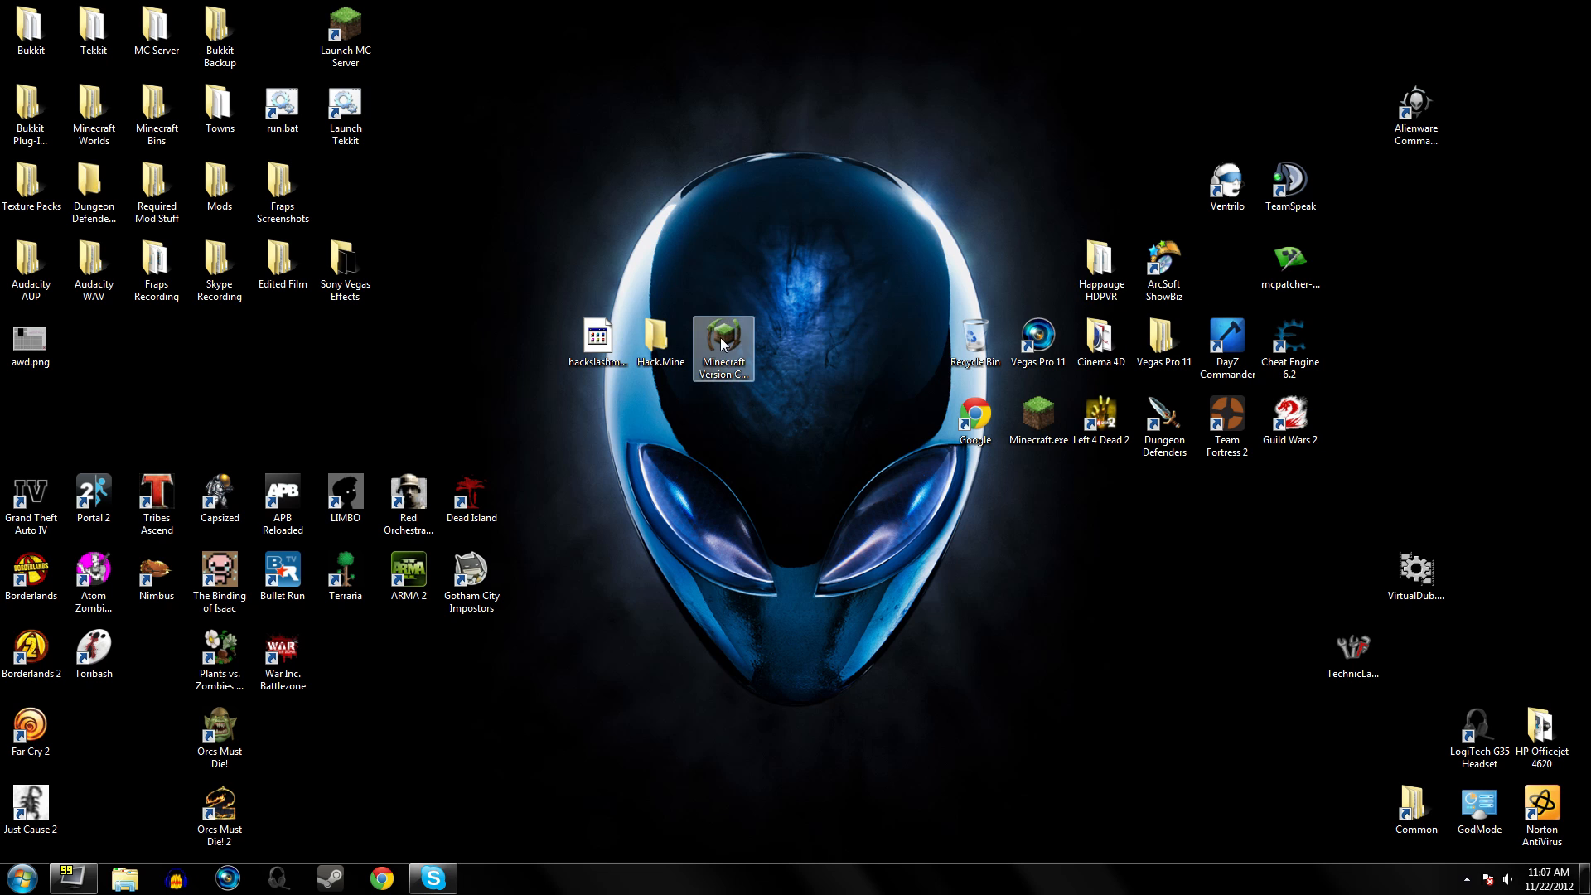
double_click(722, 348)
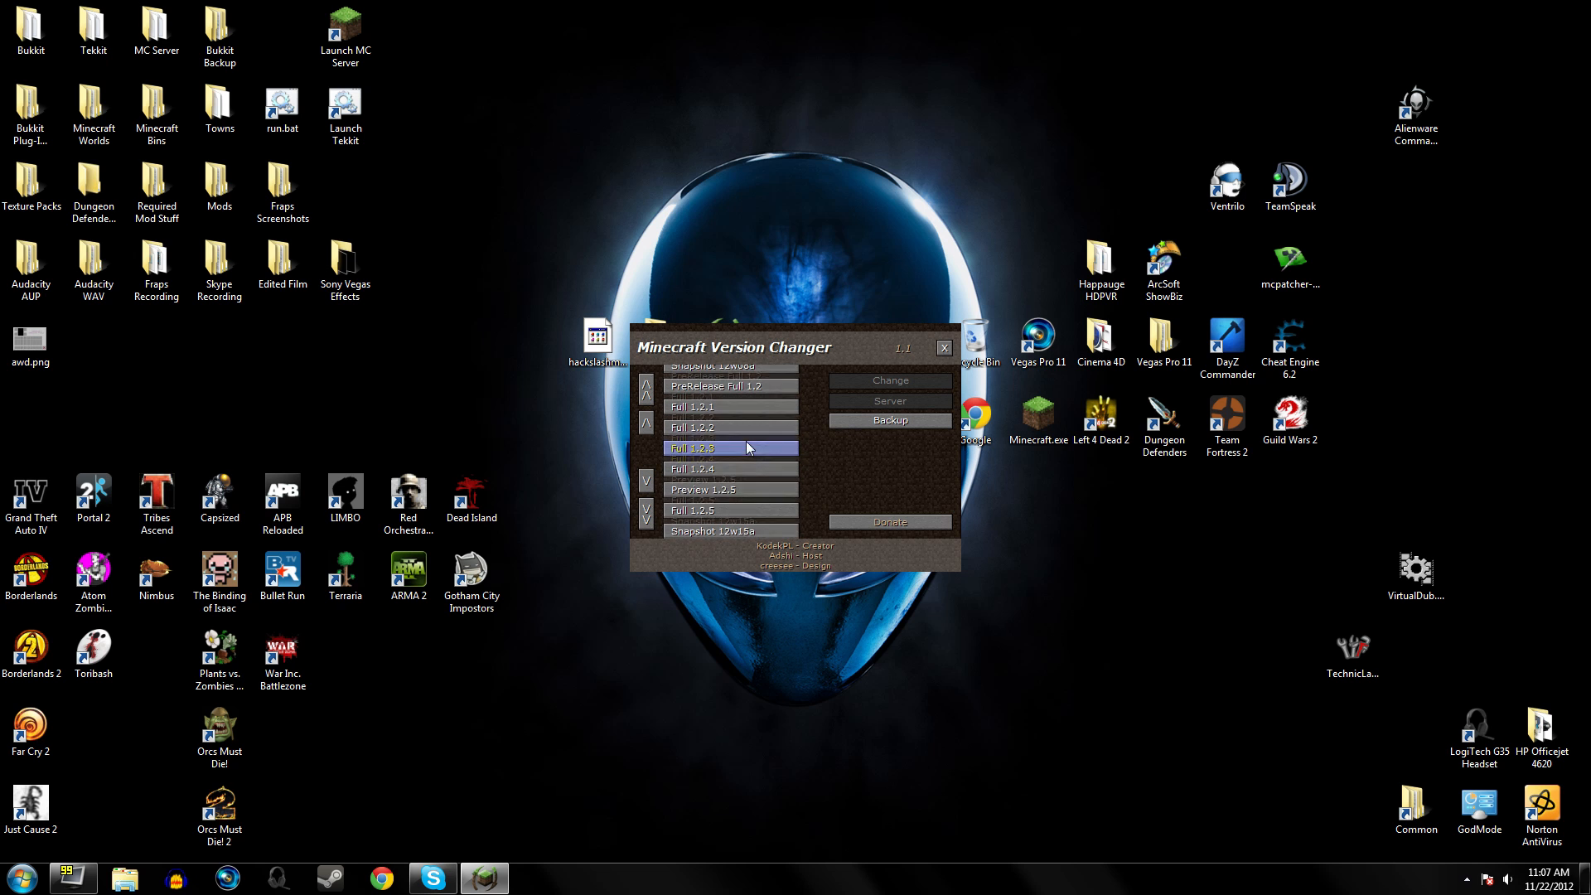
left_click(888, 399)
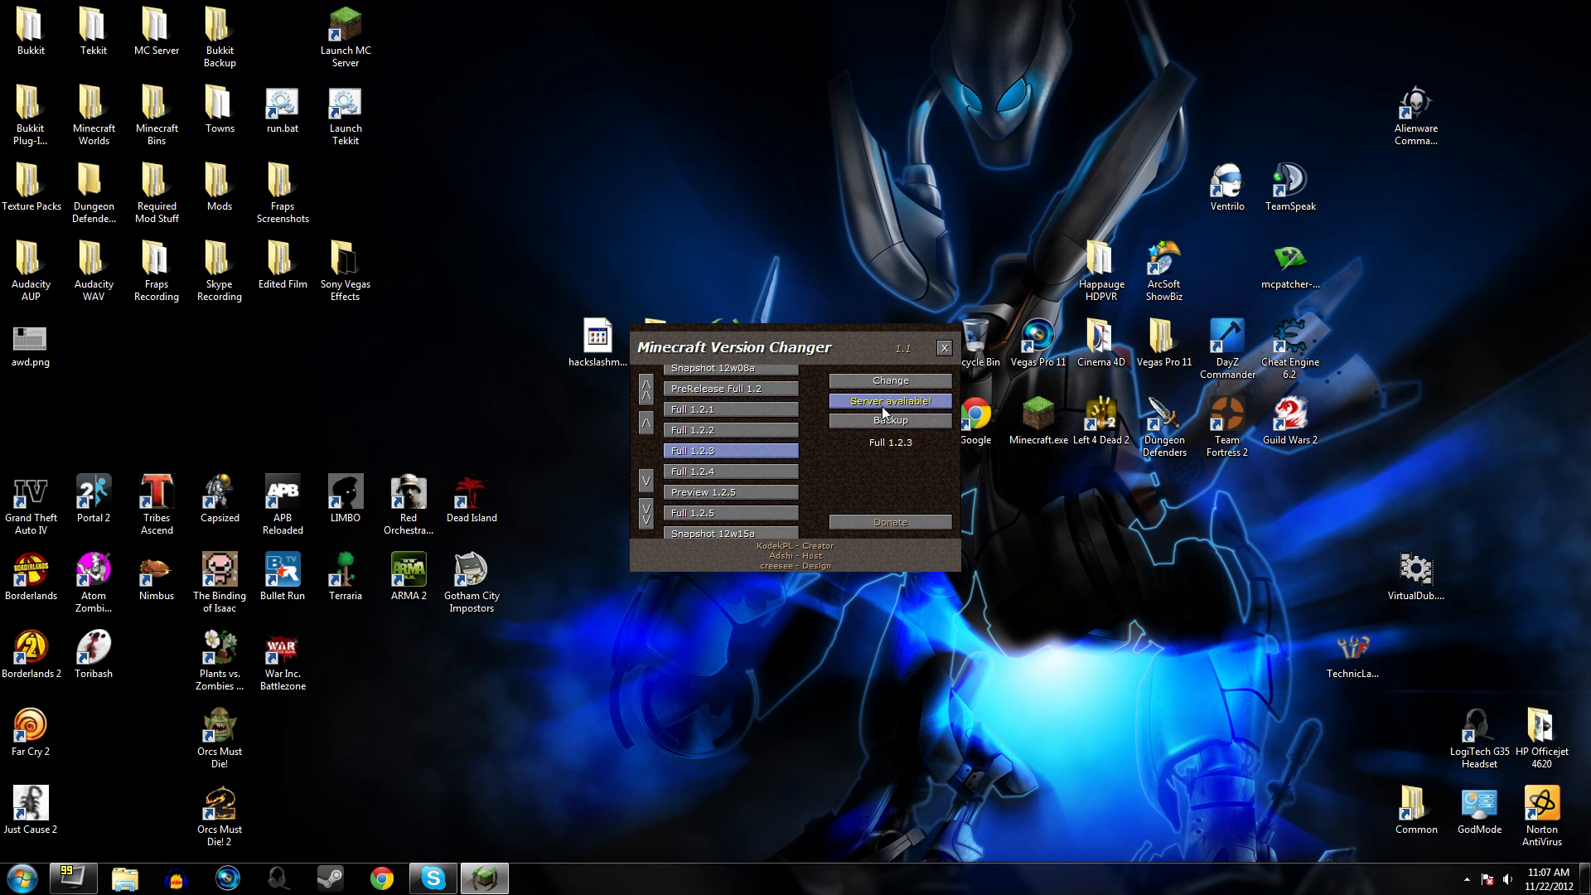
left_click(889, 381)
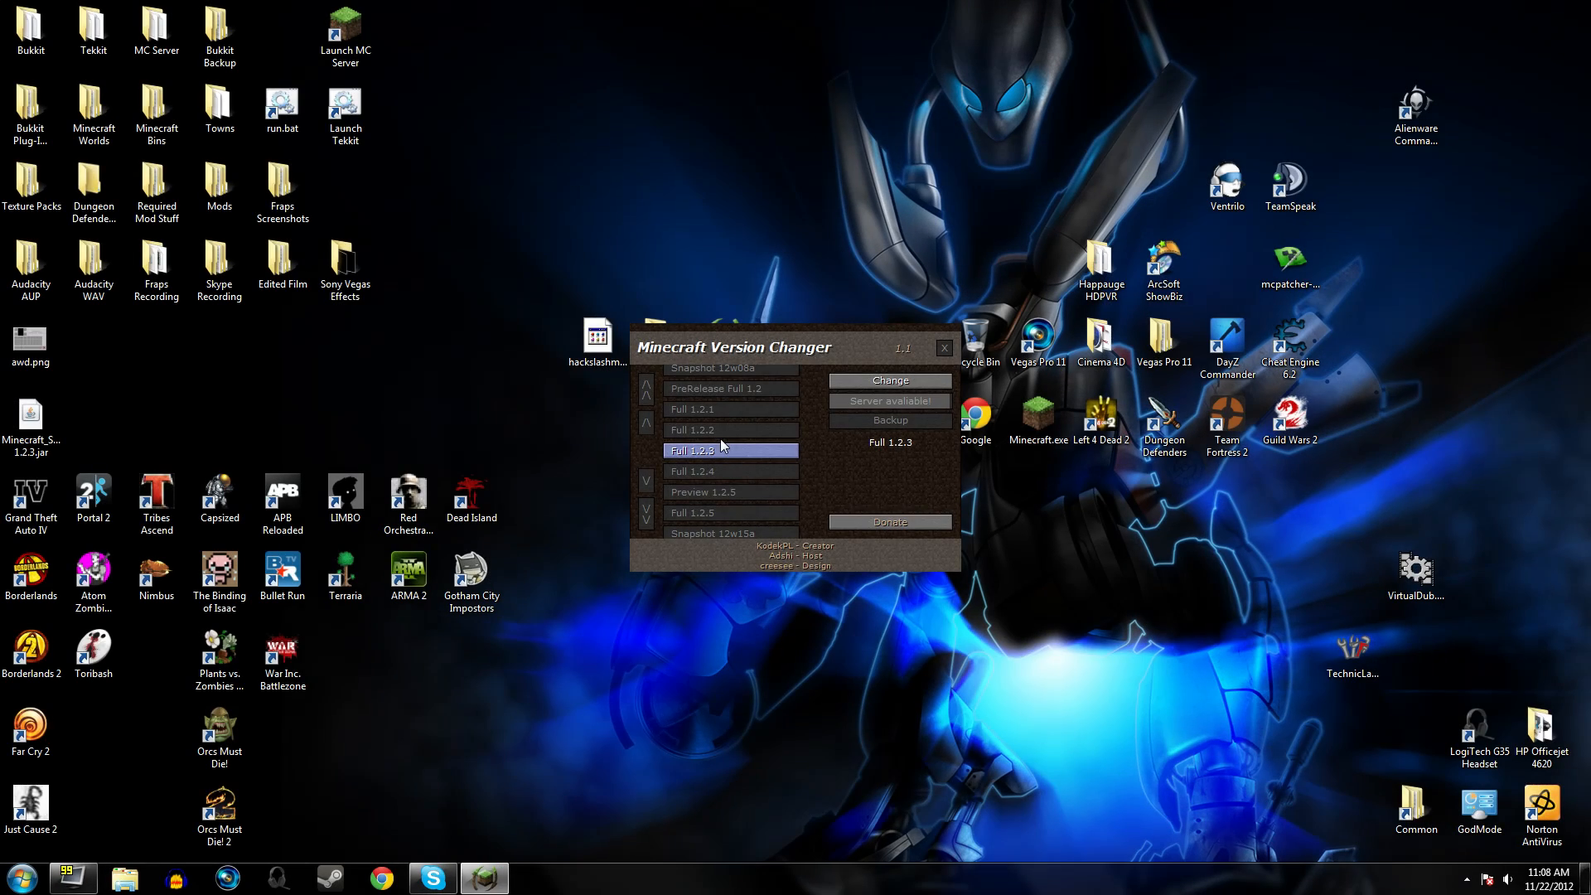
Save minecraft_server_Full 1.2.3.jar into the Hack.Mine folder and dismiss the success message.
left_click(890, 380)
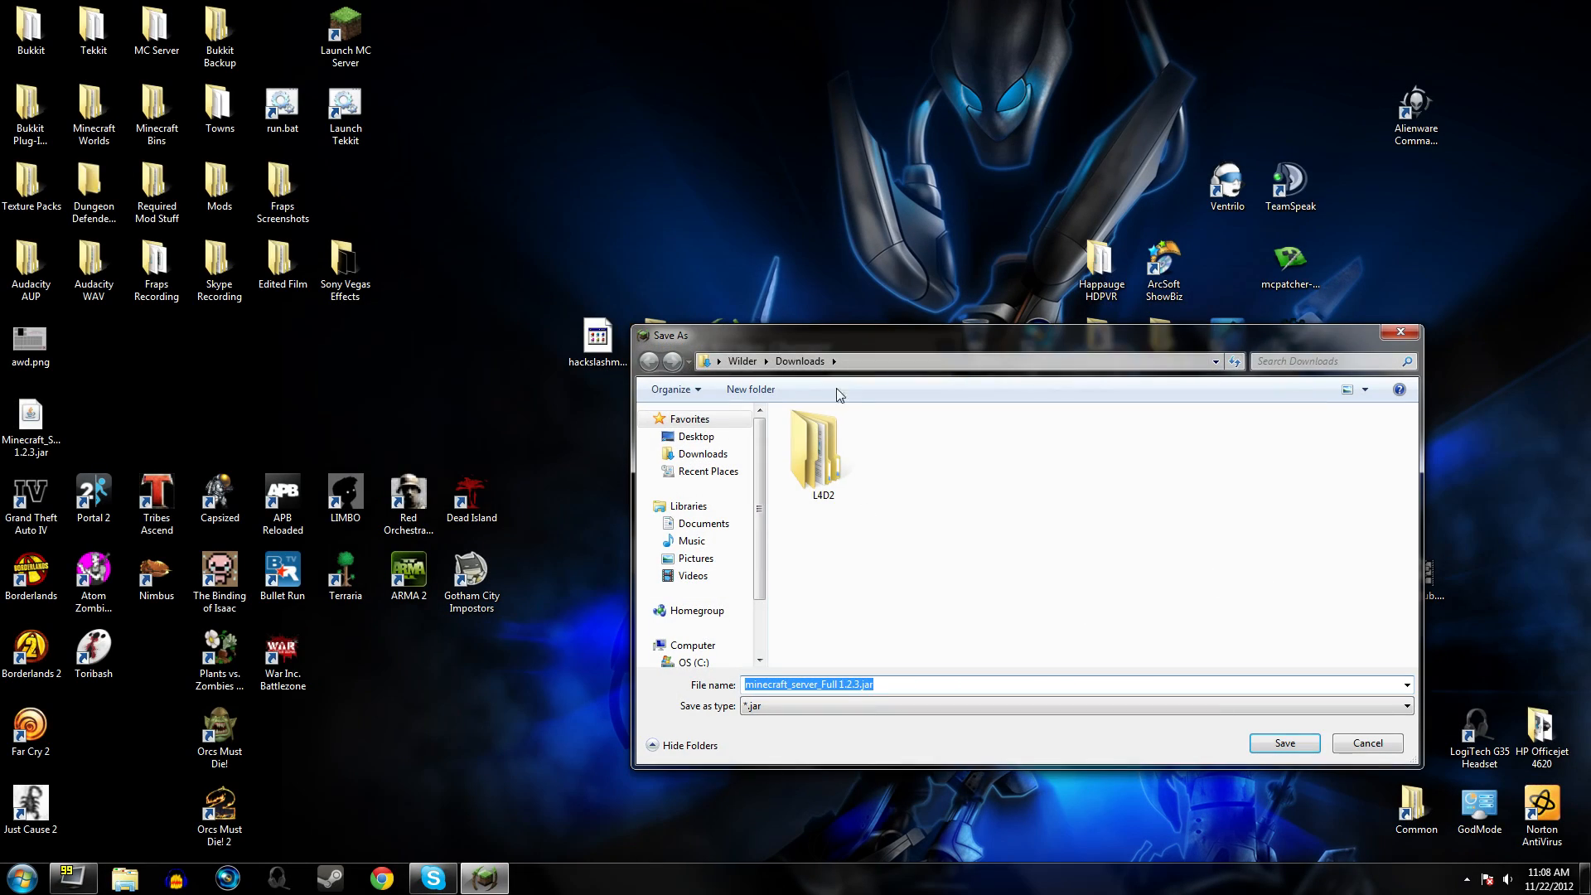
left_click(1283, 742)
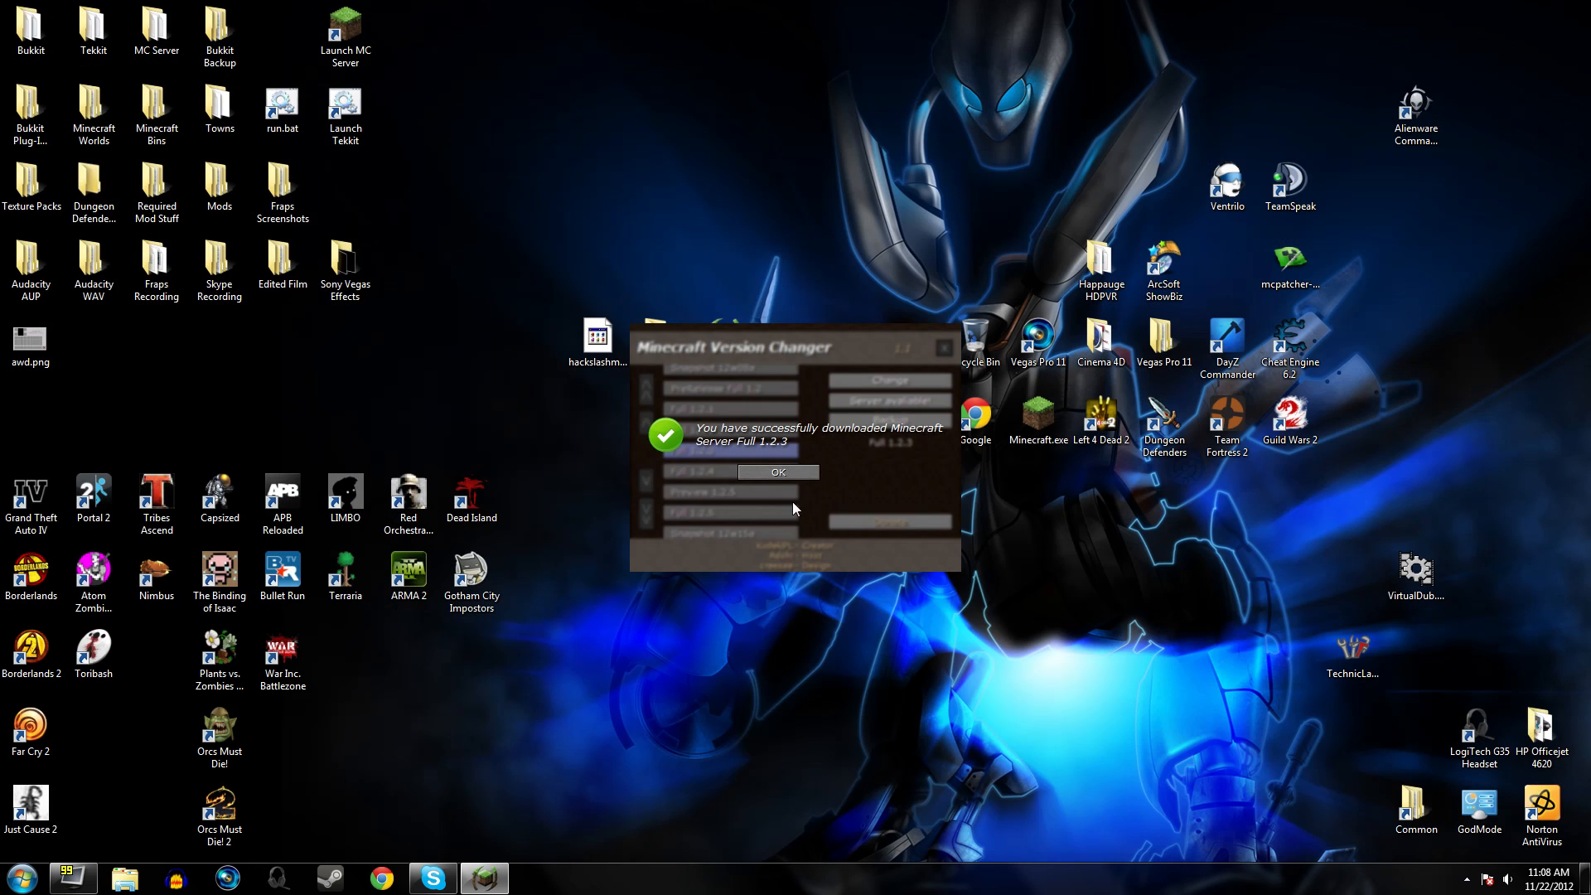
left_click(777, 472)
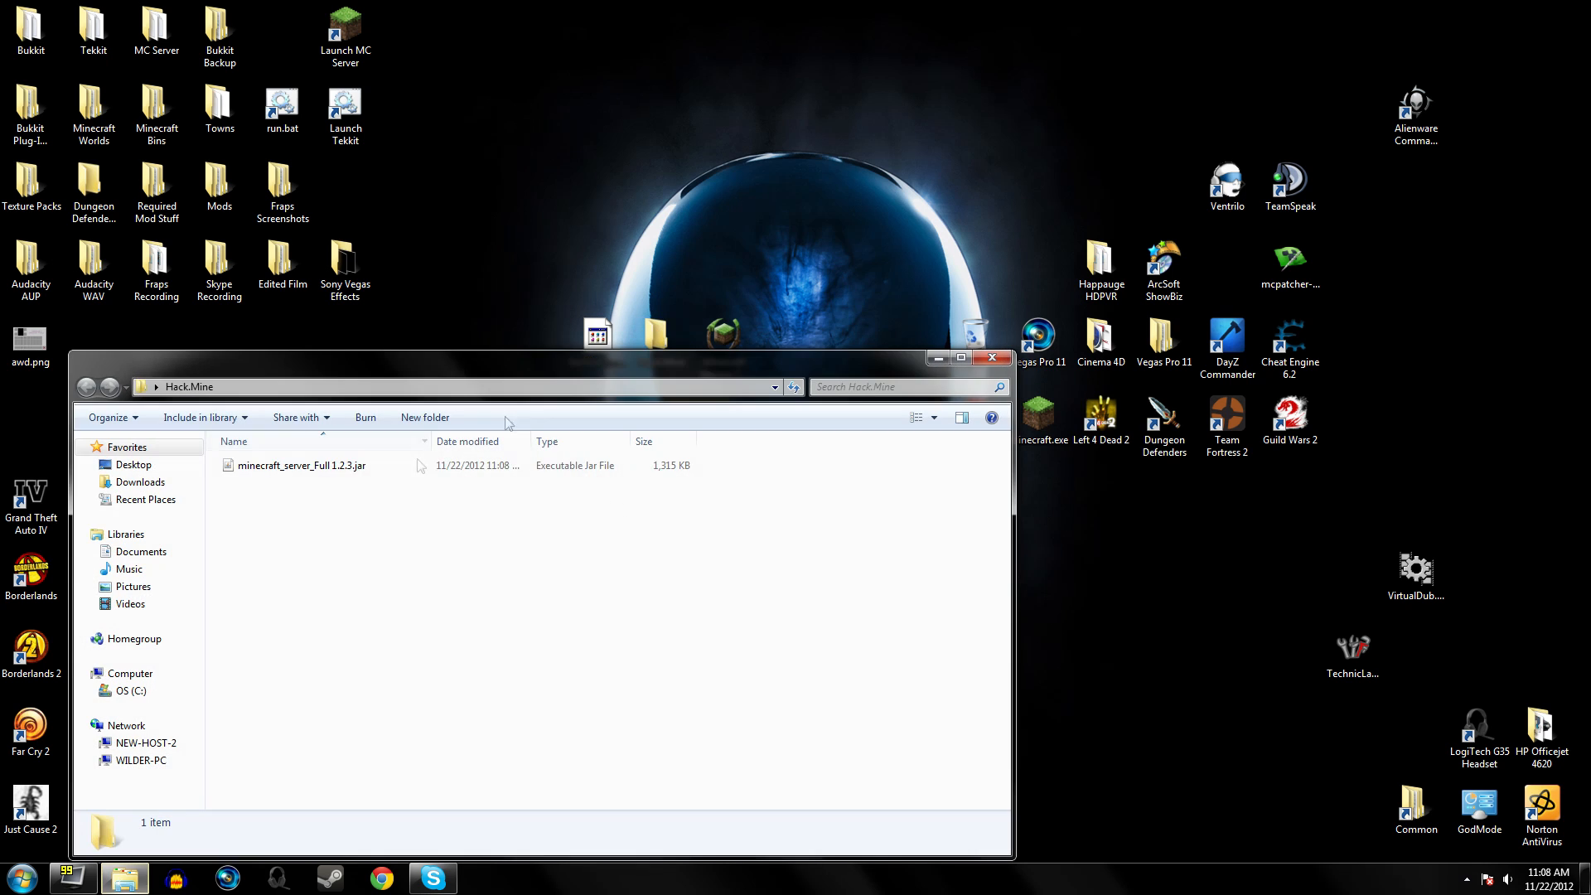
Rename the downloaded server jar to minecraft.jar and run it to start the server.
right_click(300, 464)
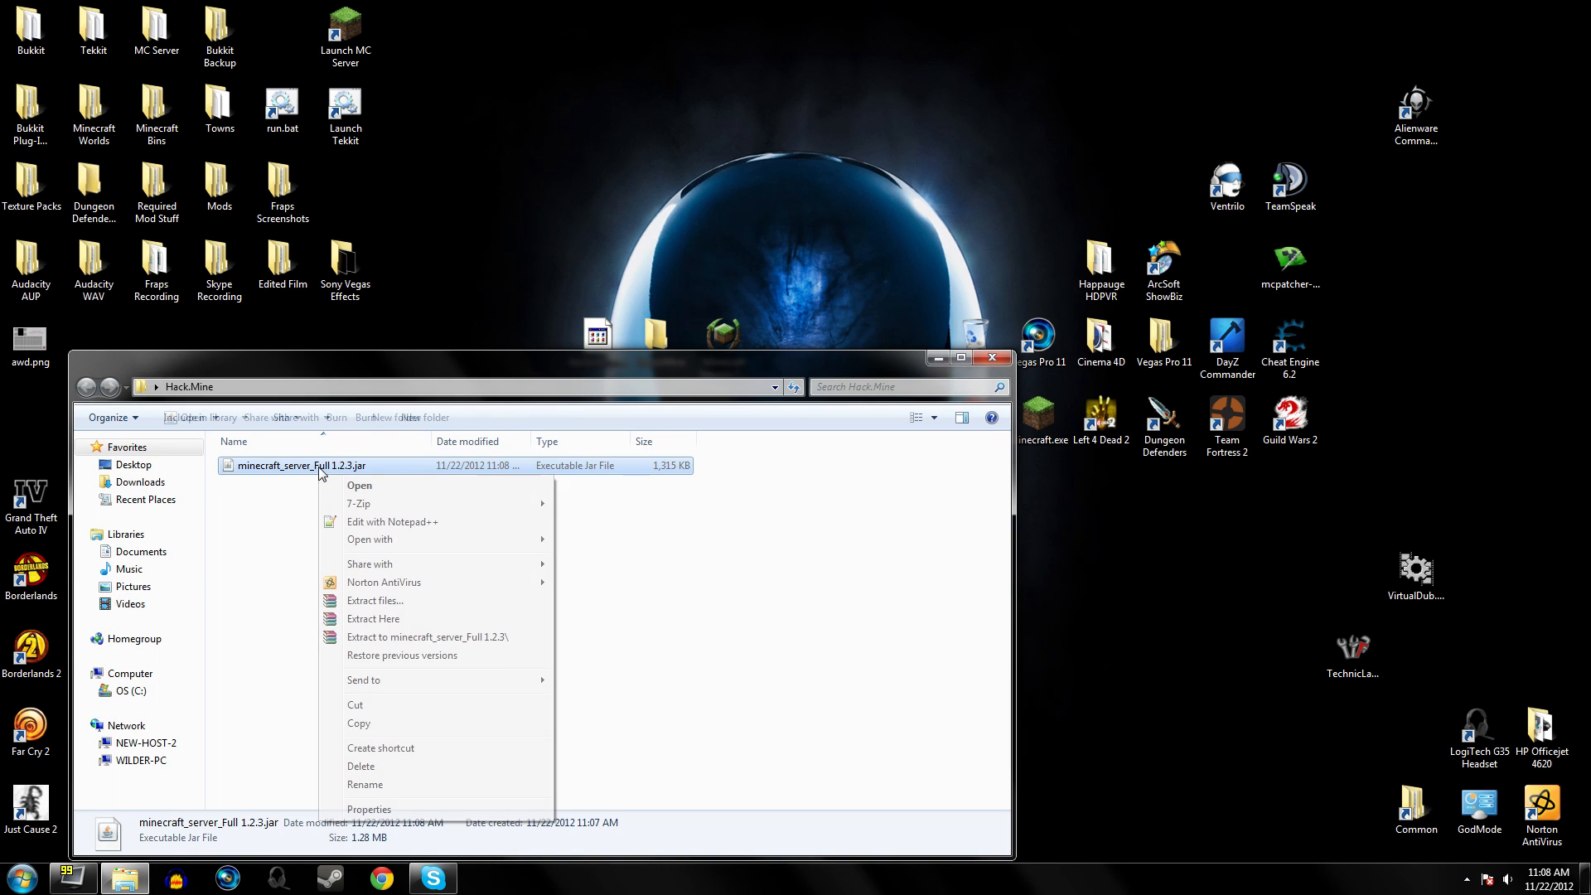
left_click(365, 784)
type("minecraft")
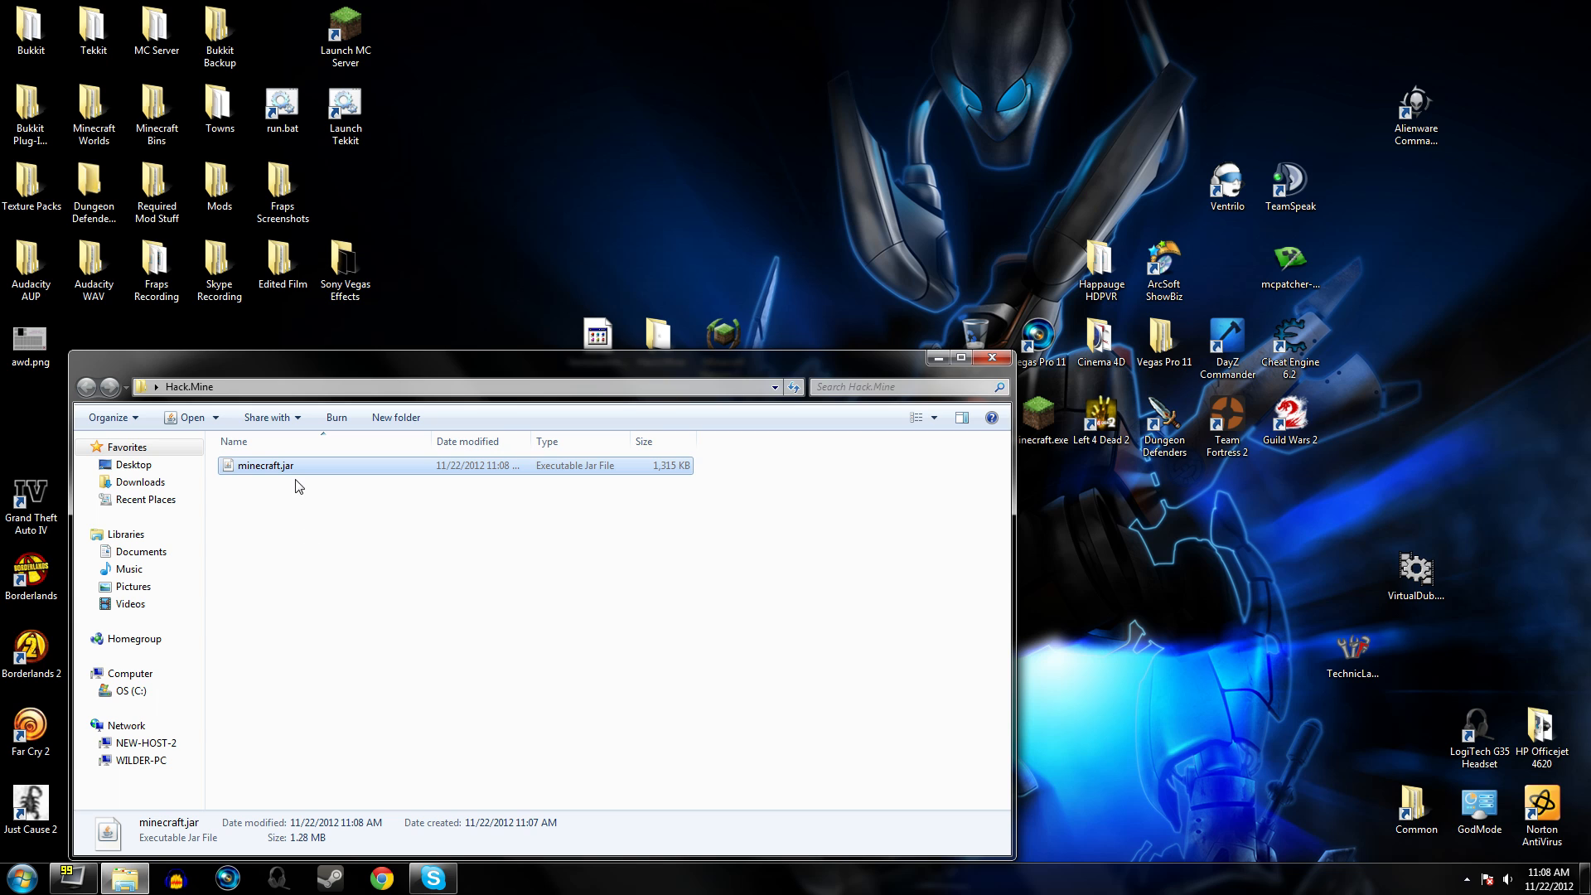
double_click(263, 464)
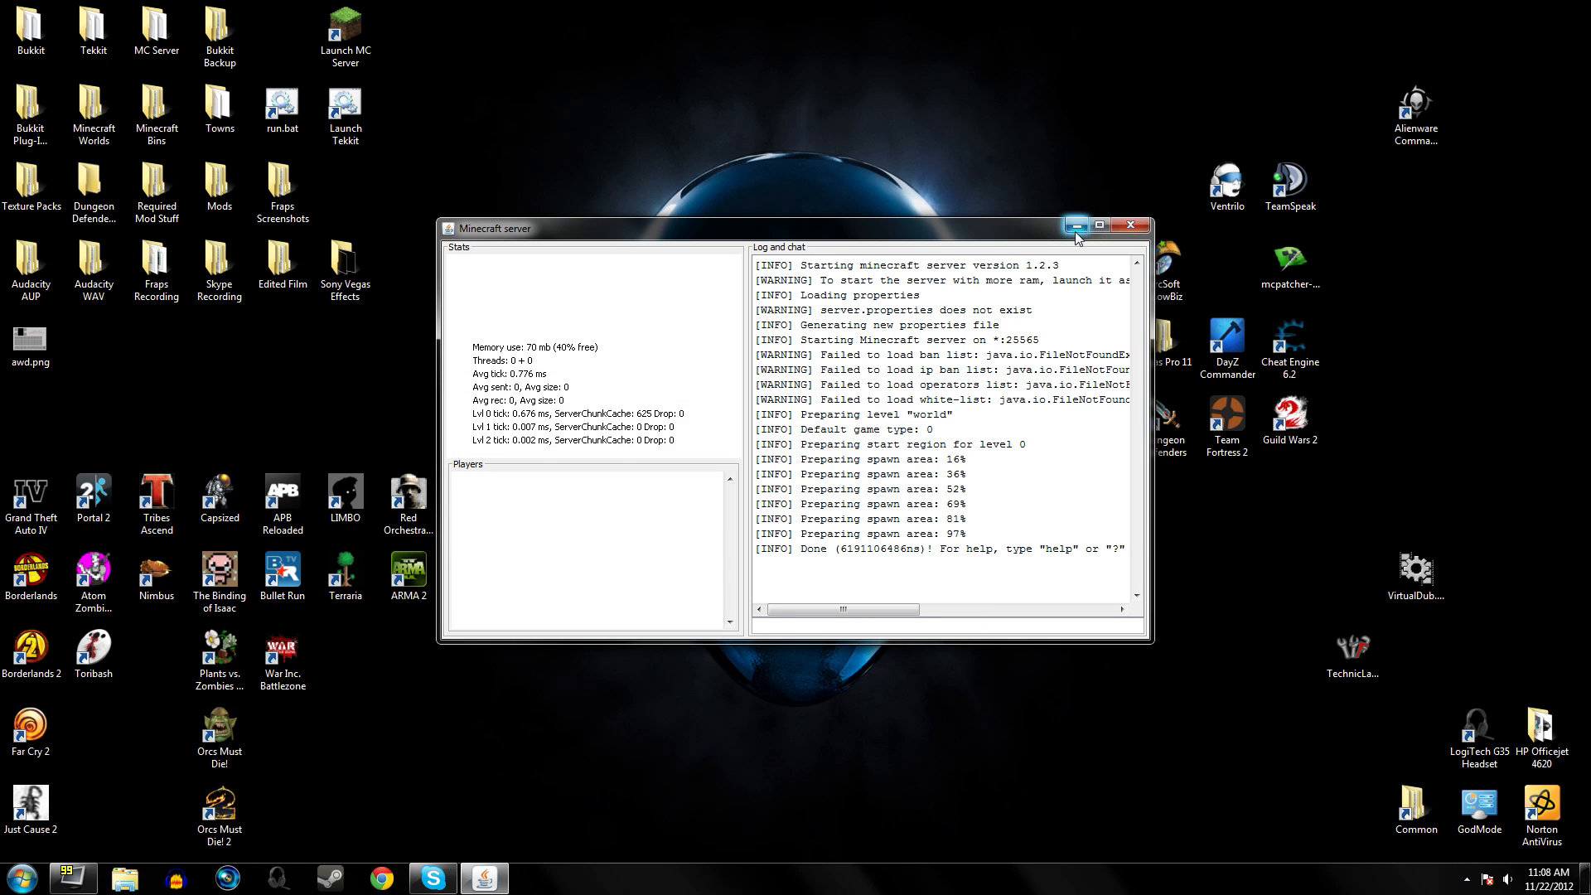
Tuck the running Minecraft server window out of view once the log reports Done.
right_click(597, 350)
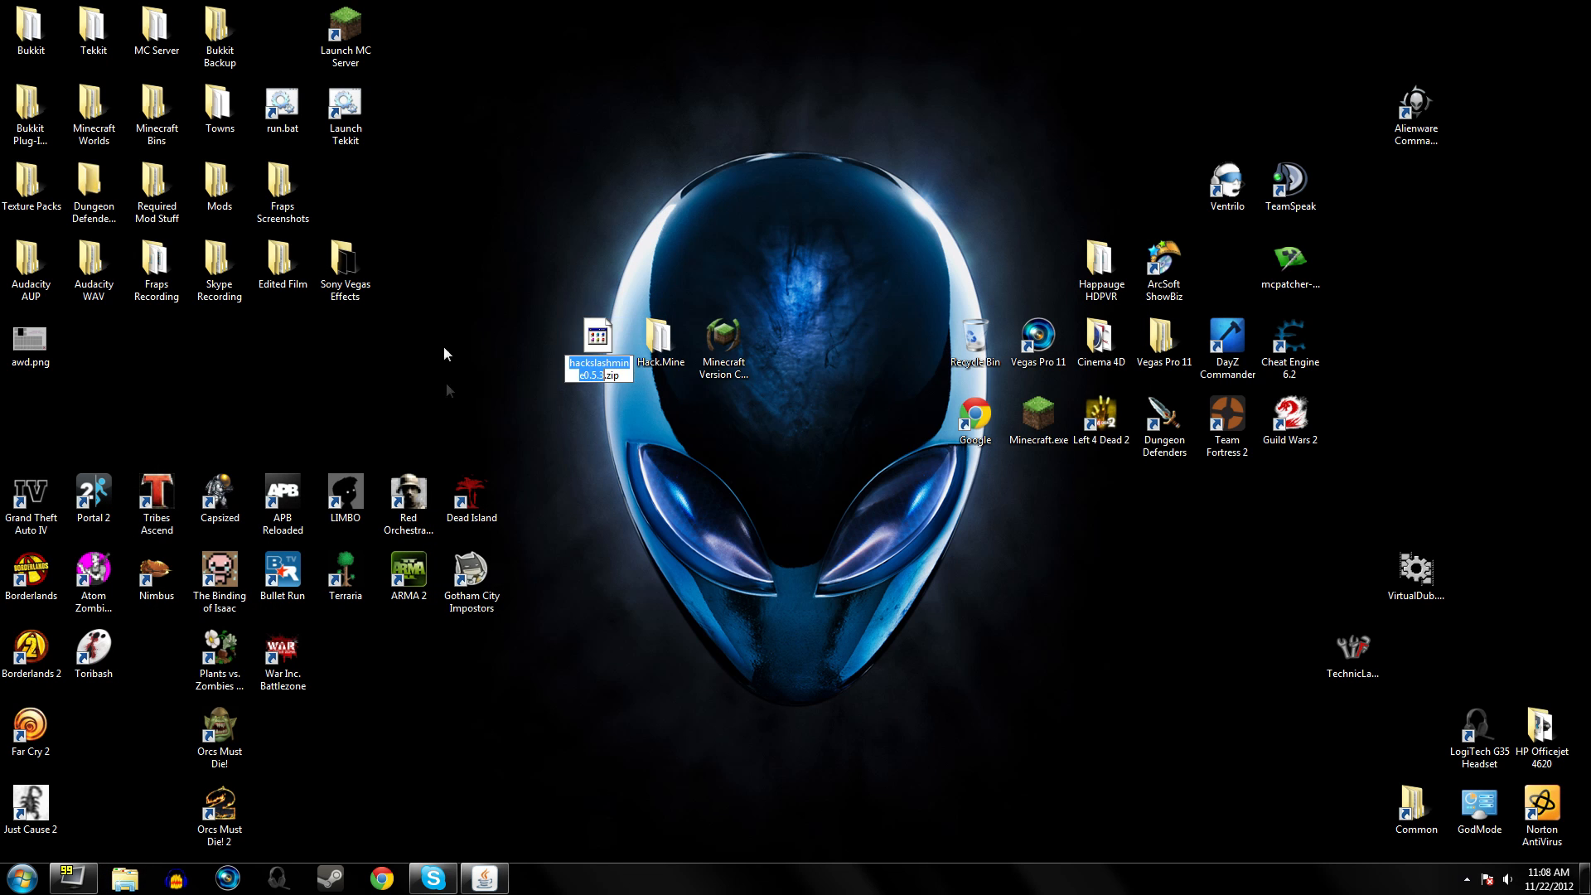
Open hackslashmine0.5.3.zip as an archive in 7-Zip.
right_click(599, 335)
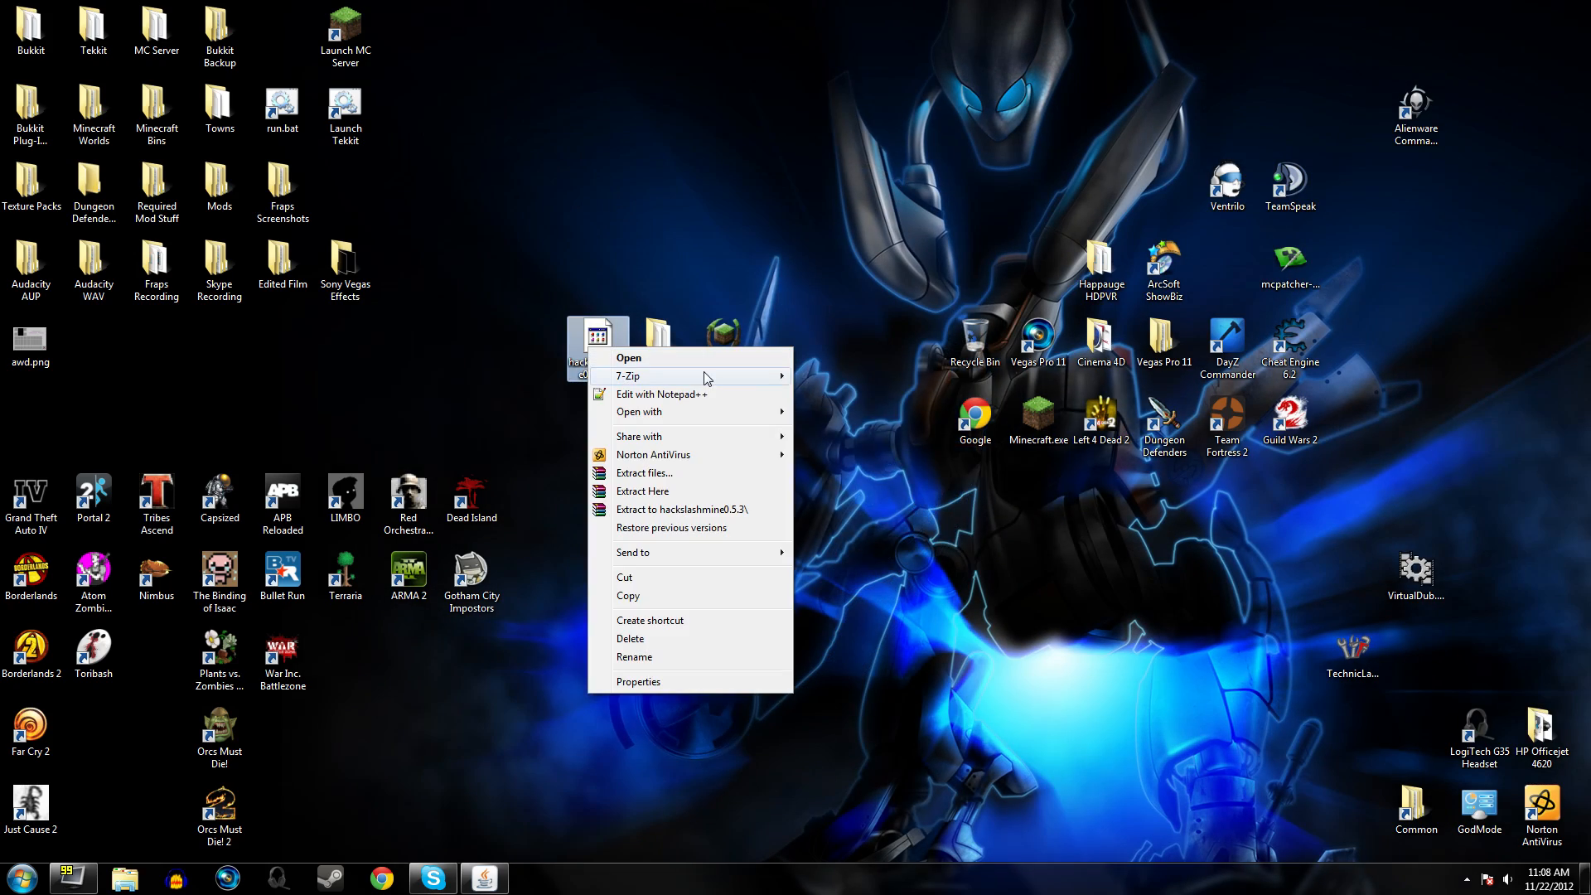
left_click(626, 358)
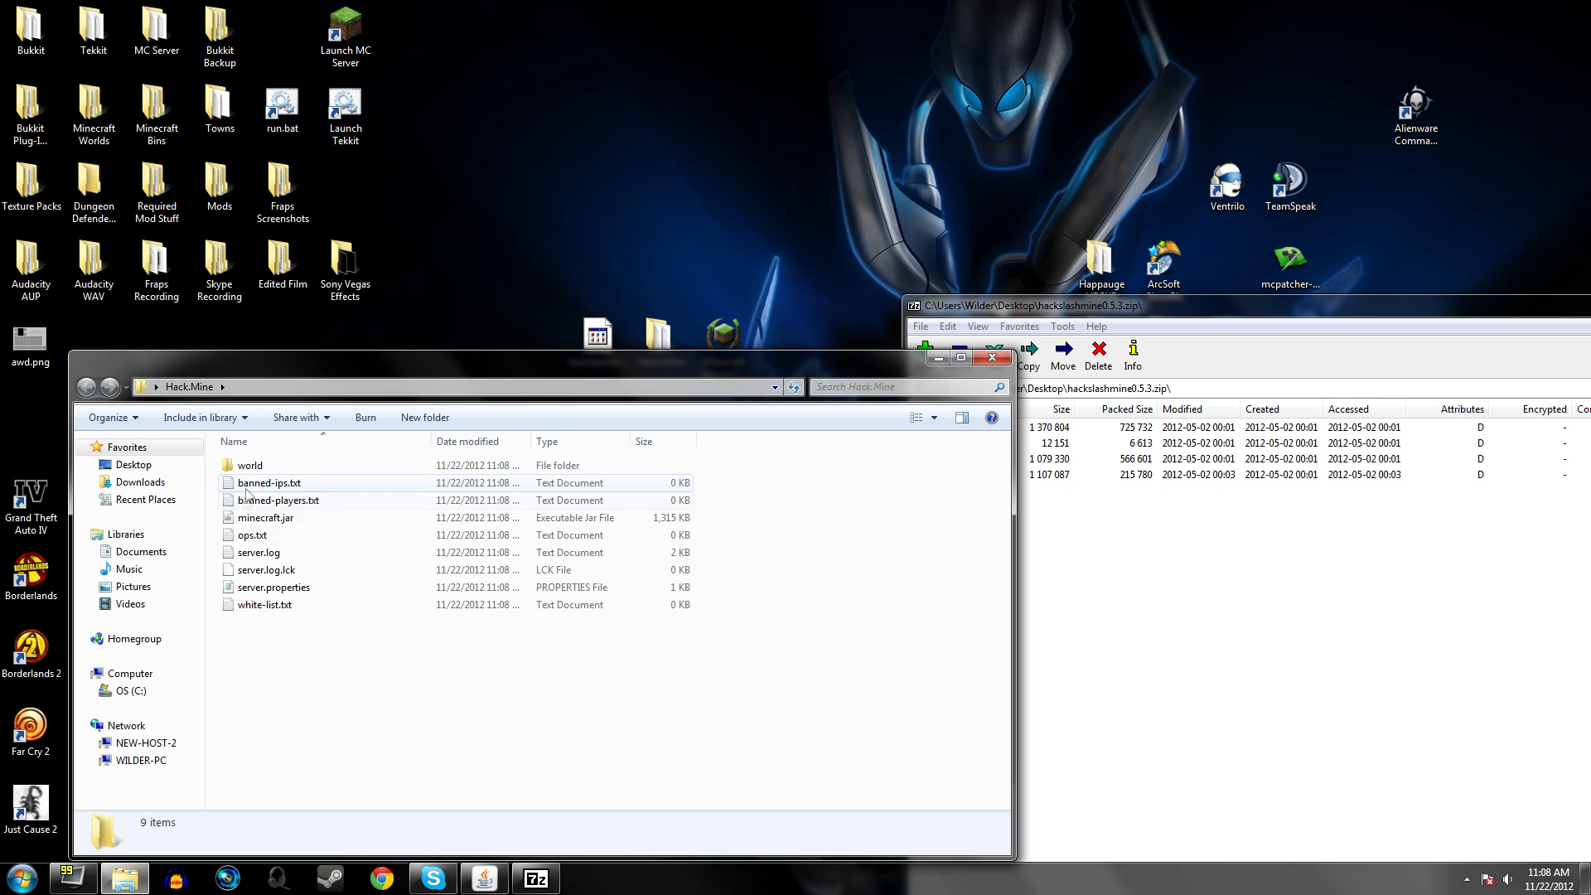
Open the server's minecraft.jar from Hack.Mine as an archive in 7-Zip.
right_click(314, 524)
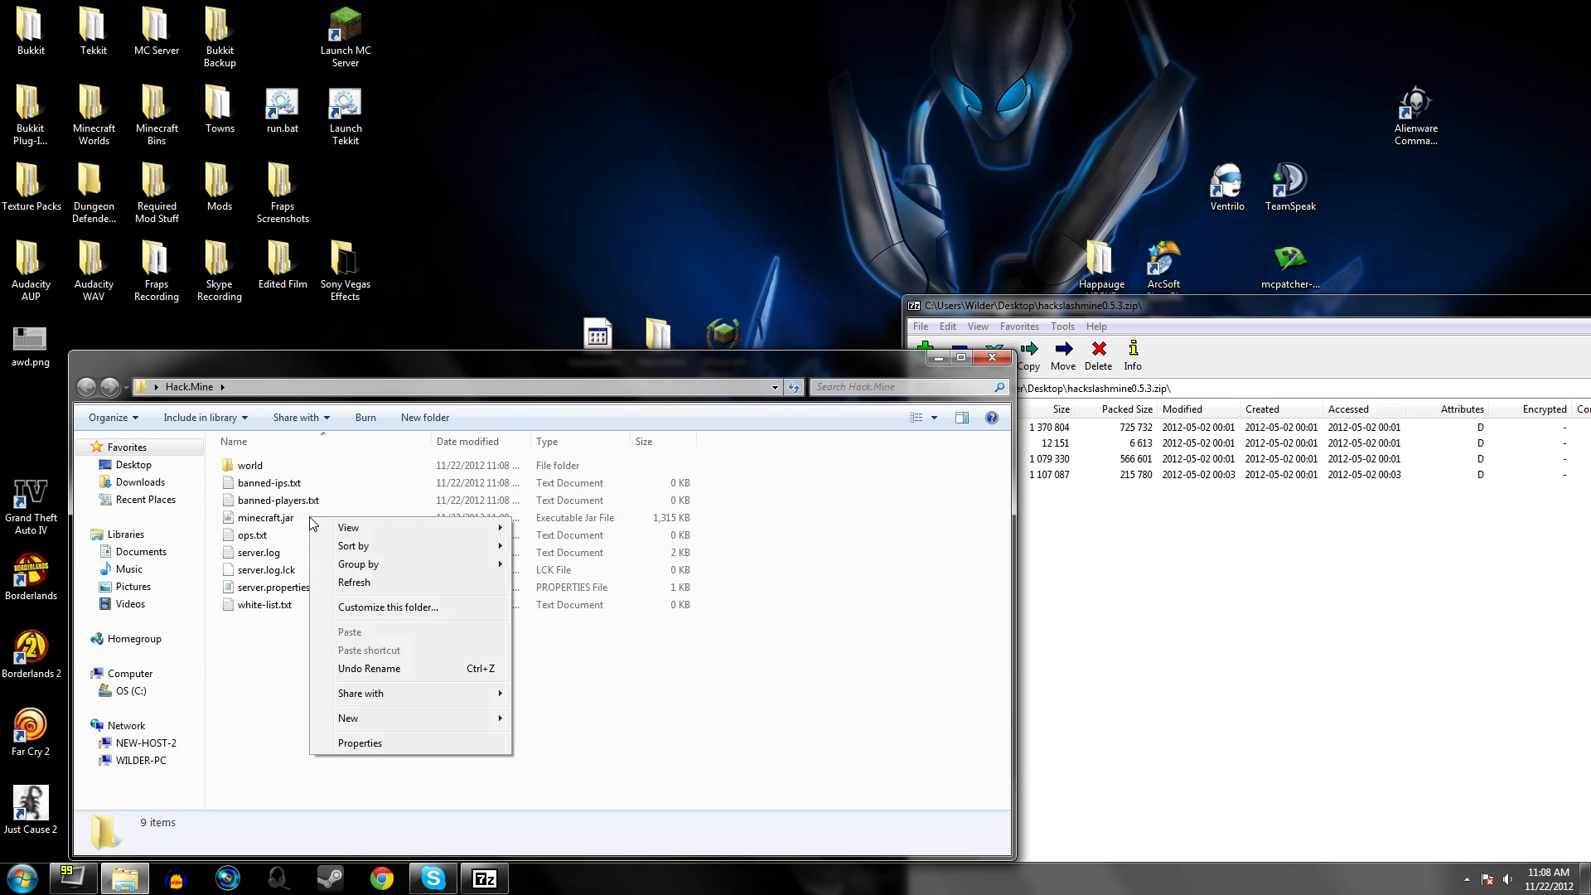
right_click(265, 517)
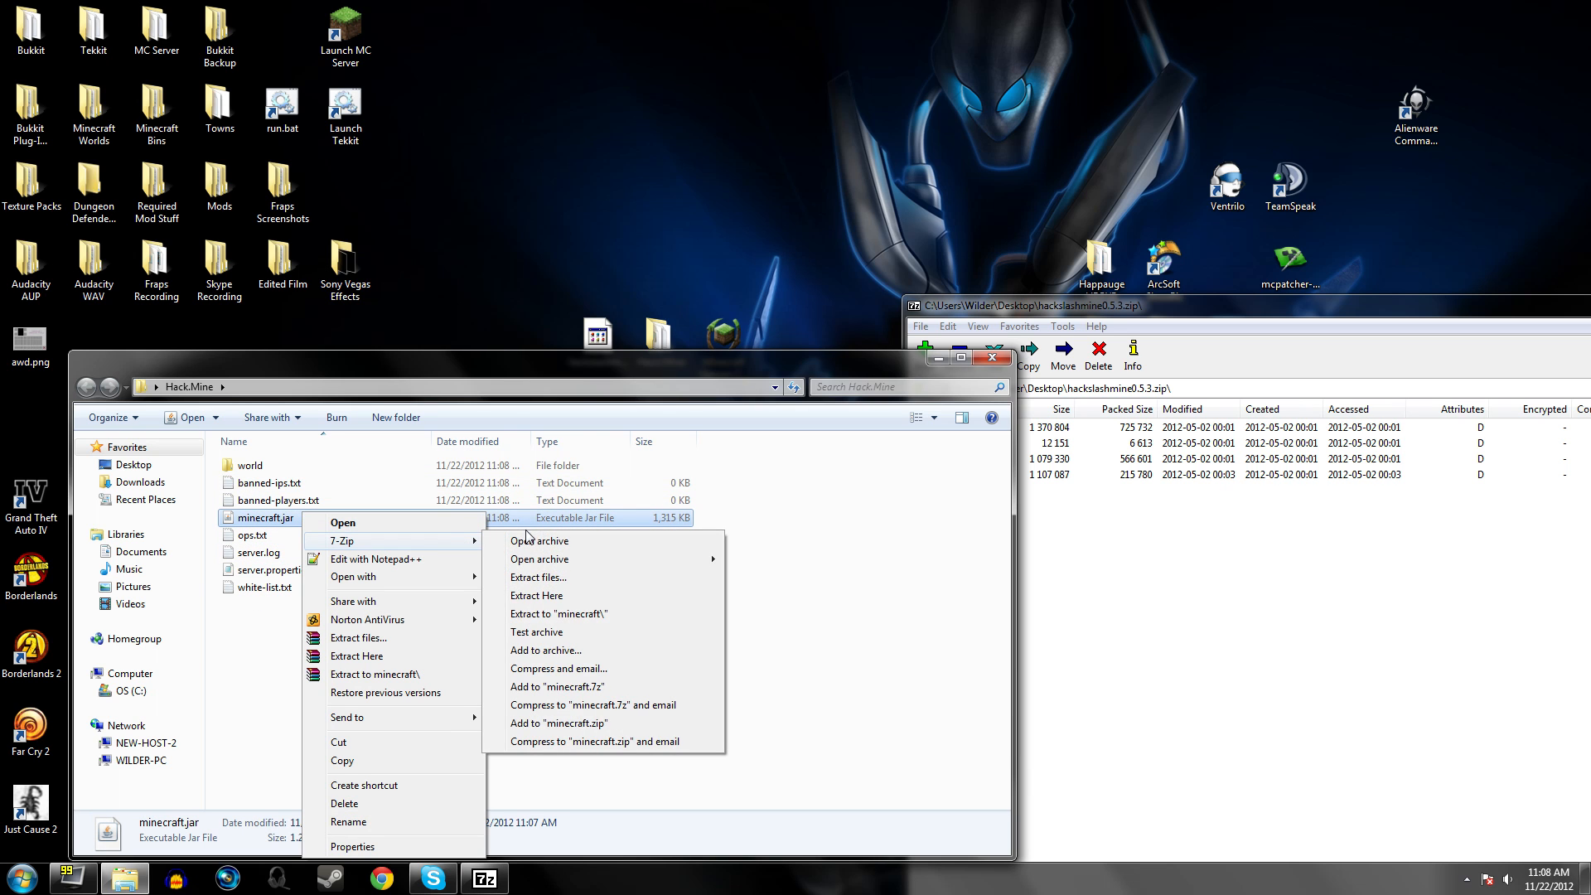
left_click(538, 558)
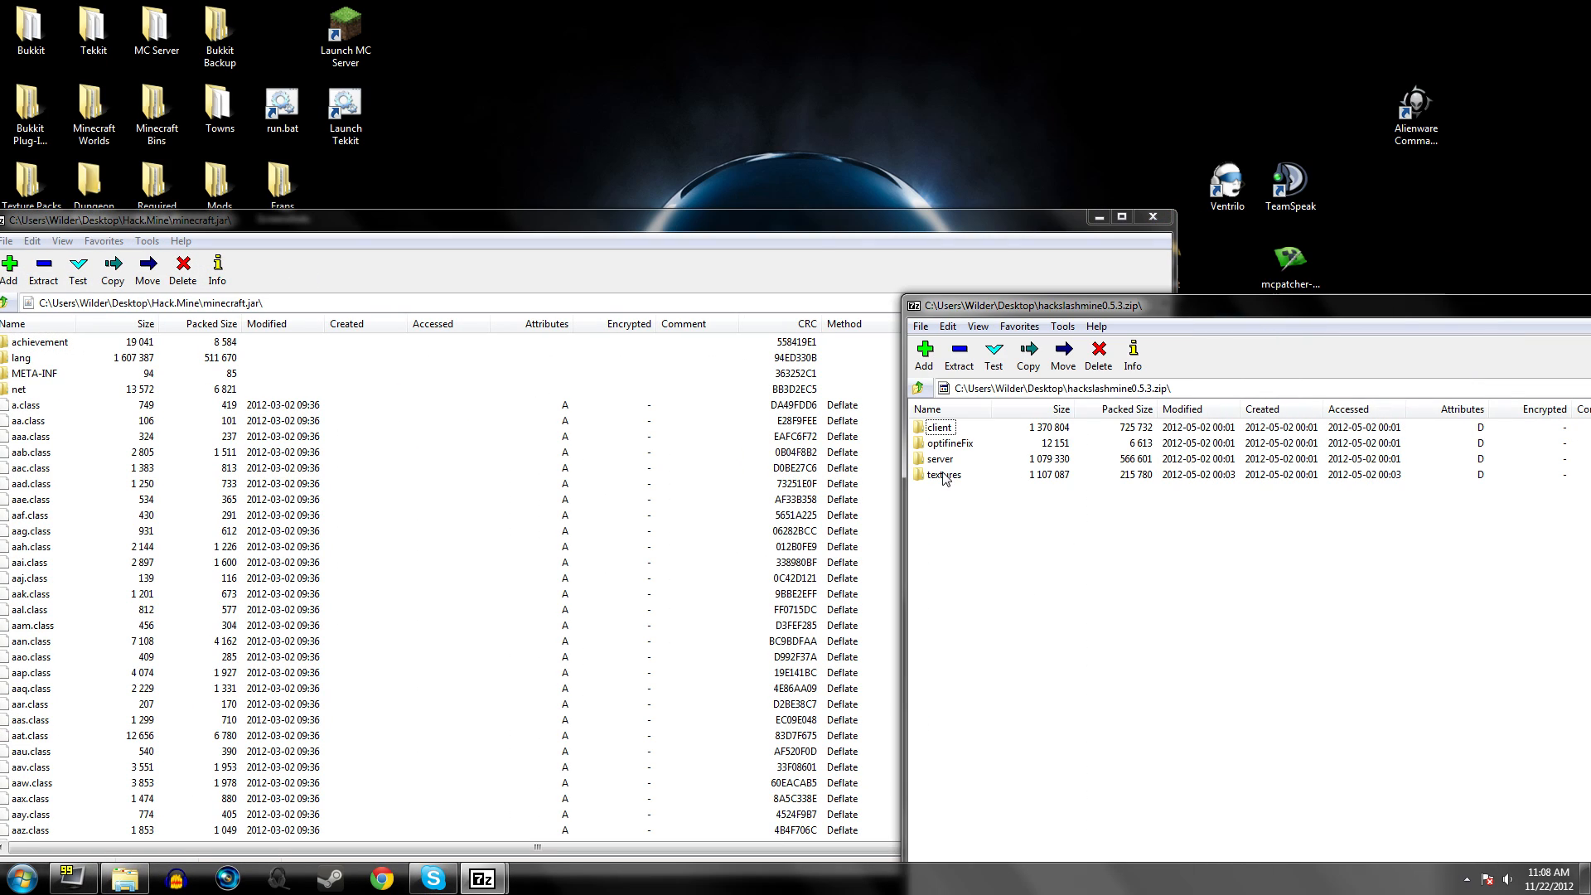
Copy all files from the mod's server folder into the minecraft.jar archive, confirming with Yes.
double_click(938, 458)
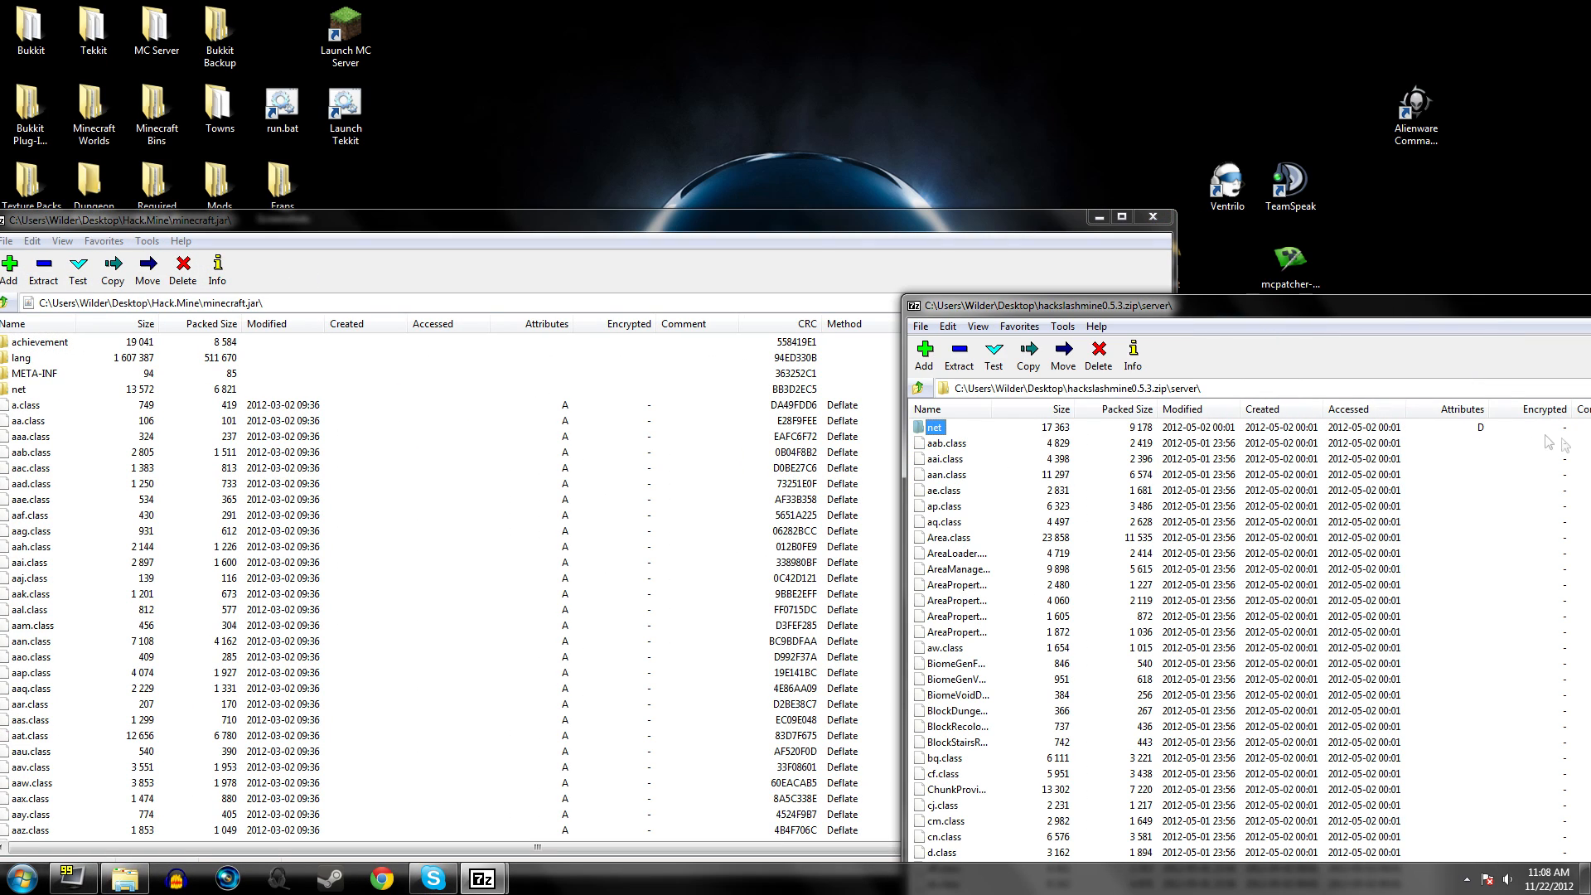
mouse_move(1581, 431)
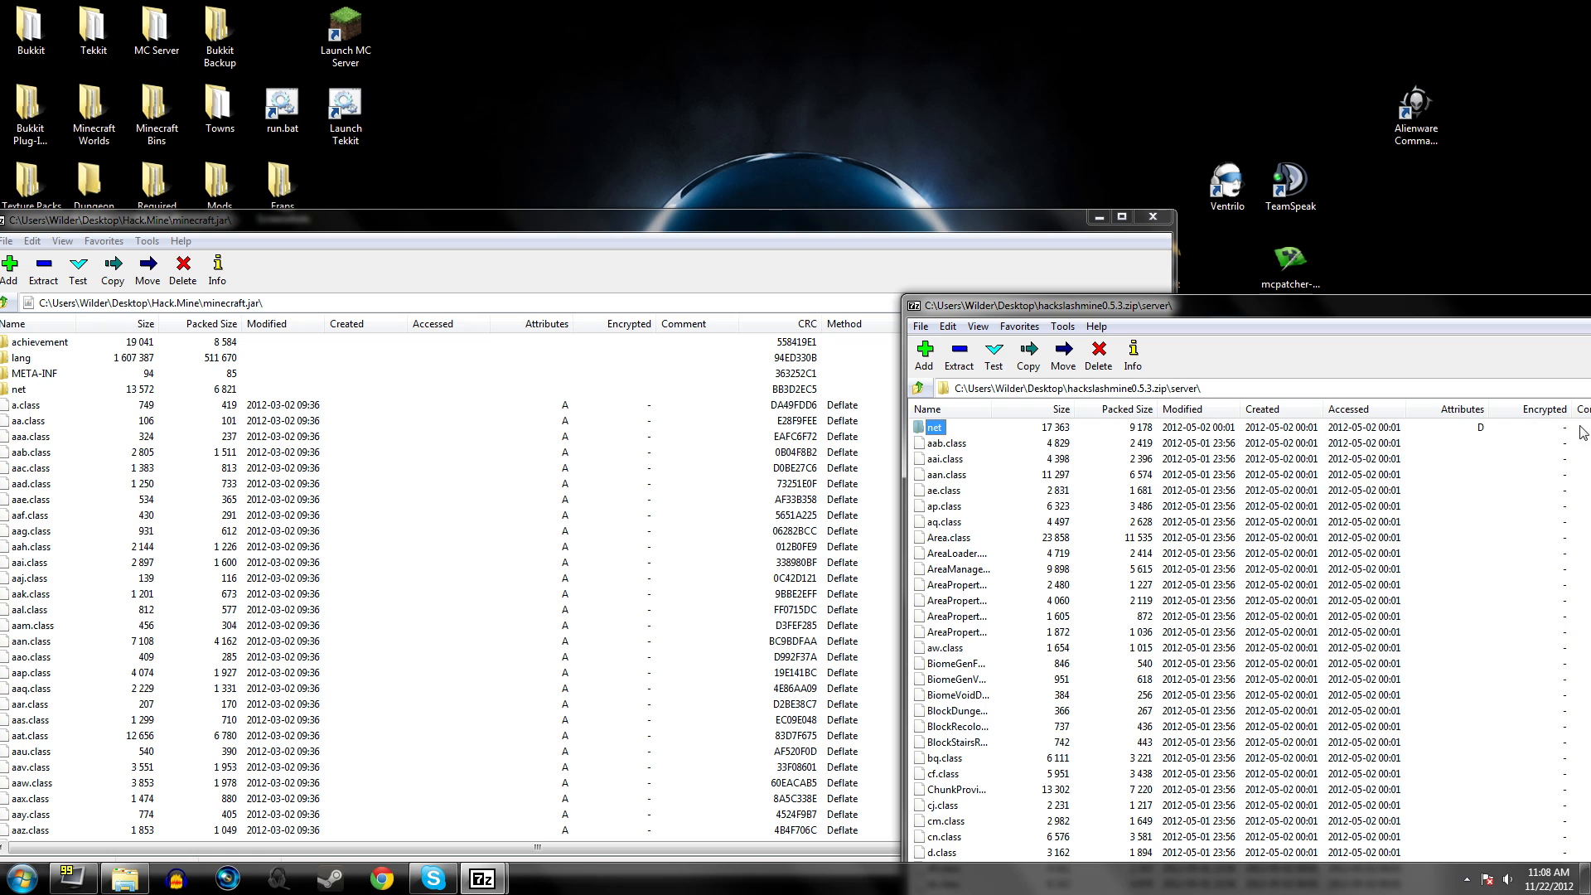
left_click(933, 426)
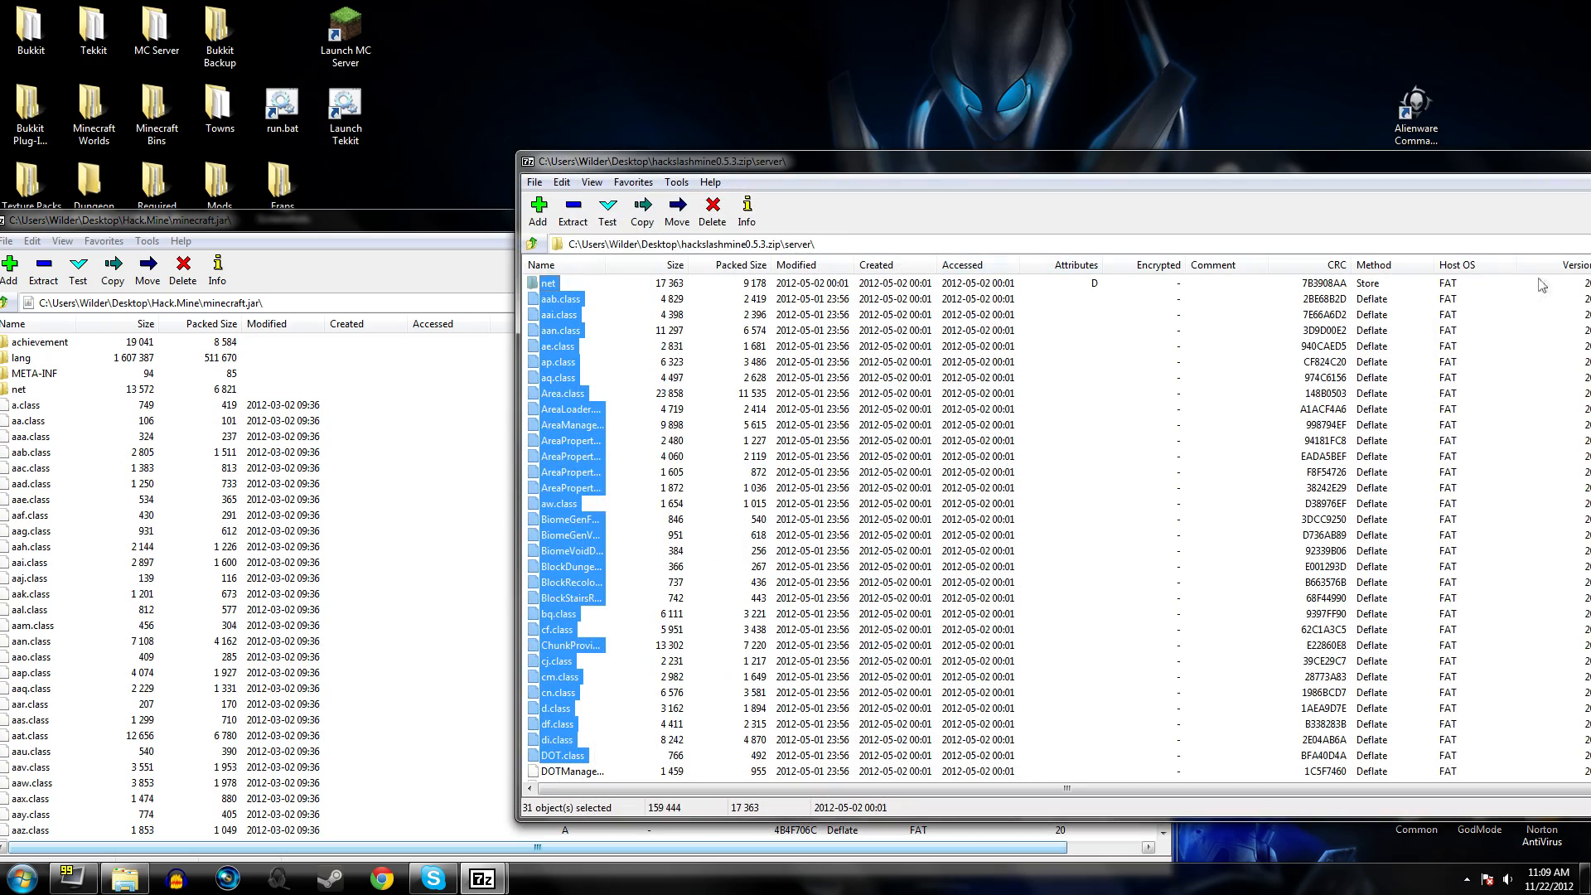
scroll("down", 3)
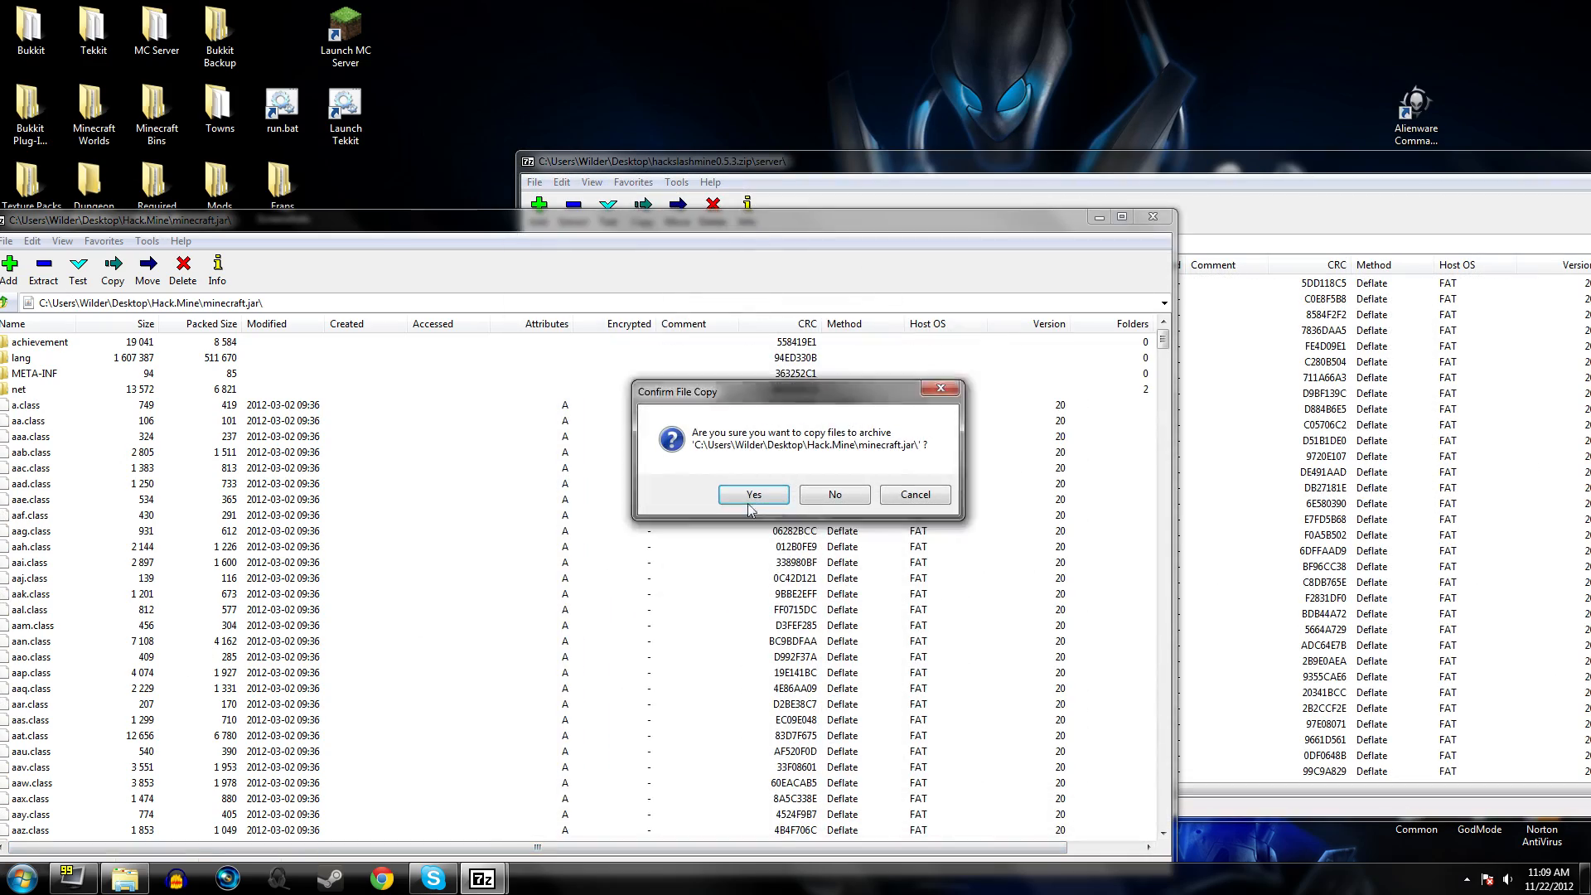
left_click(752, 494)
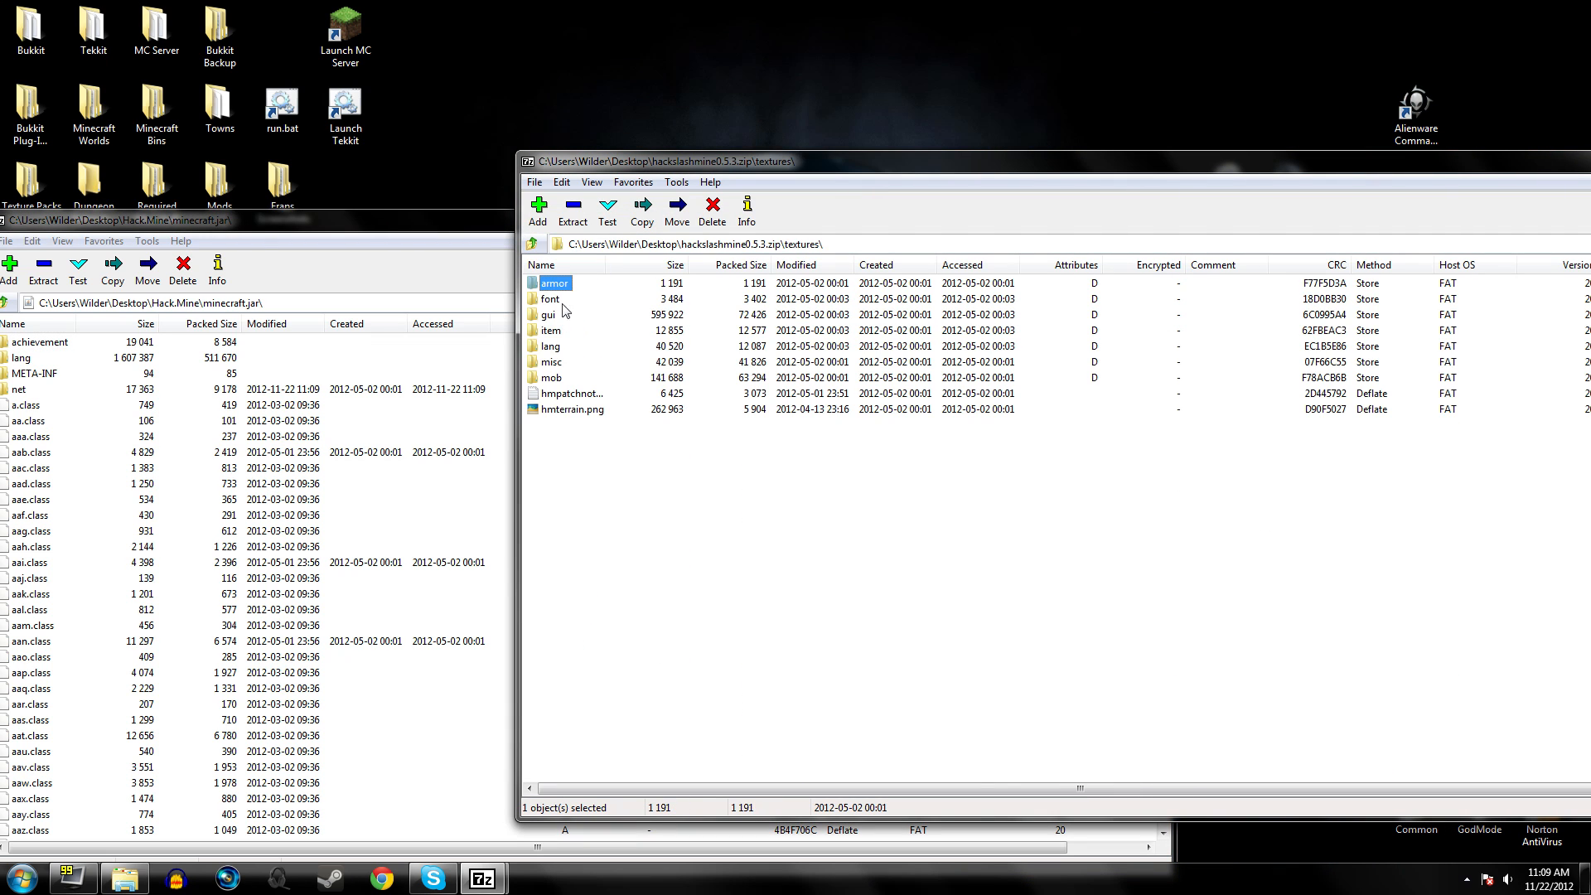
Copy en_US.lang from the mod's textures\lang into minecraft.jar's lang folder, confirming with Yes.
double_click(552, 345)
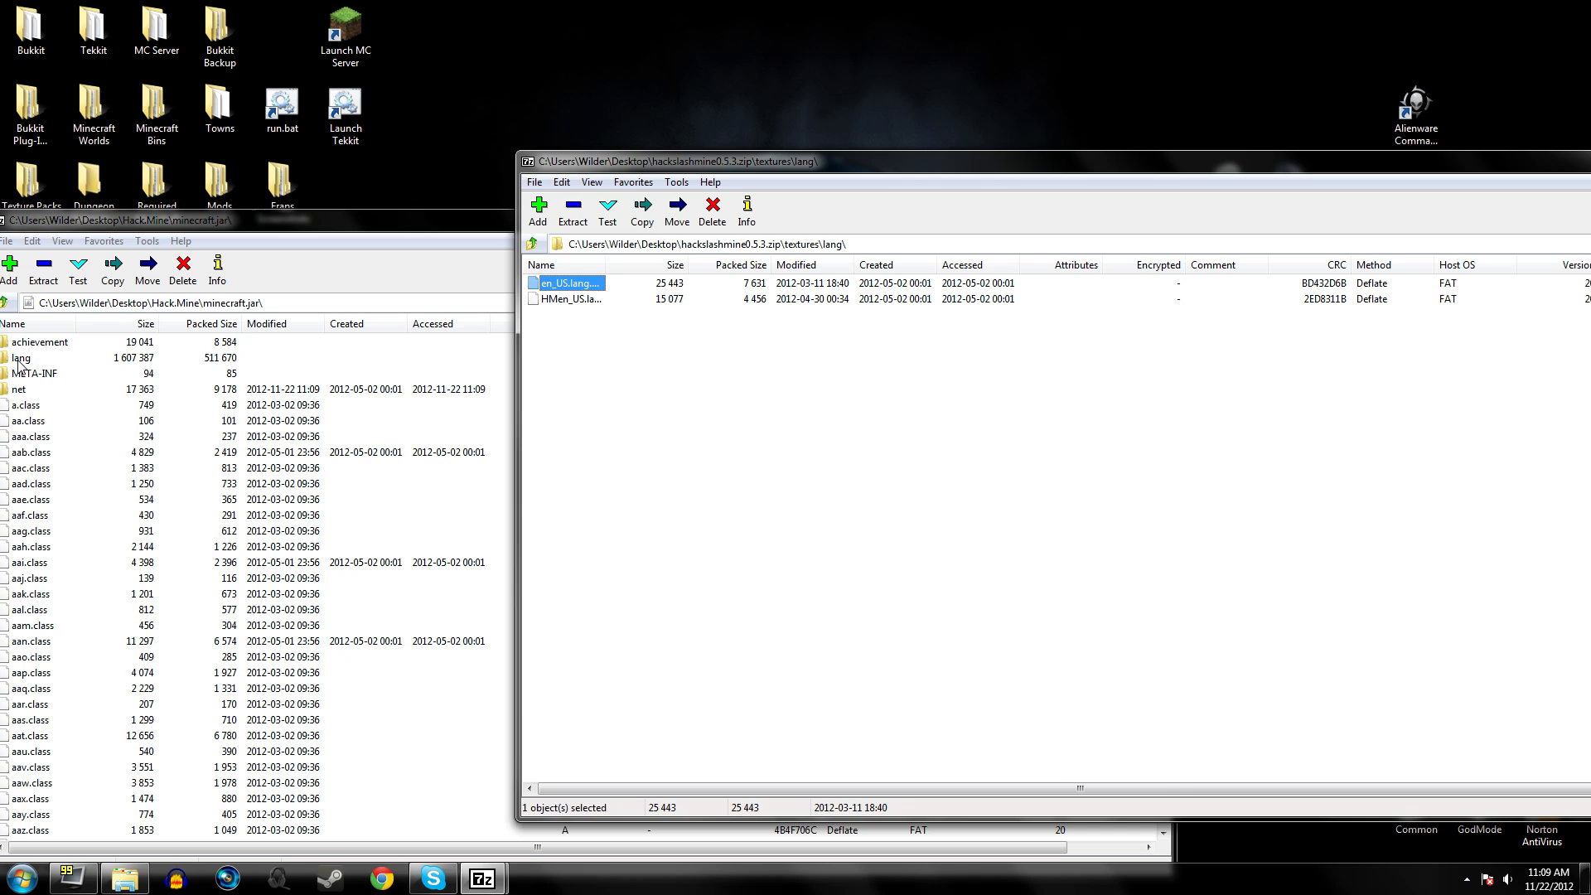
double_click(22, 358)
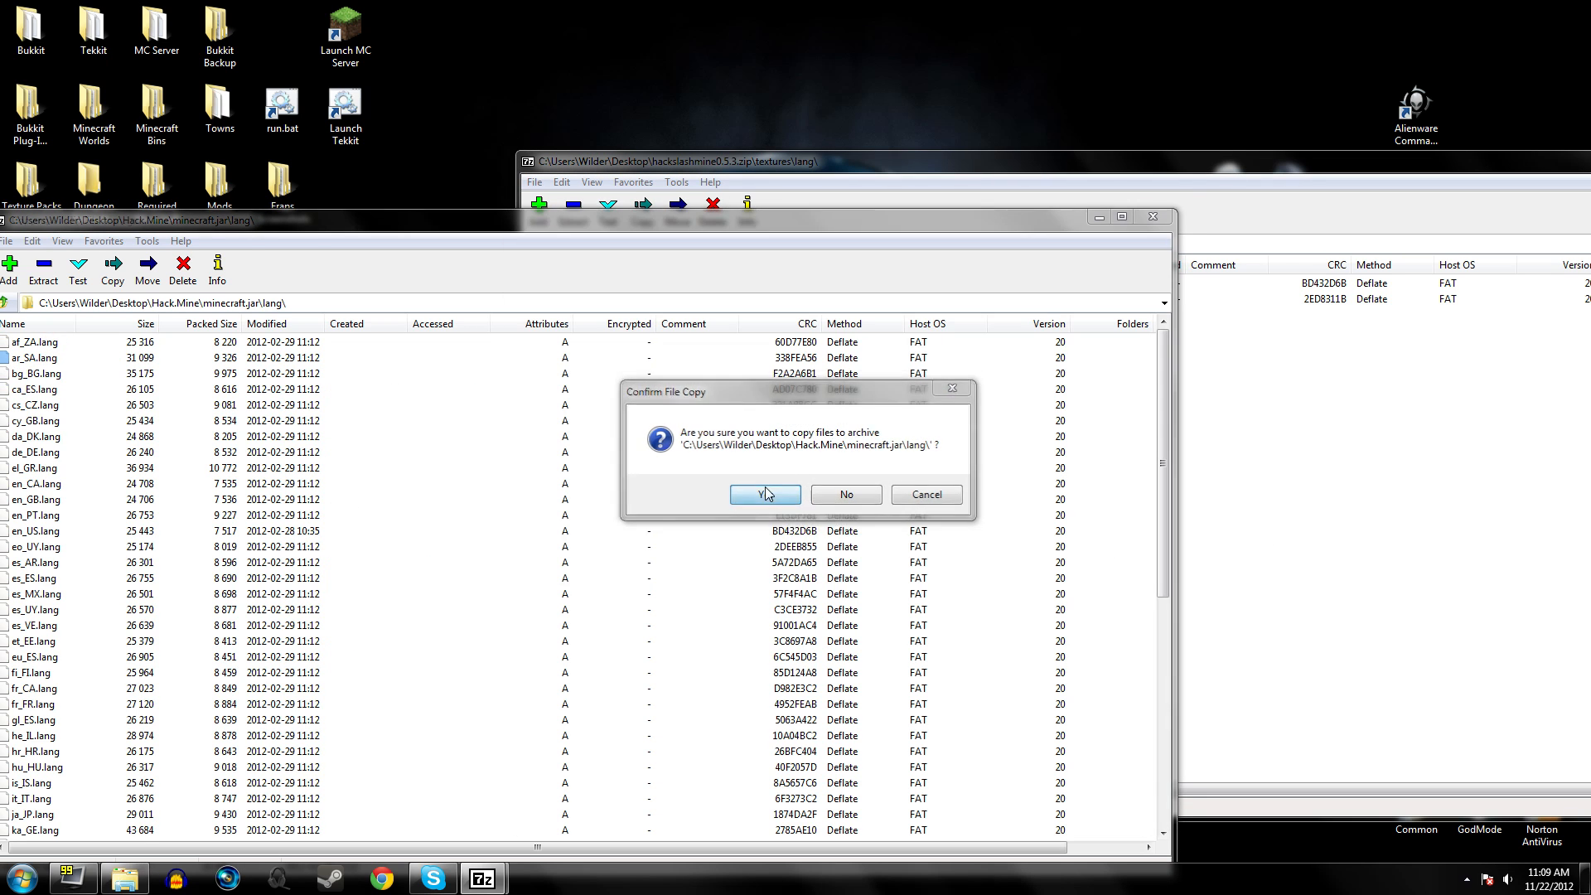
left_click(762, 494)
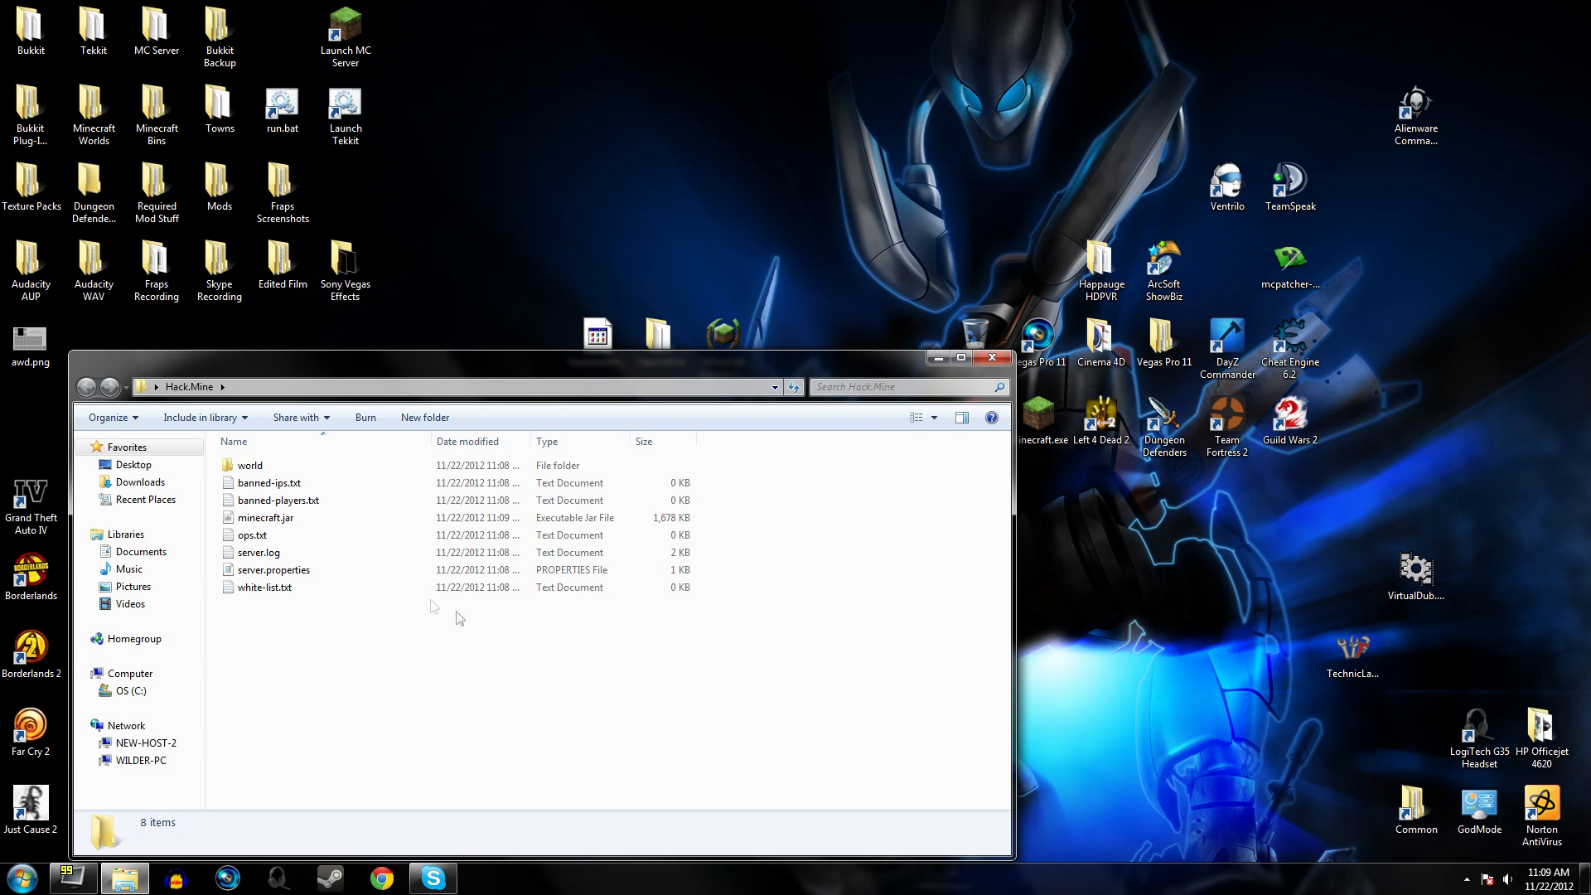
right_click(459, 616)
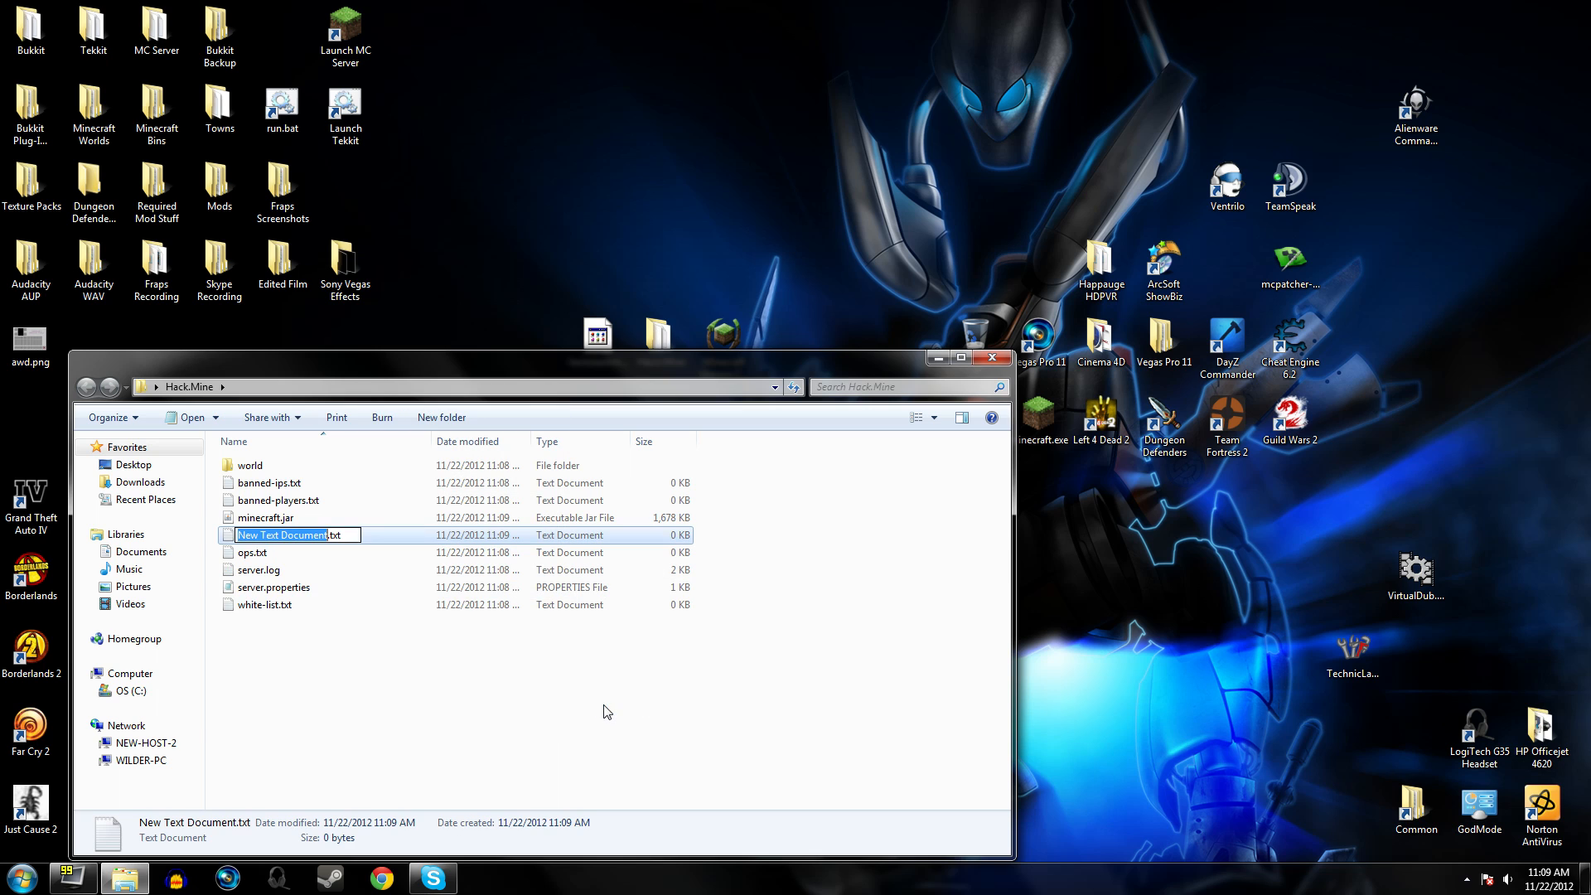
mouse_move(621, 673)
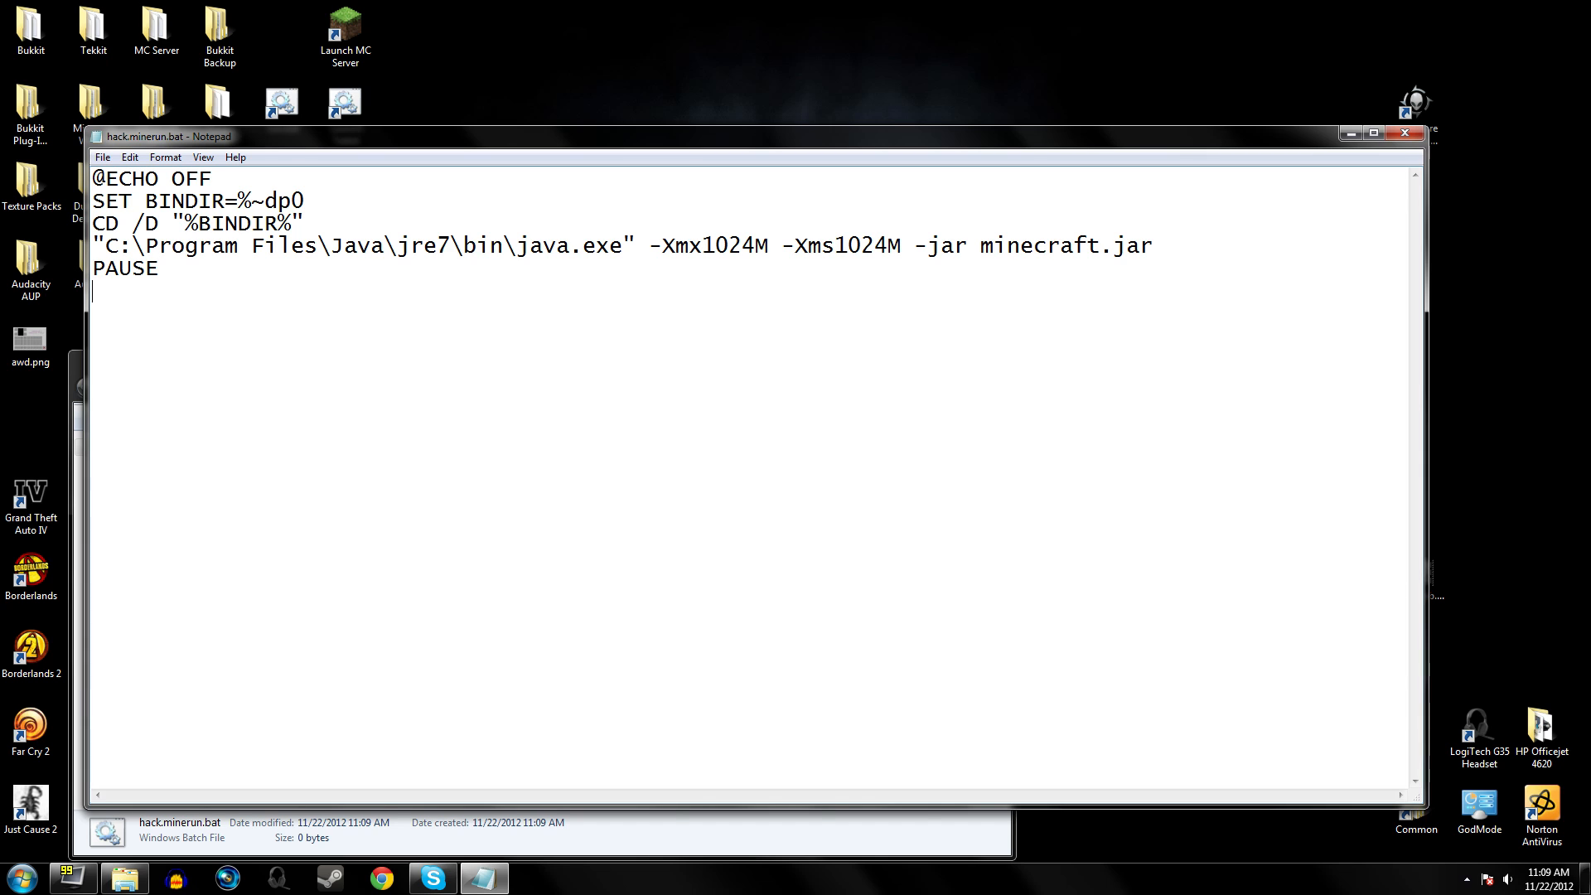
Open a new Explorer window on the C: drive alongside the Notepad batch script.
left_click_drag(98, 246, 611, 245)
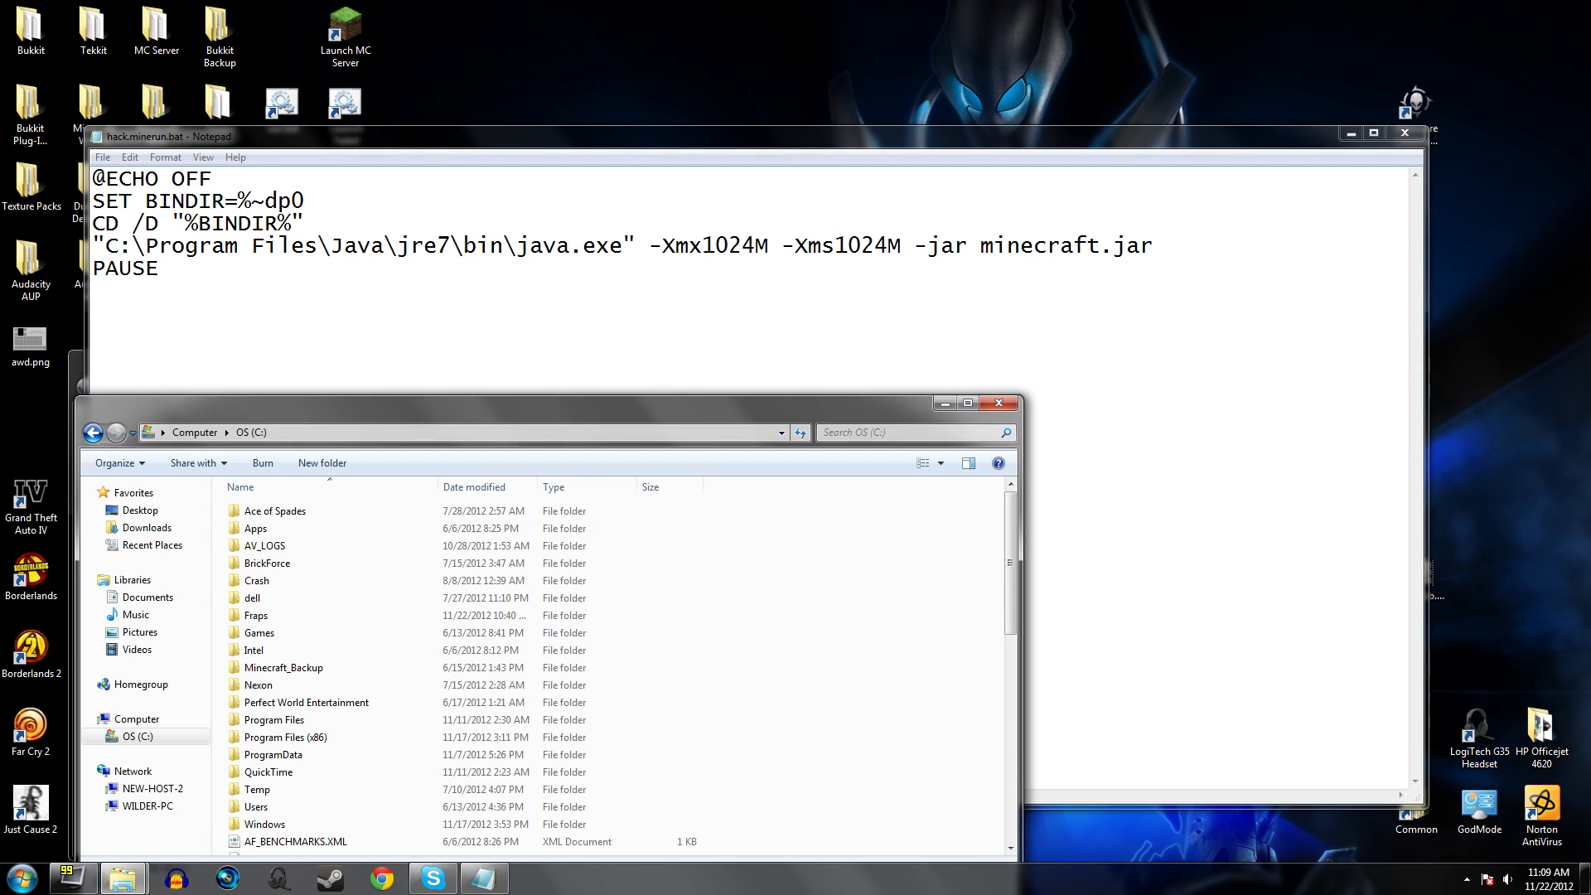
Browse C:\Program Files\Java\jre7\bin to confirm java.exe is present, then close that window.
double_click(274, 720)
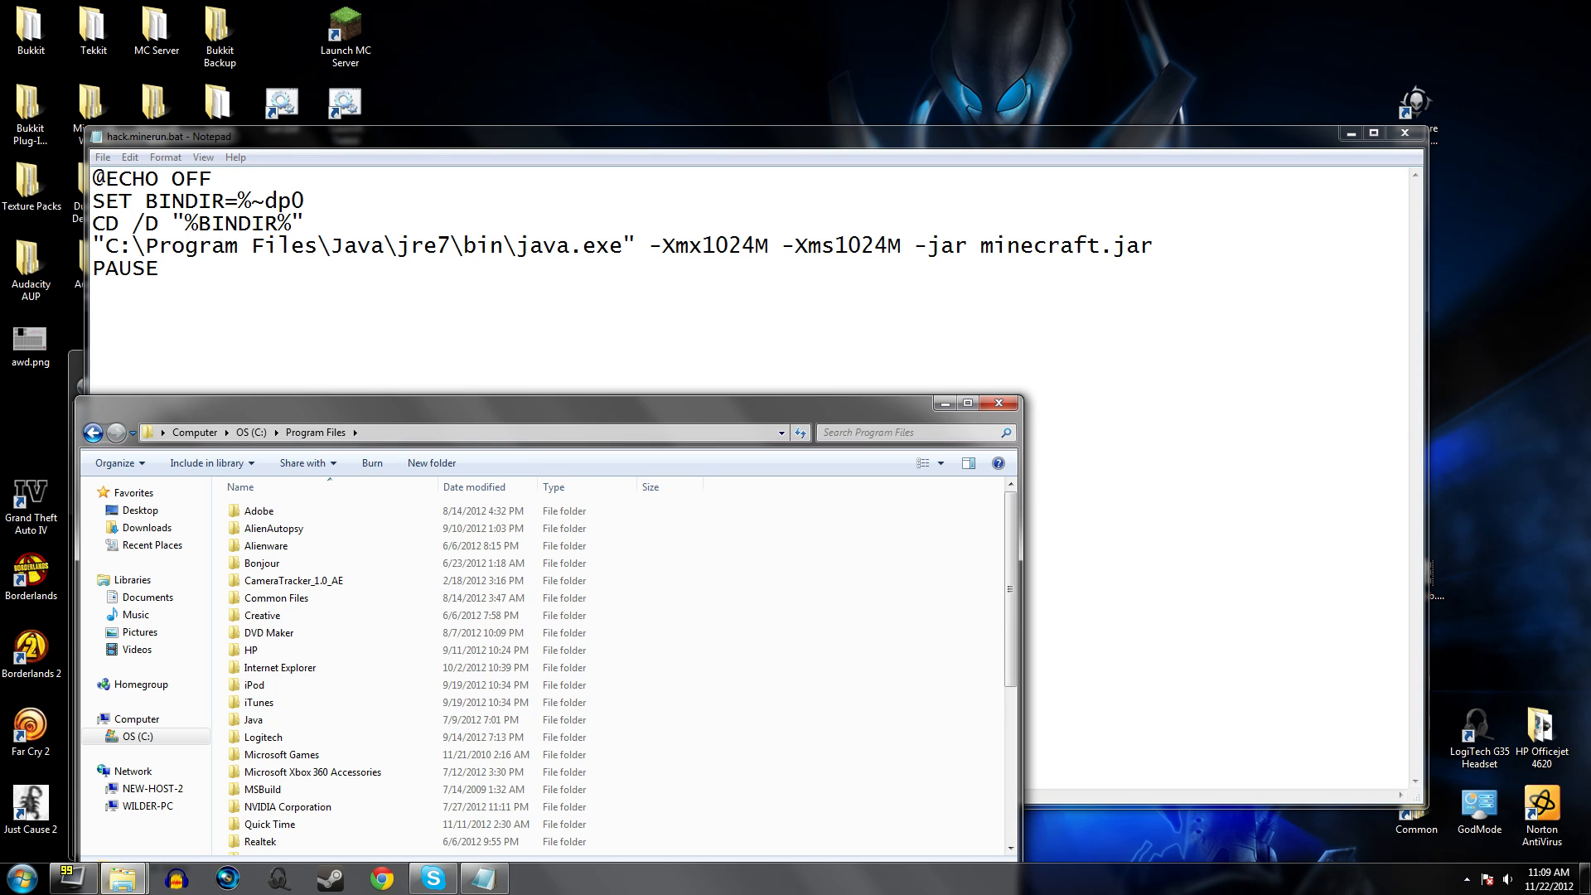
left_click(264, 736)
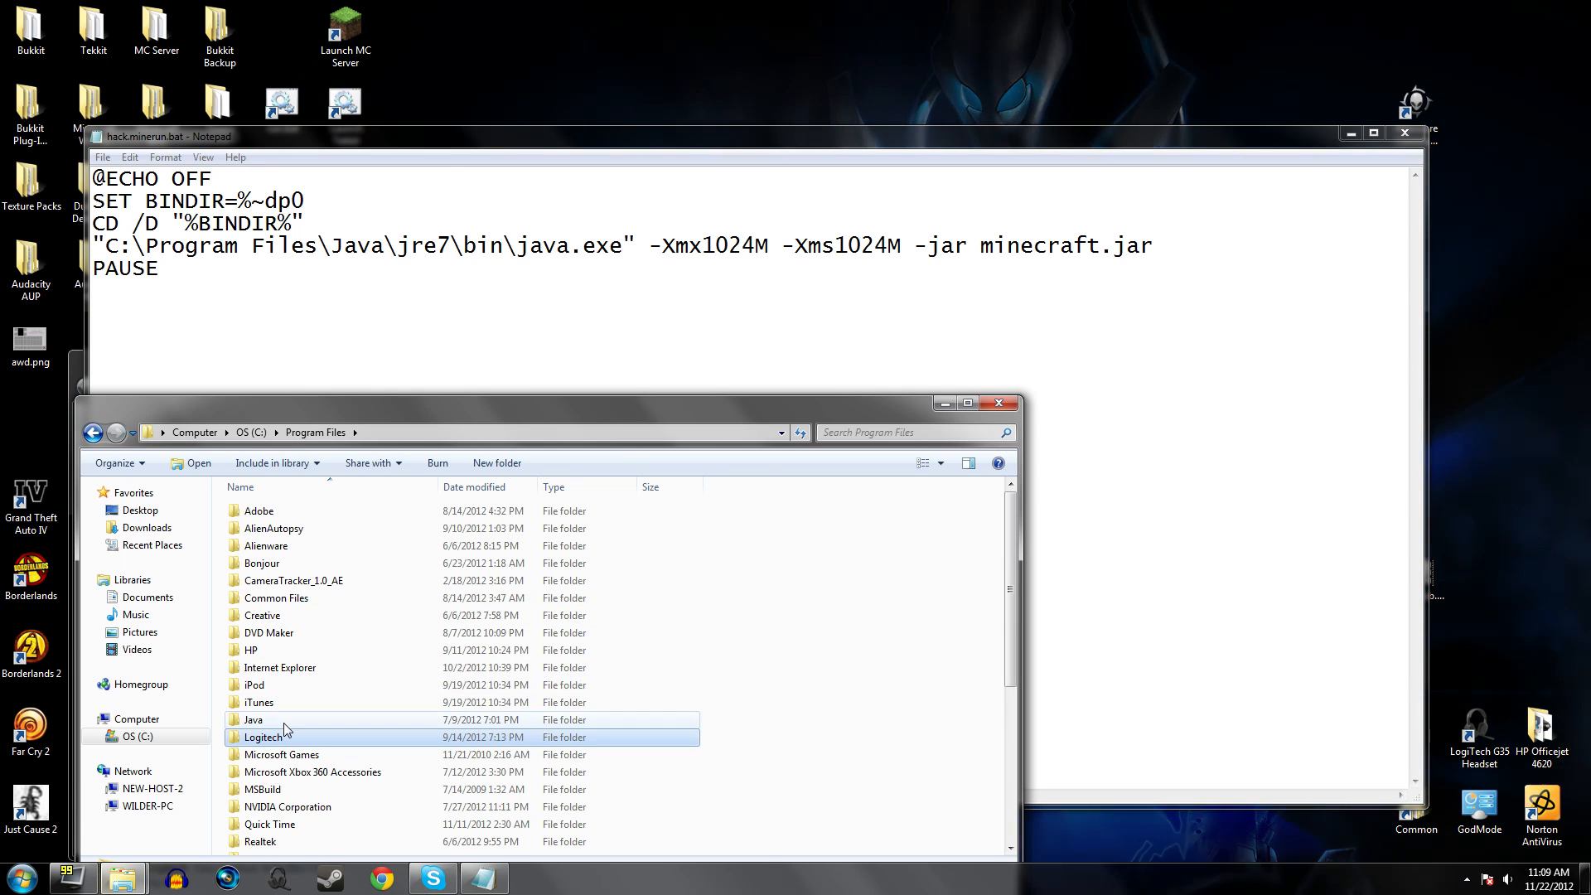
double_click(255, 720)
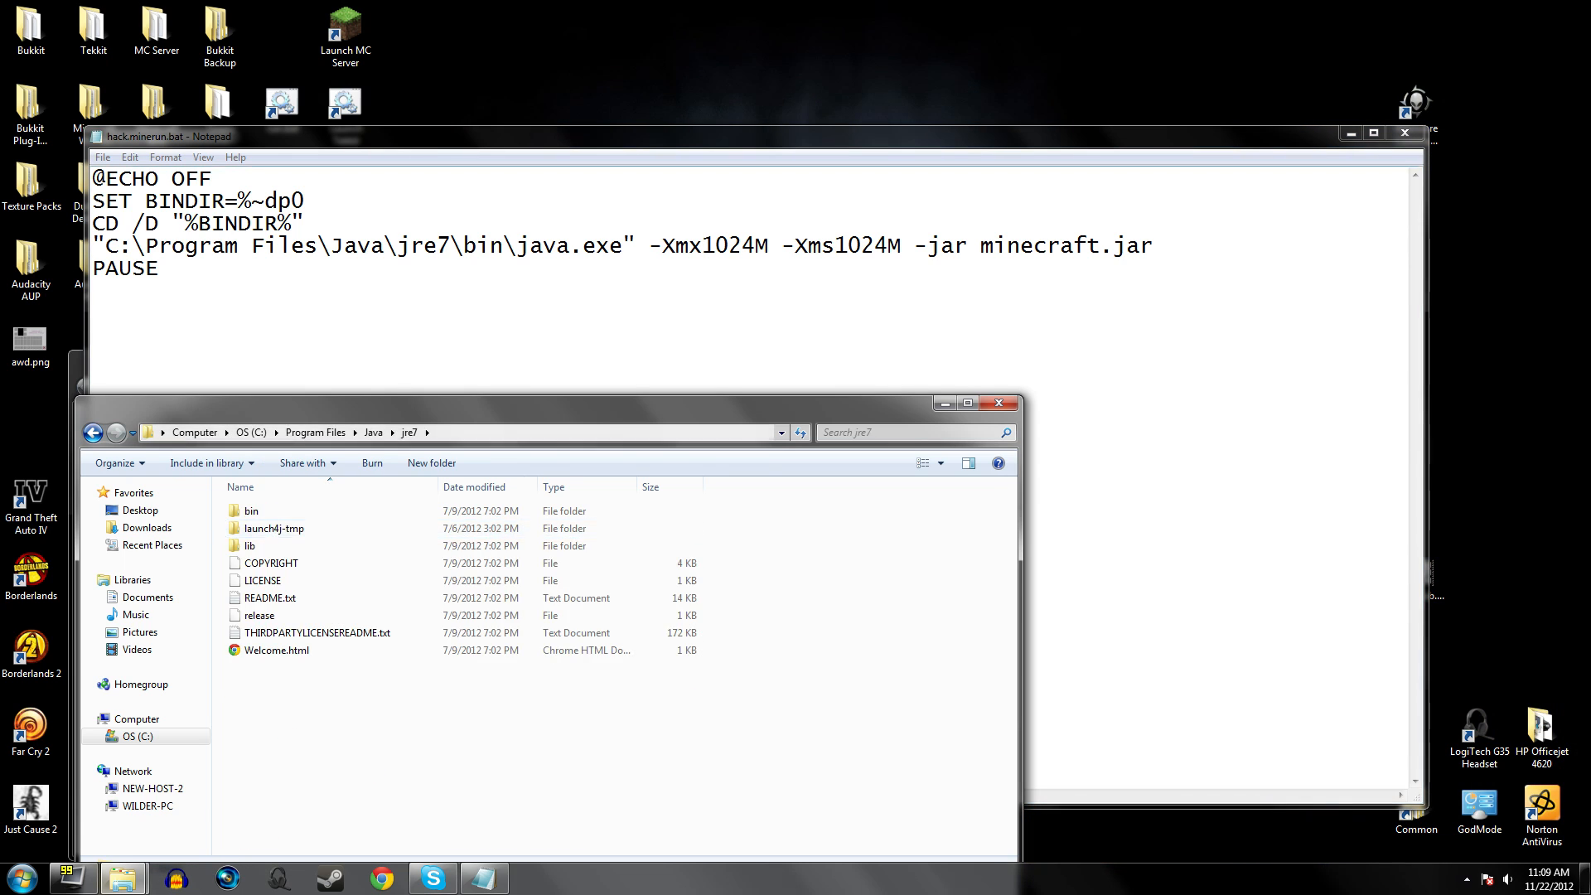
double_click(250, 510)
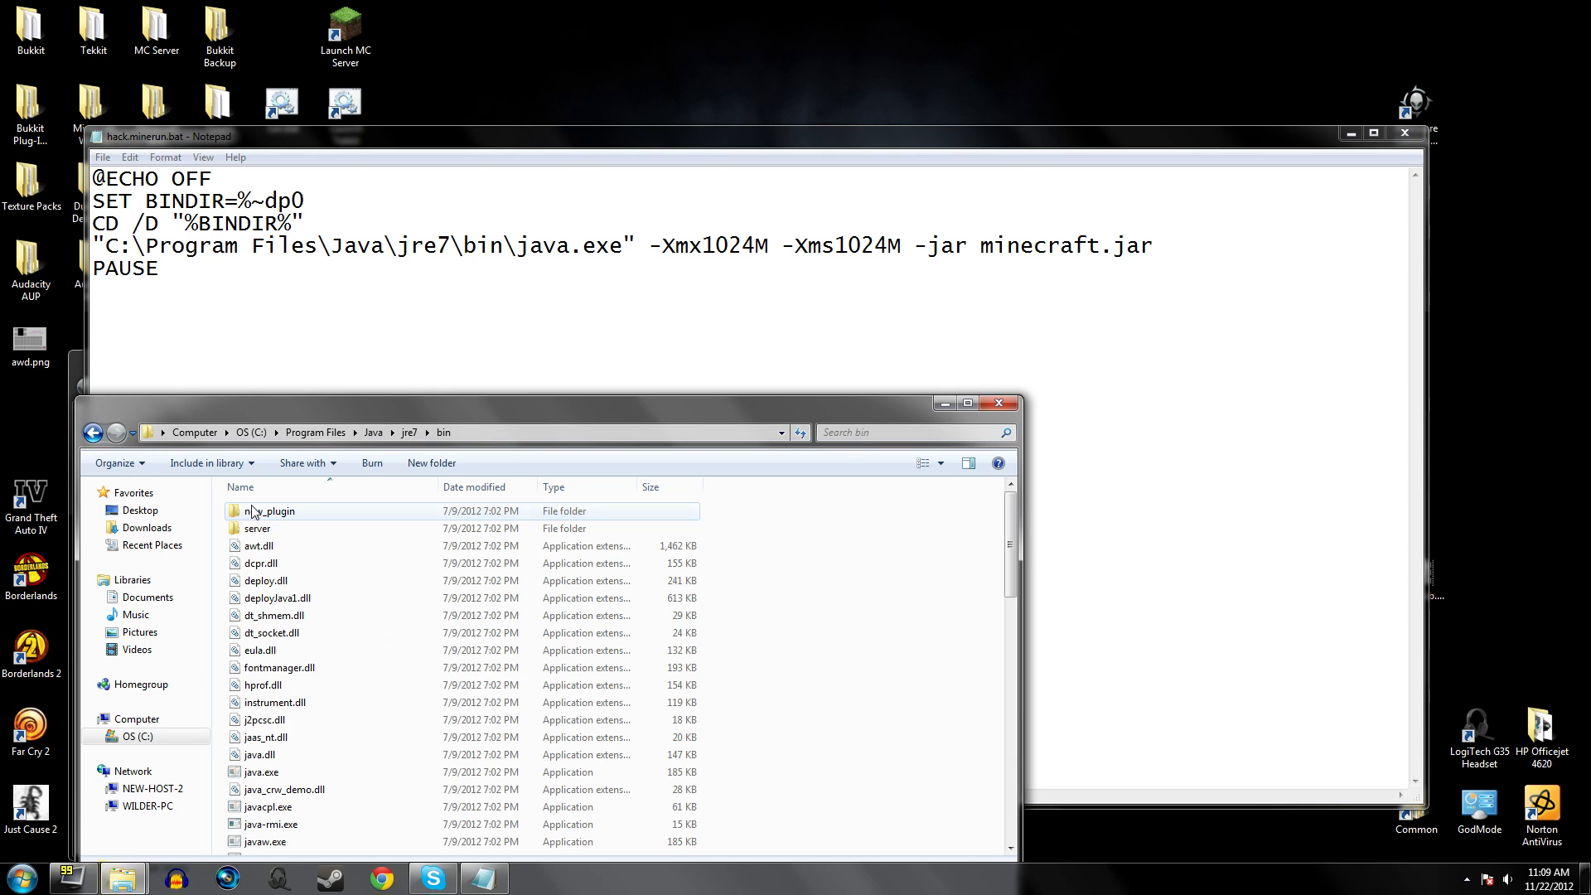
left_click(260, 772)
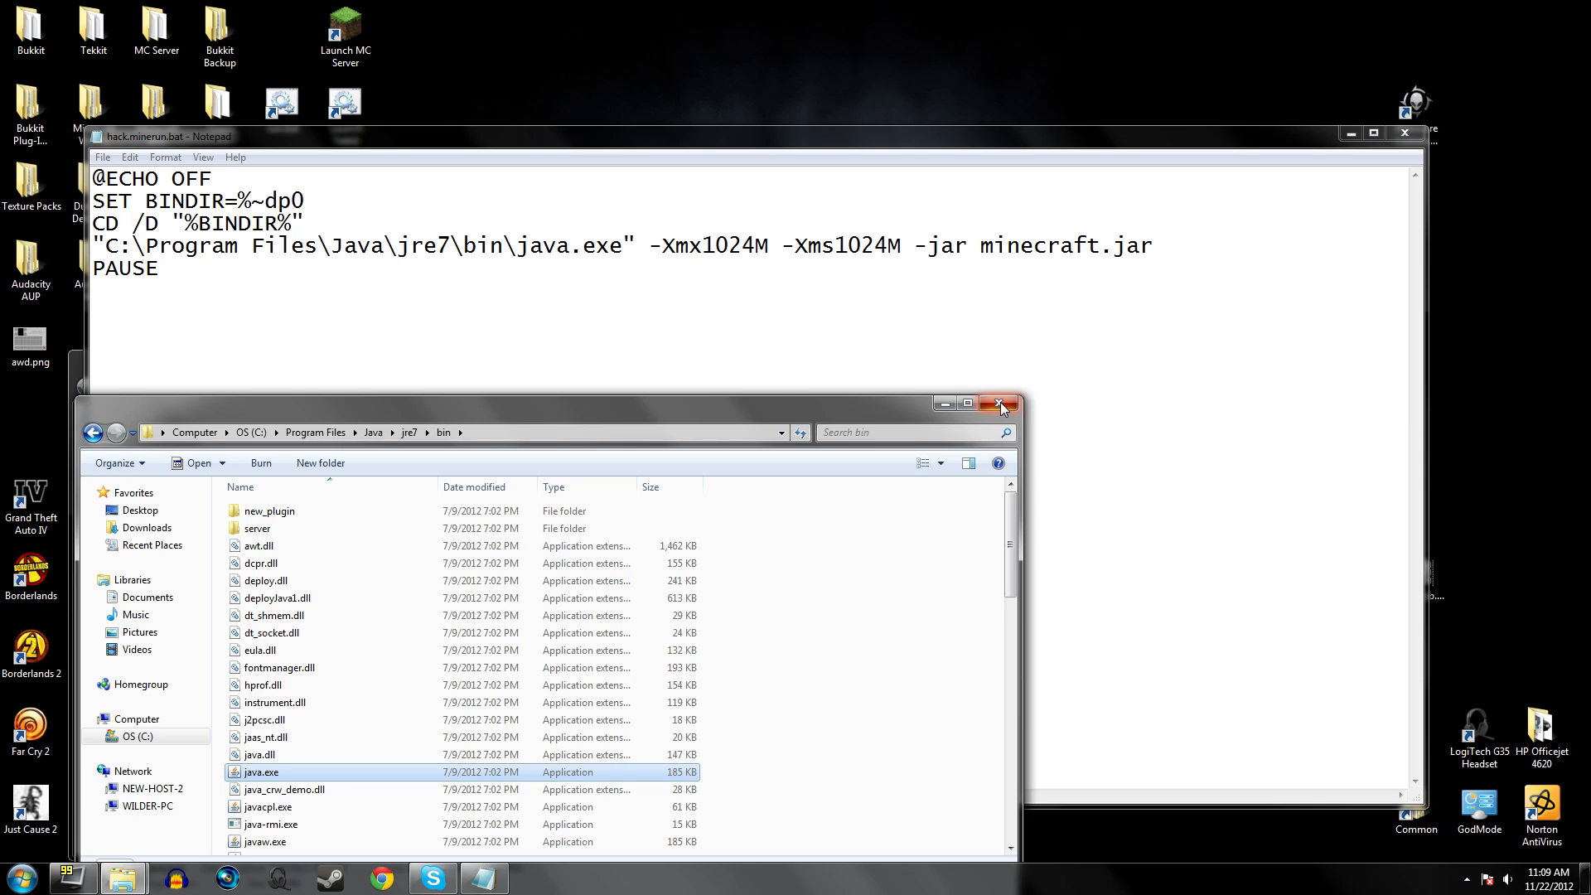
left_click(1002, 402)
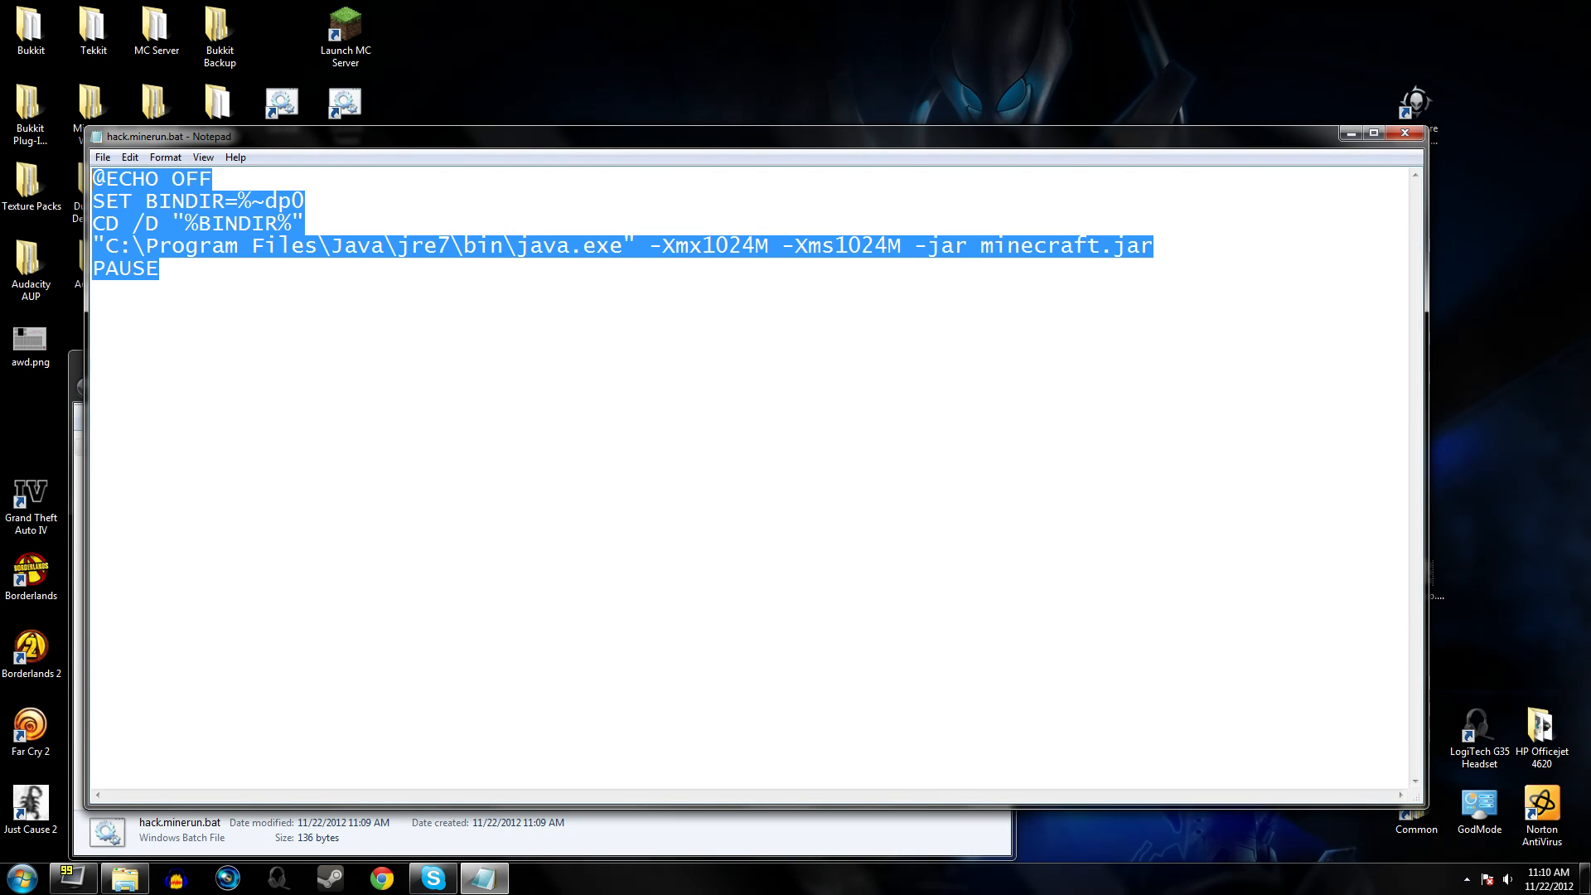
mouse_move(1404, 133)
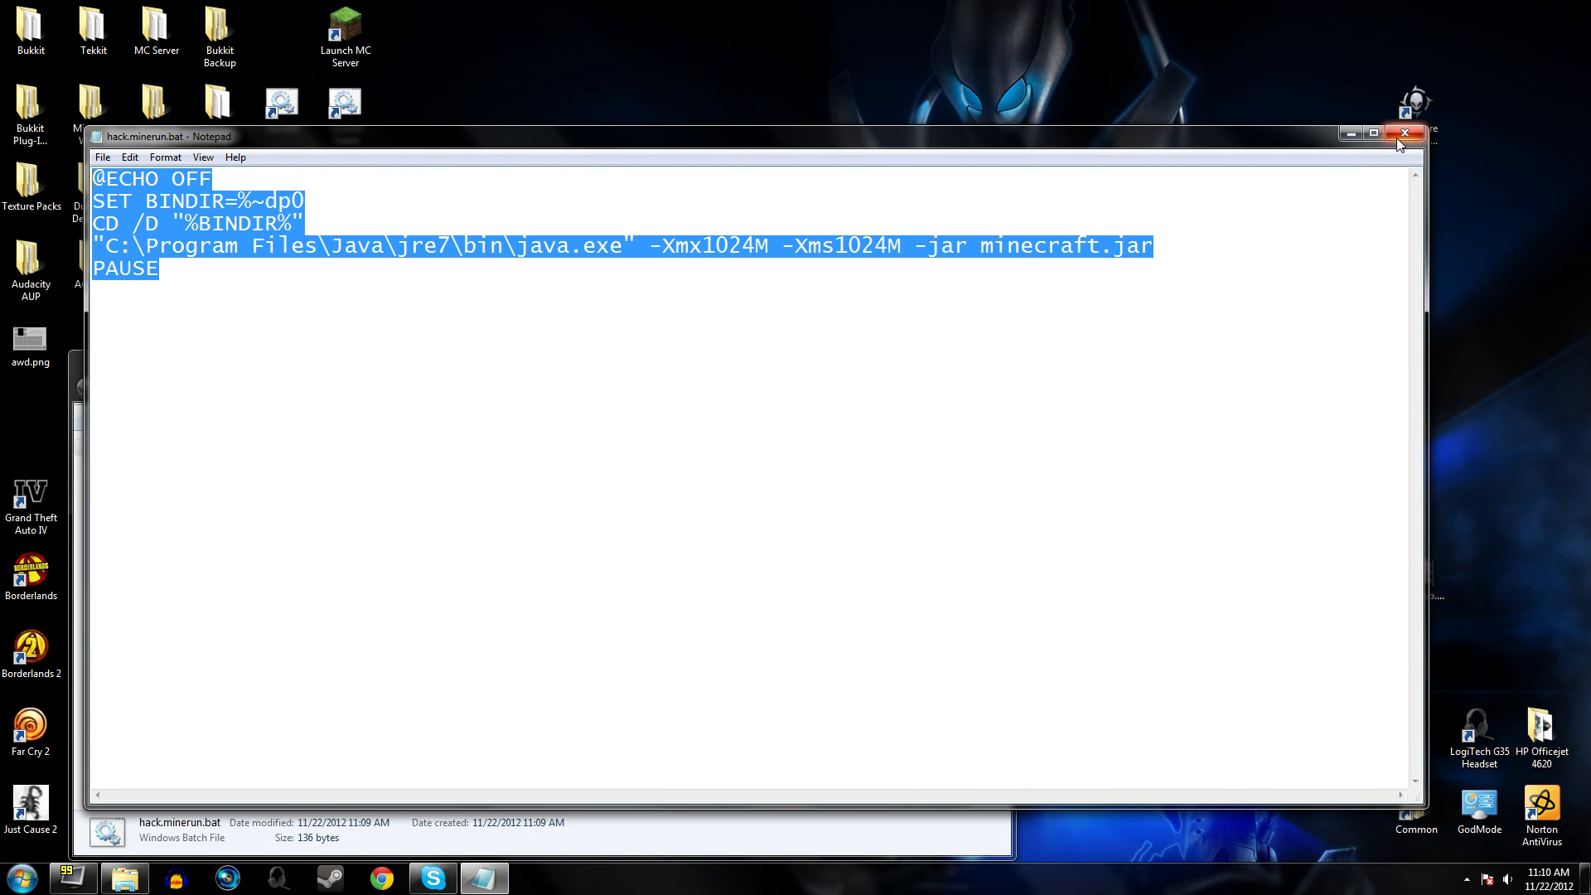
Close Notepad, saving hack.minerun.bat into the Hack.Mine folder.
left_click(1407, 133)
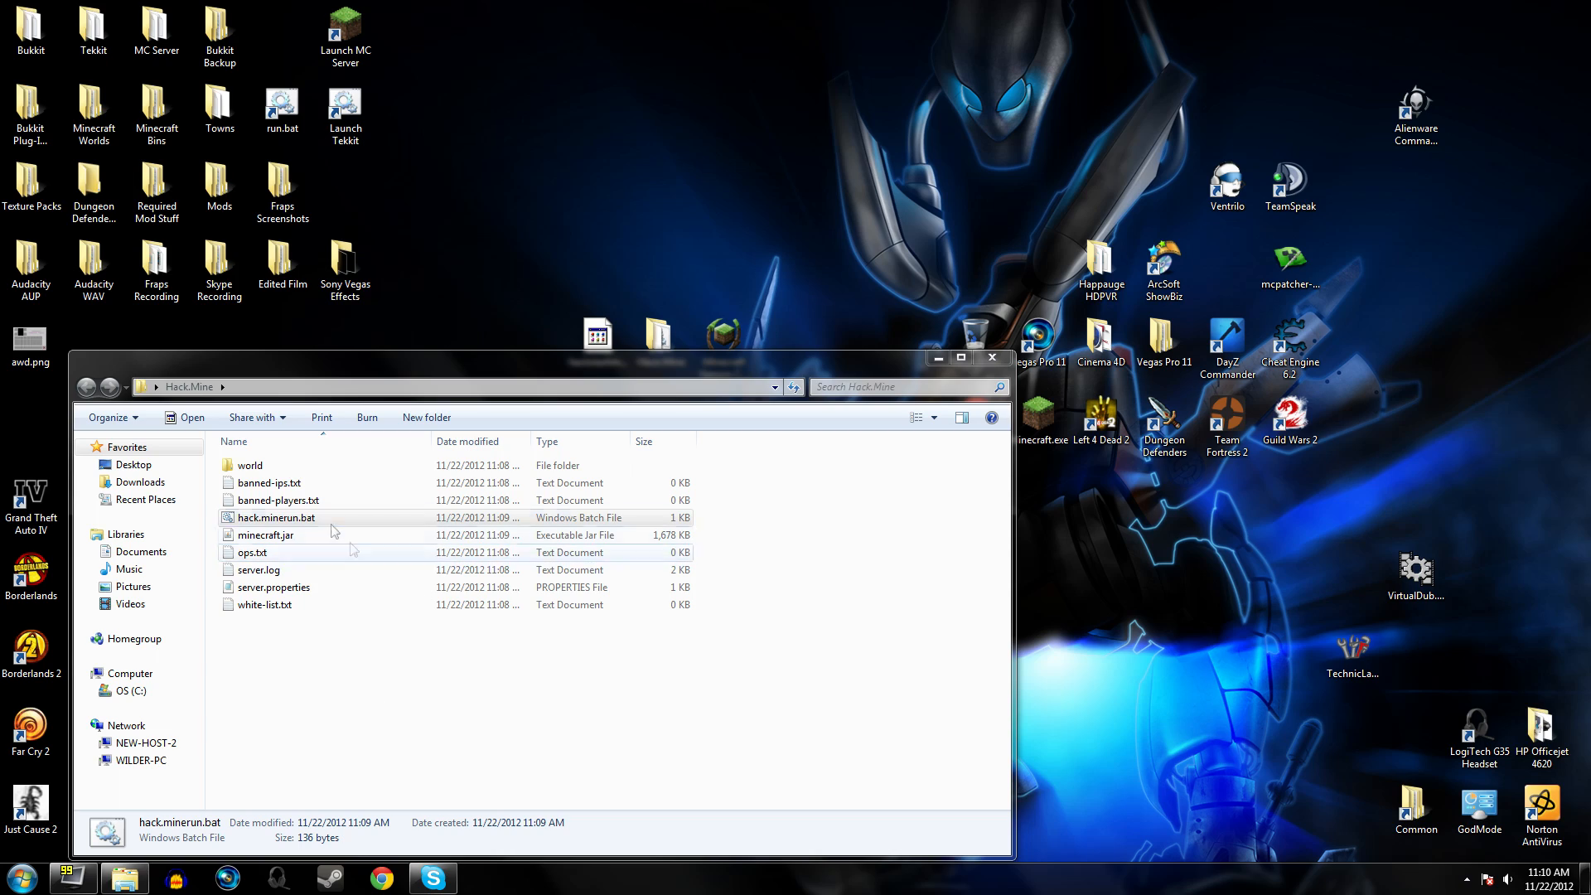
Run hack.minerun.bat to start the Hack/Mine Server v1.2.3 and close the Hack.Mine folder.
double_click(273, 518)
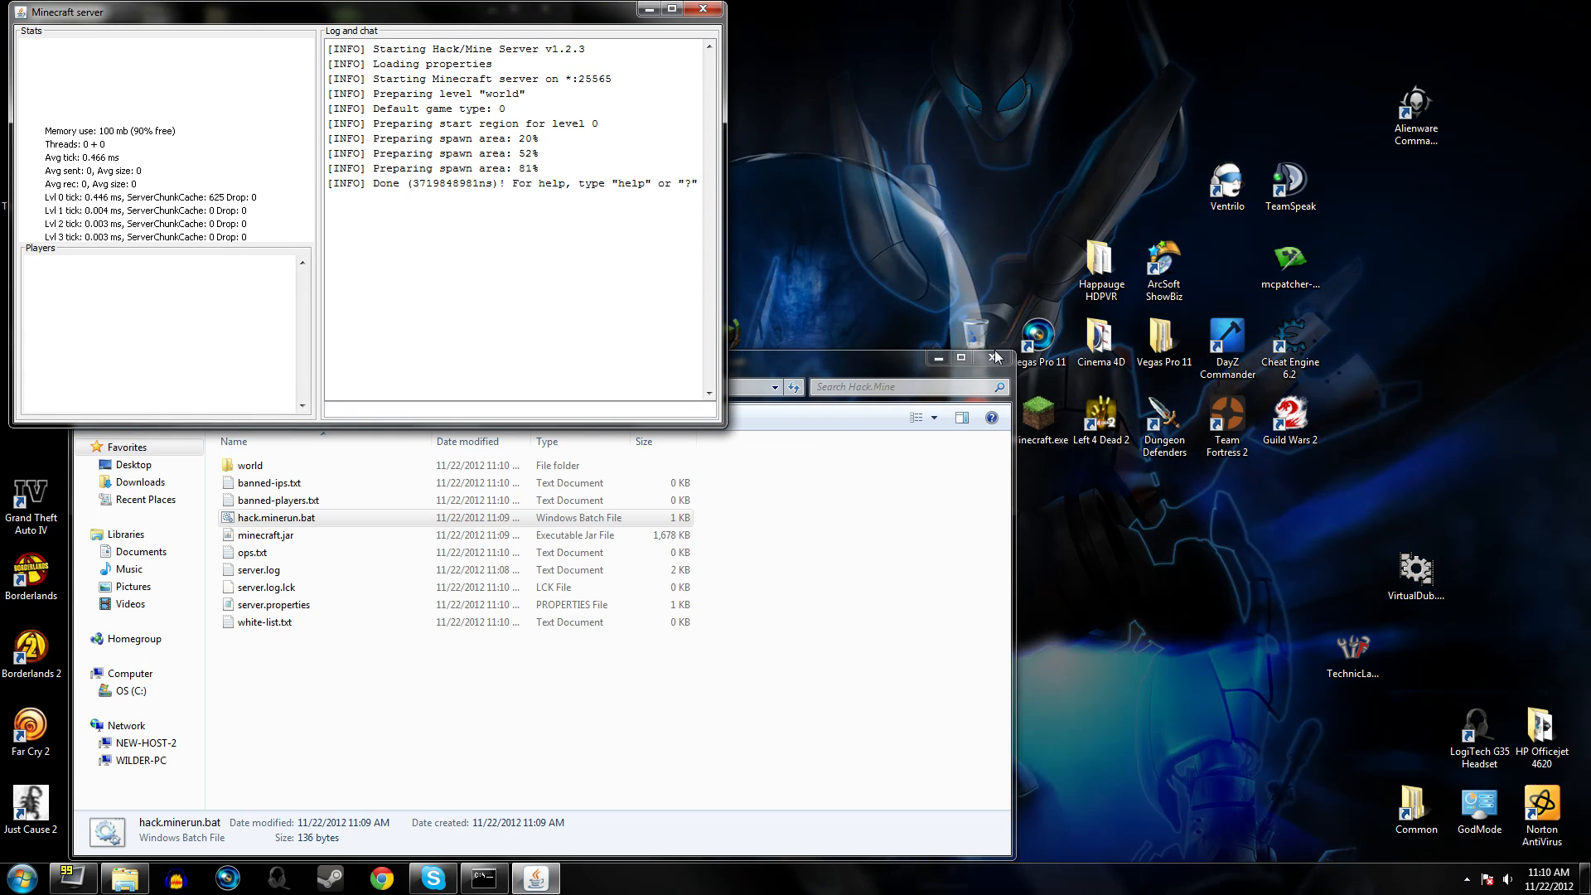
left_click(996, 358)
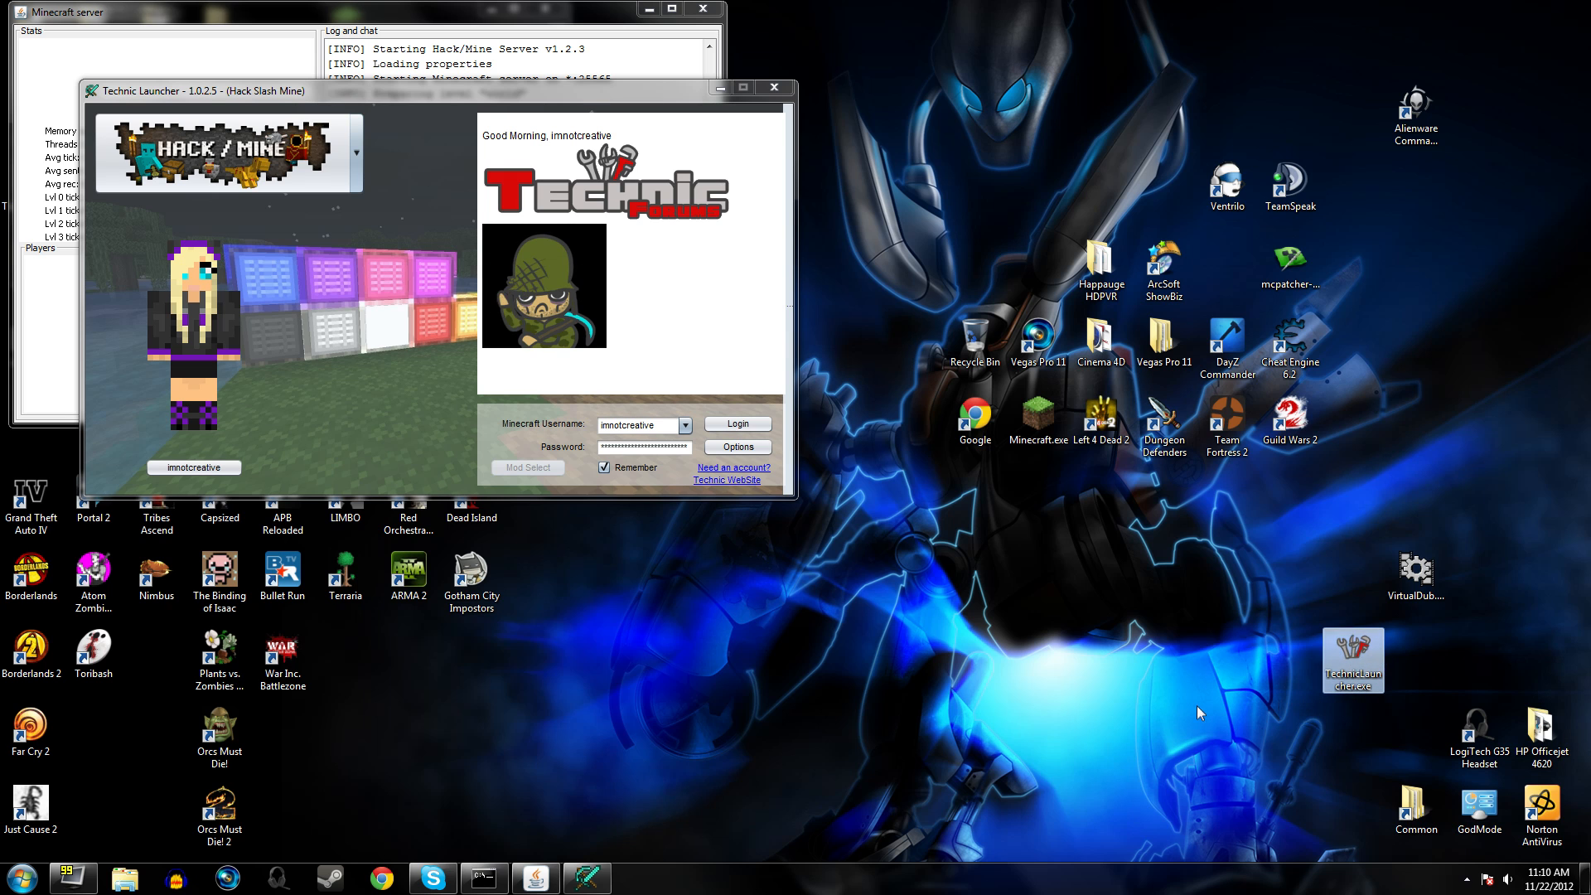
Log in on Technic Launcher to launch the Hack Slash Mine modpack.
left_click(356, 152)
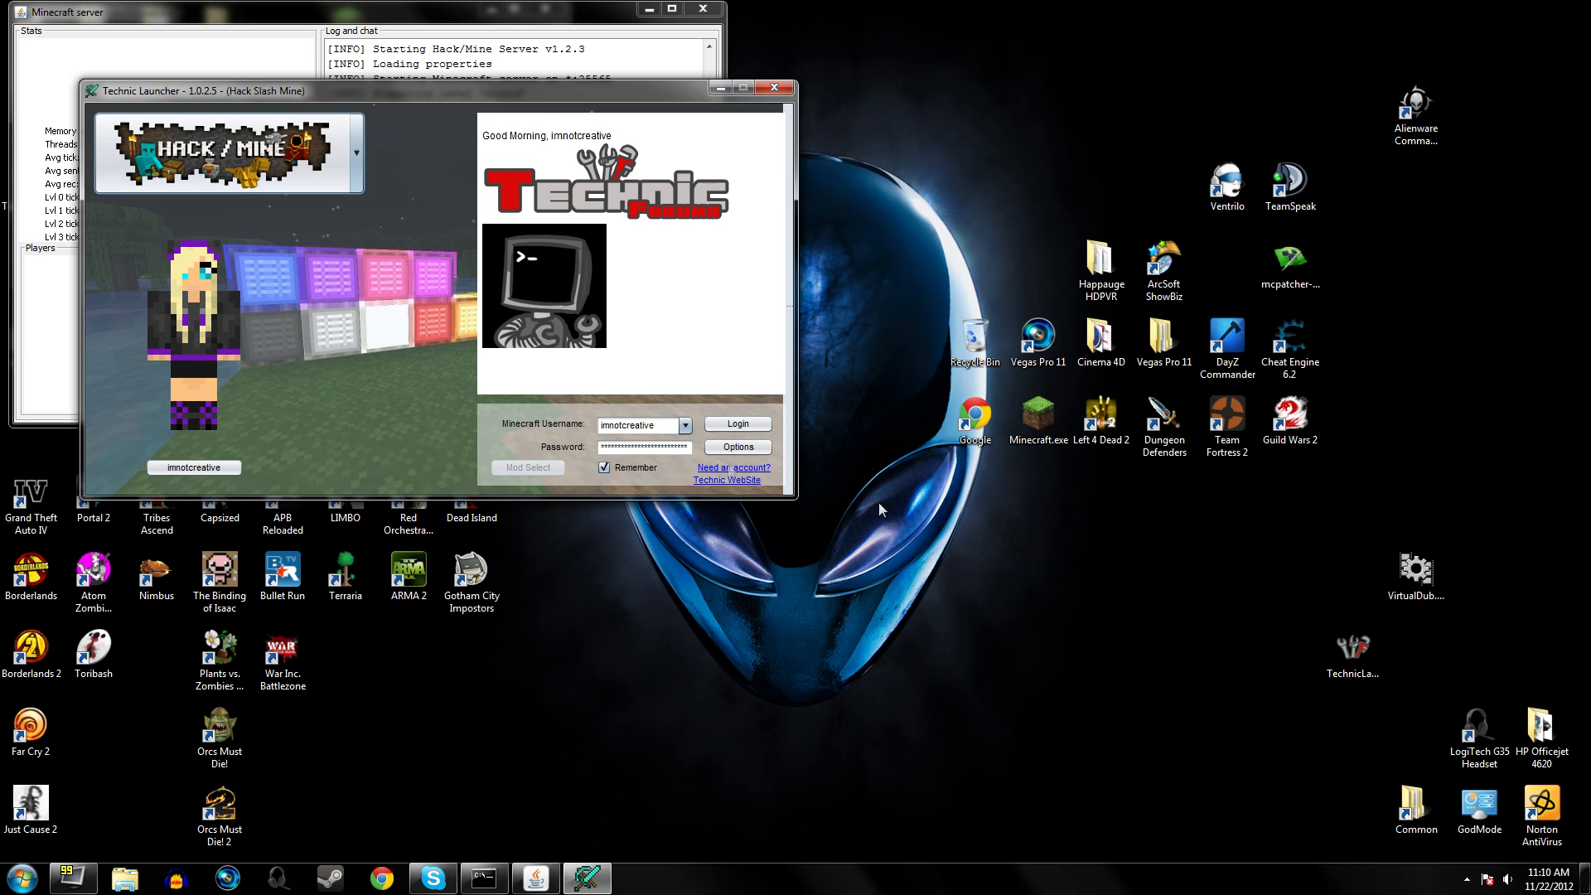
left_click(736, 422)
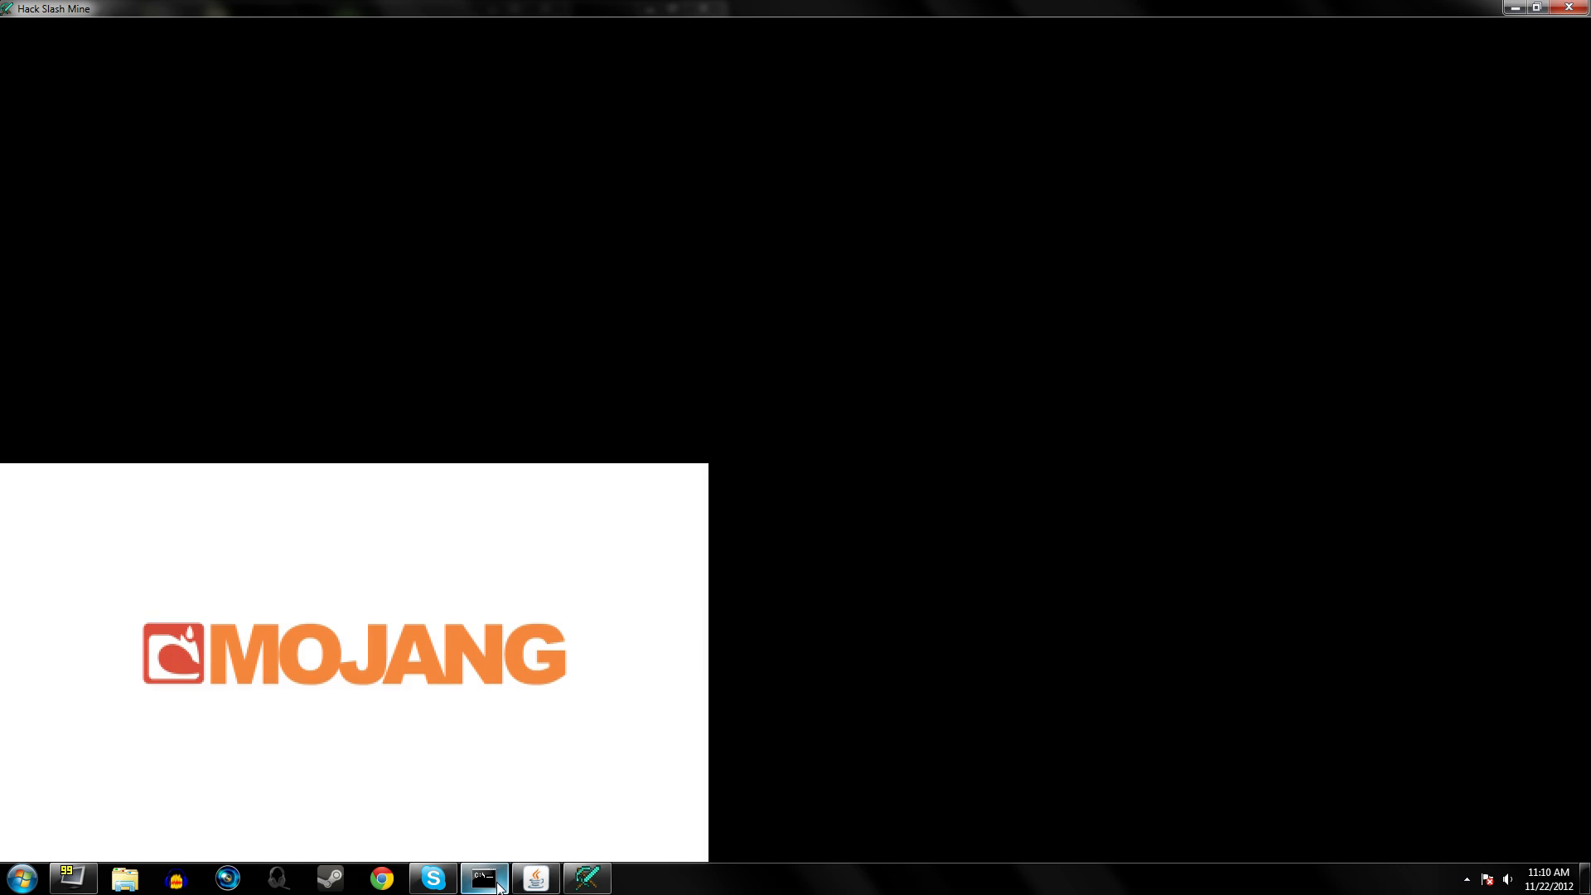
mouse_move(595, 621)
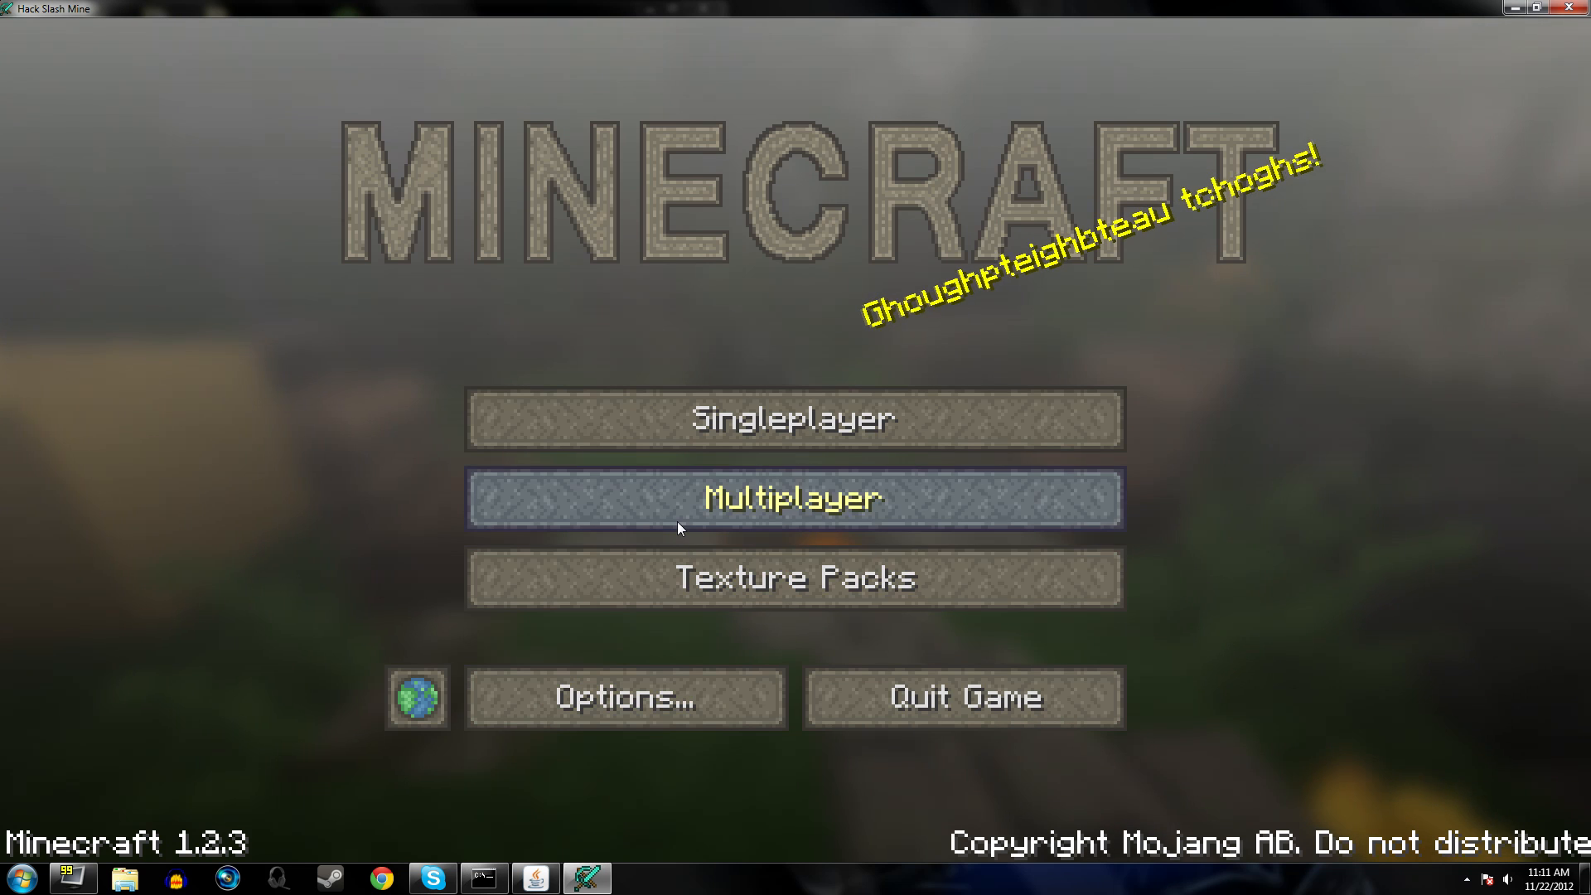
Join the local Hack/Mine server via Direct Connect to localhost.
left_click(794, 499)
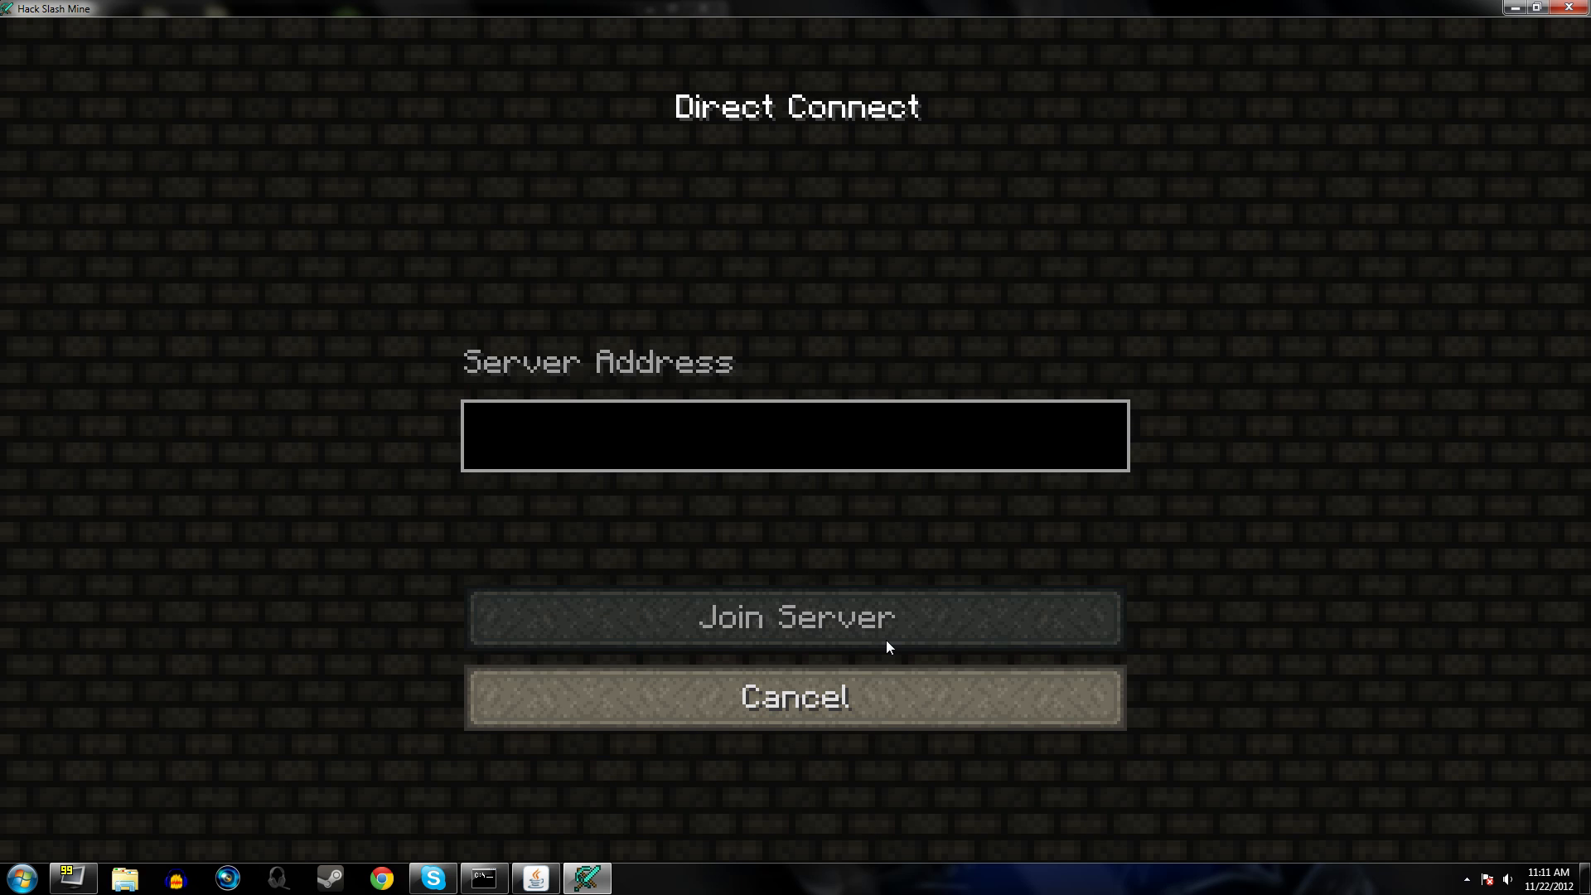
left_click(792, 436)
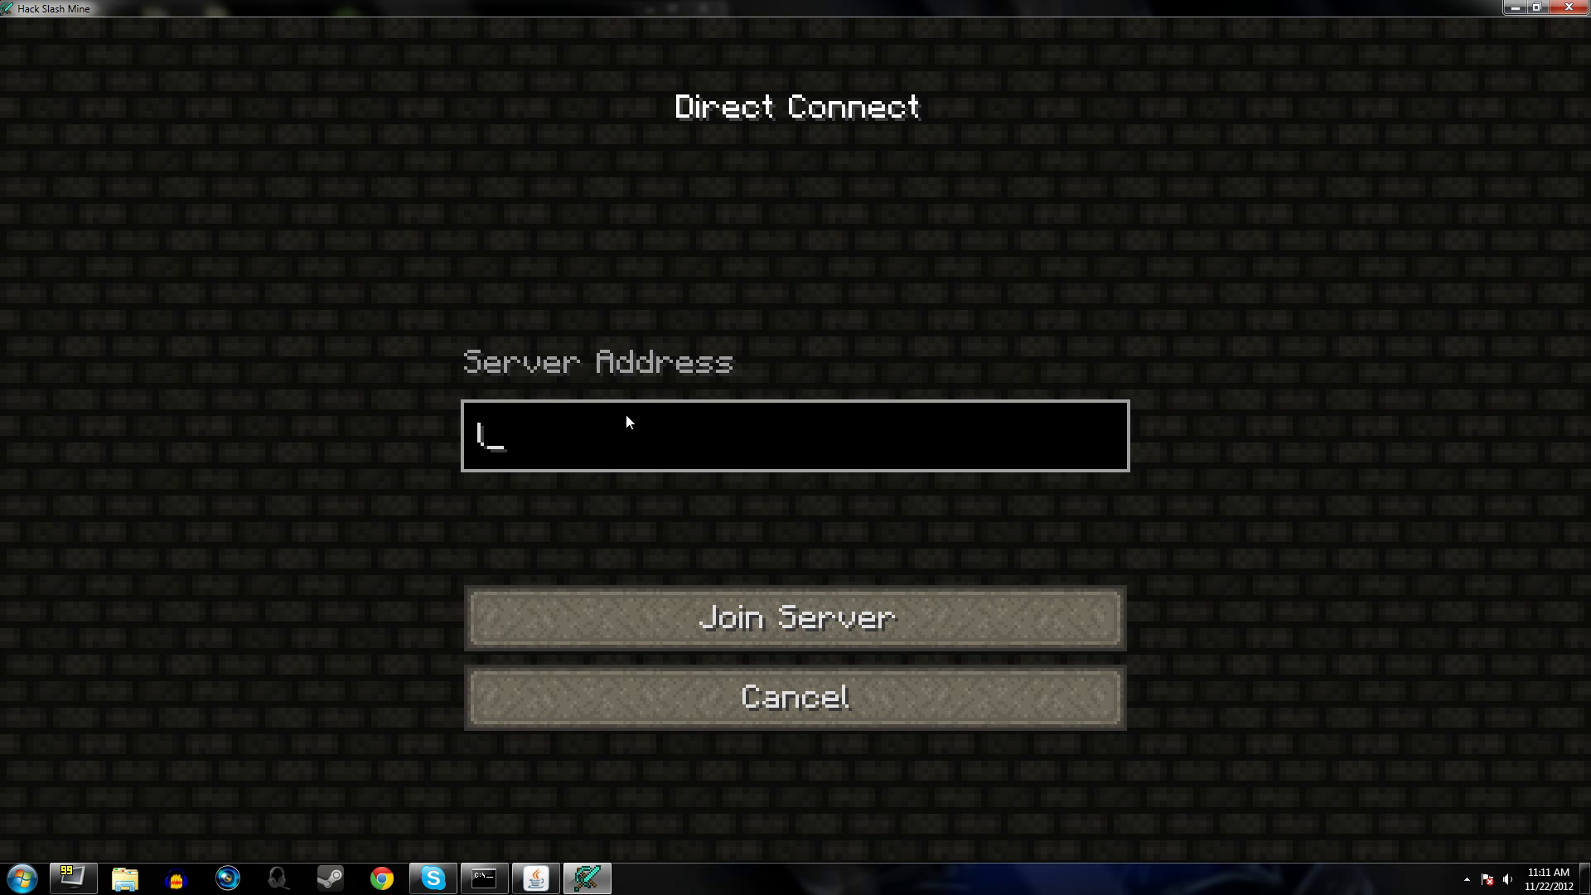
left_click(794, 697)
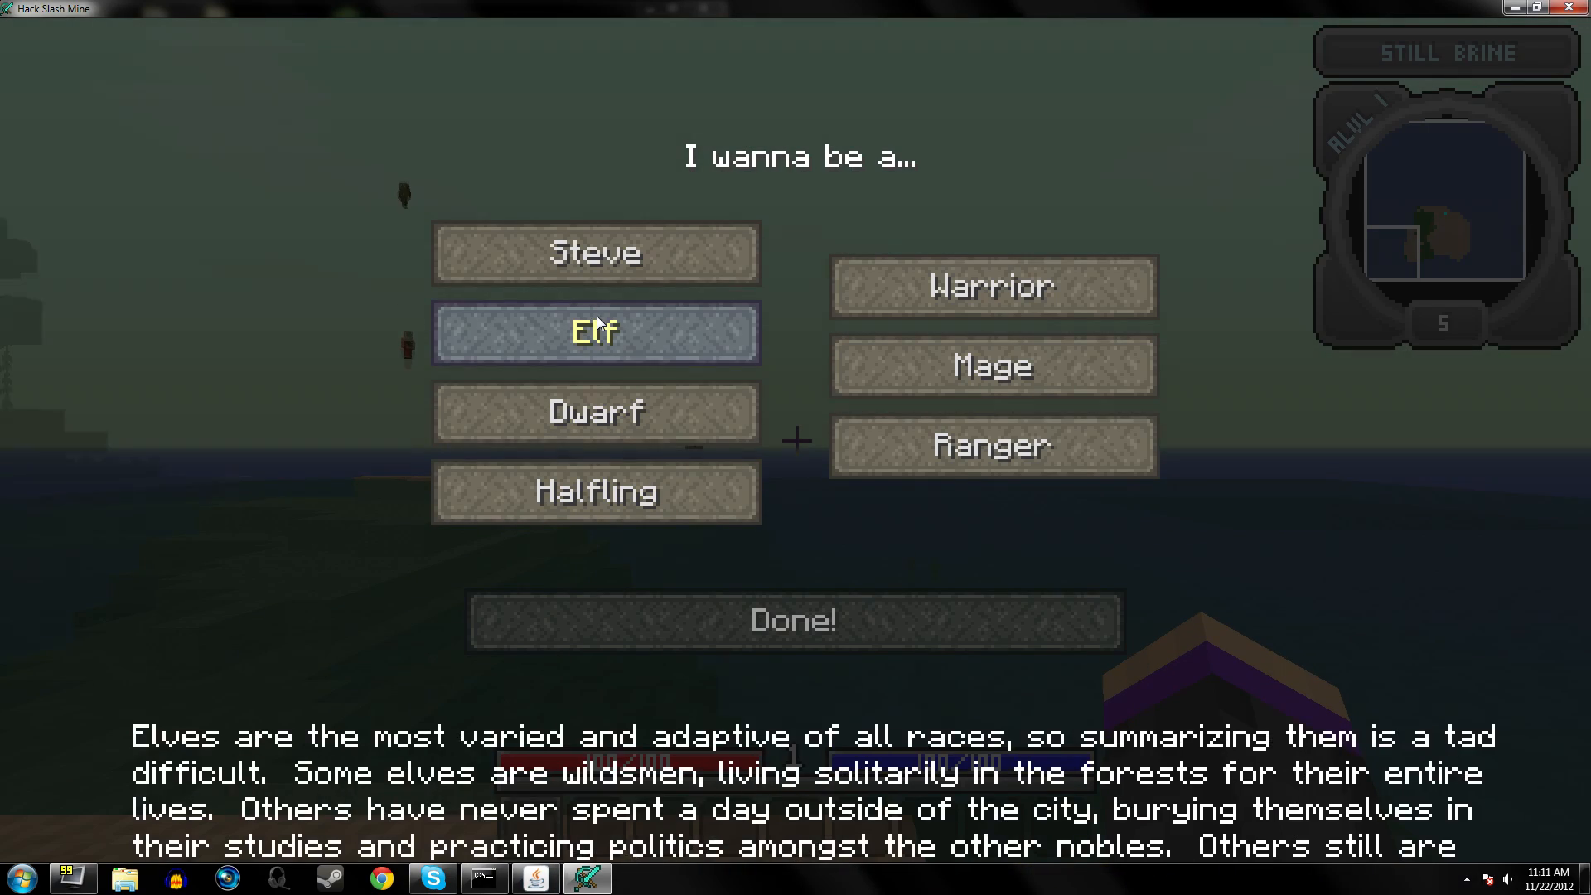
Create an Elf Ranger character and enter the world.
left_click(991, 444)
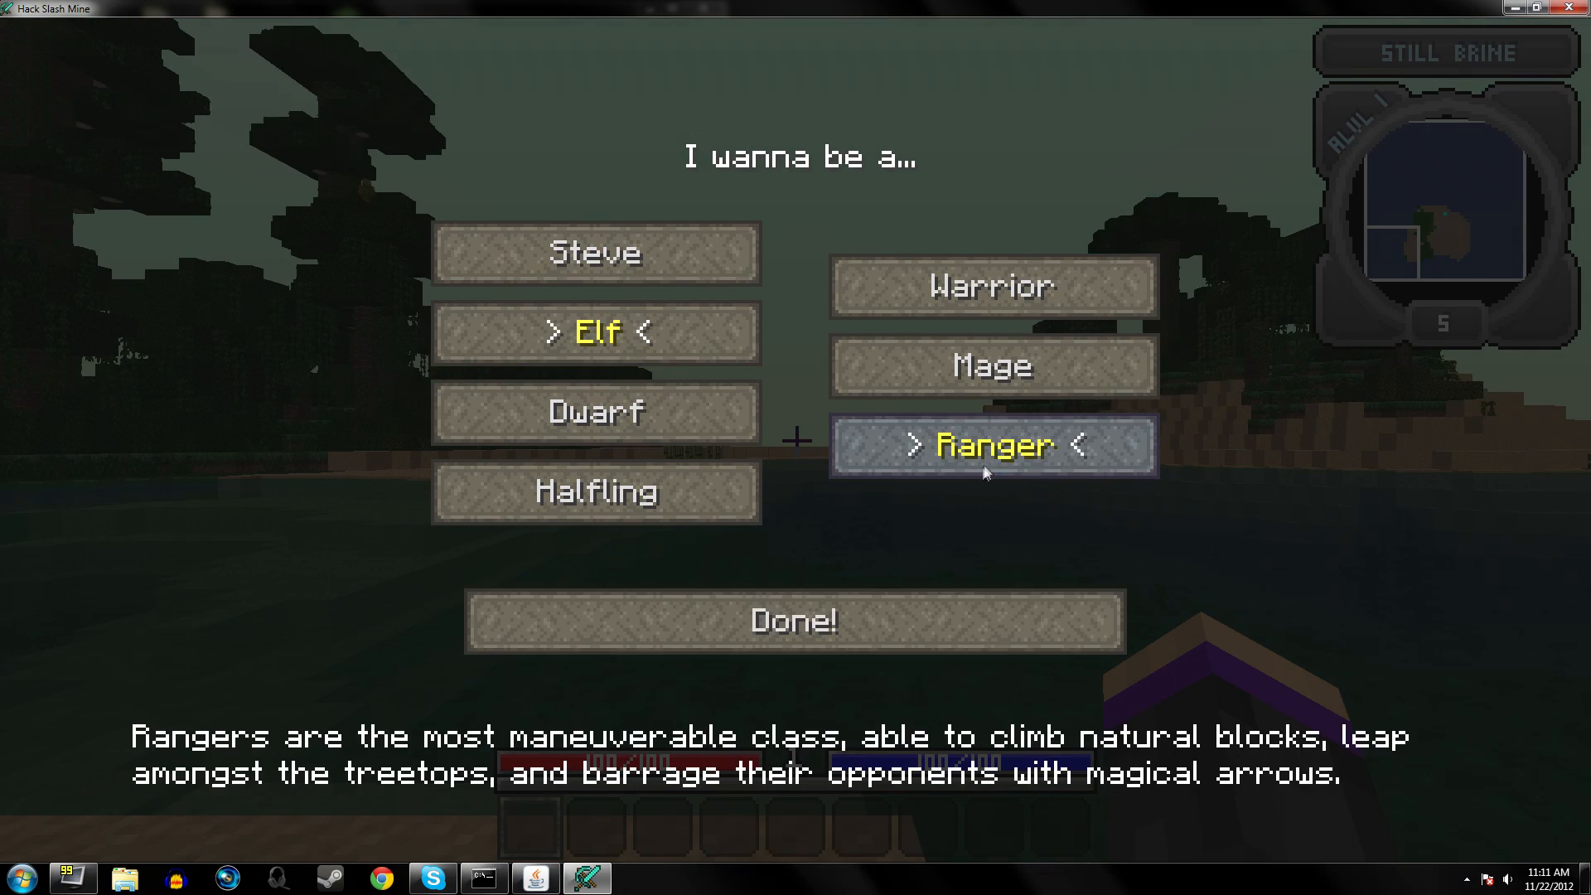
left_click(794, 619)
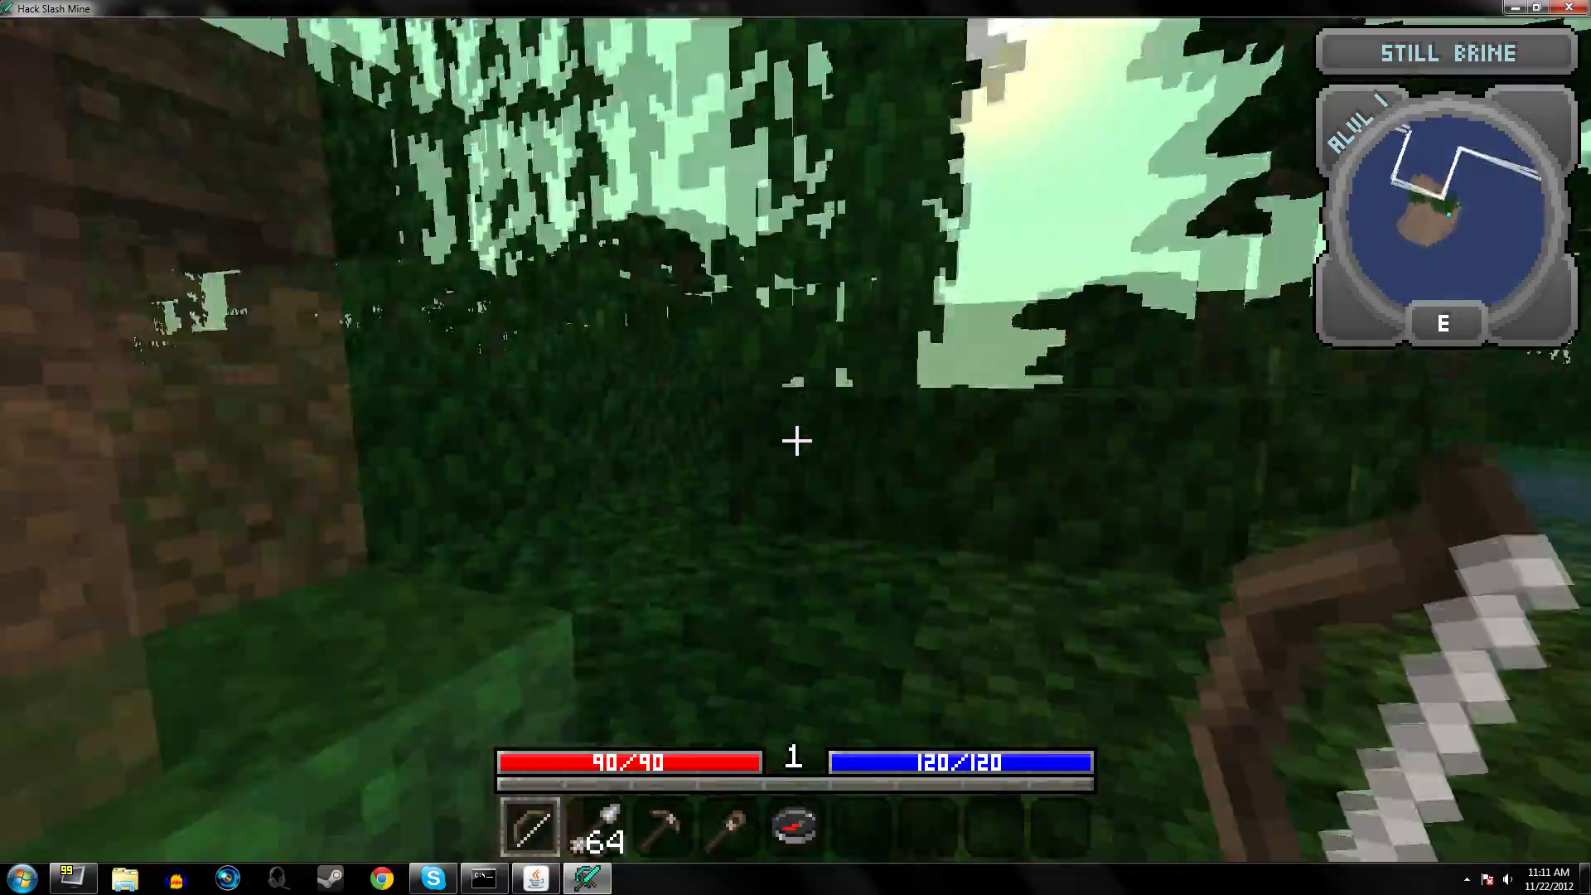
mouse_move(795, 441)
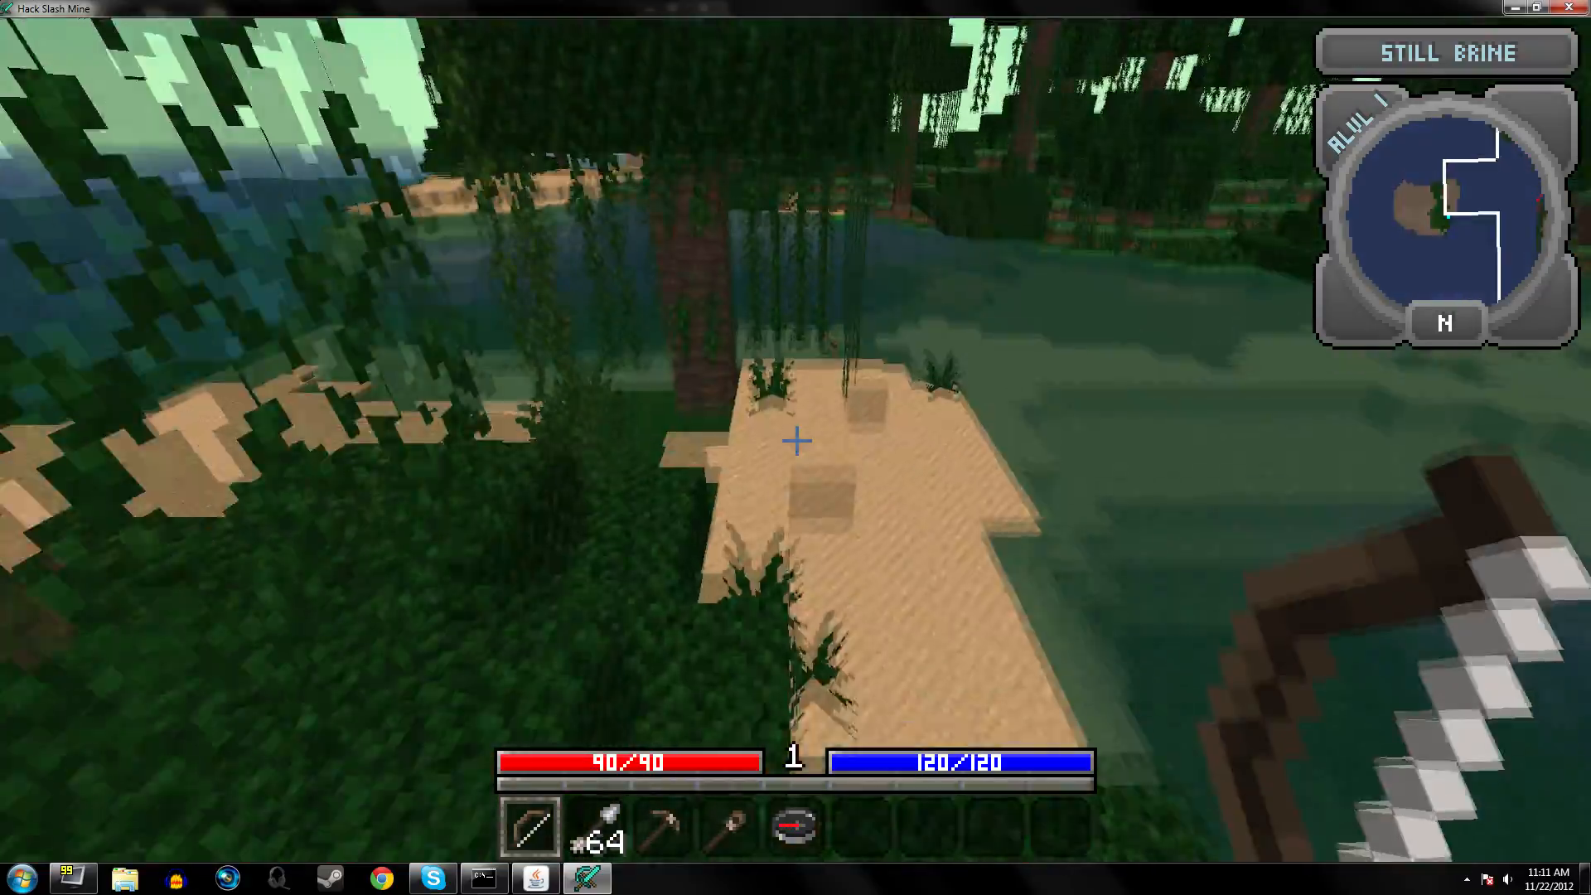
mouse_move(796, 441)
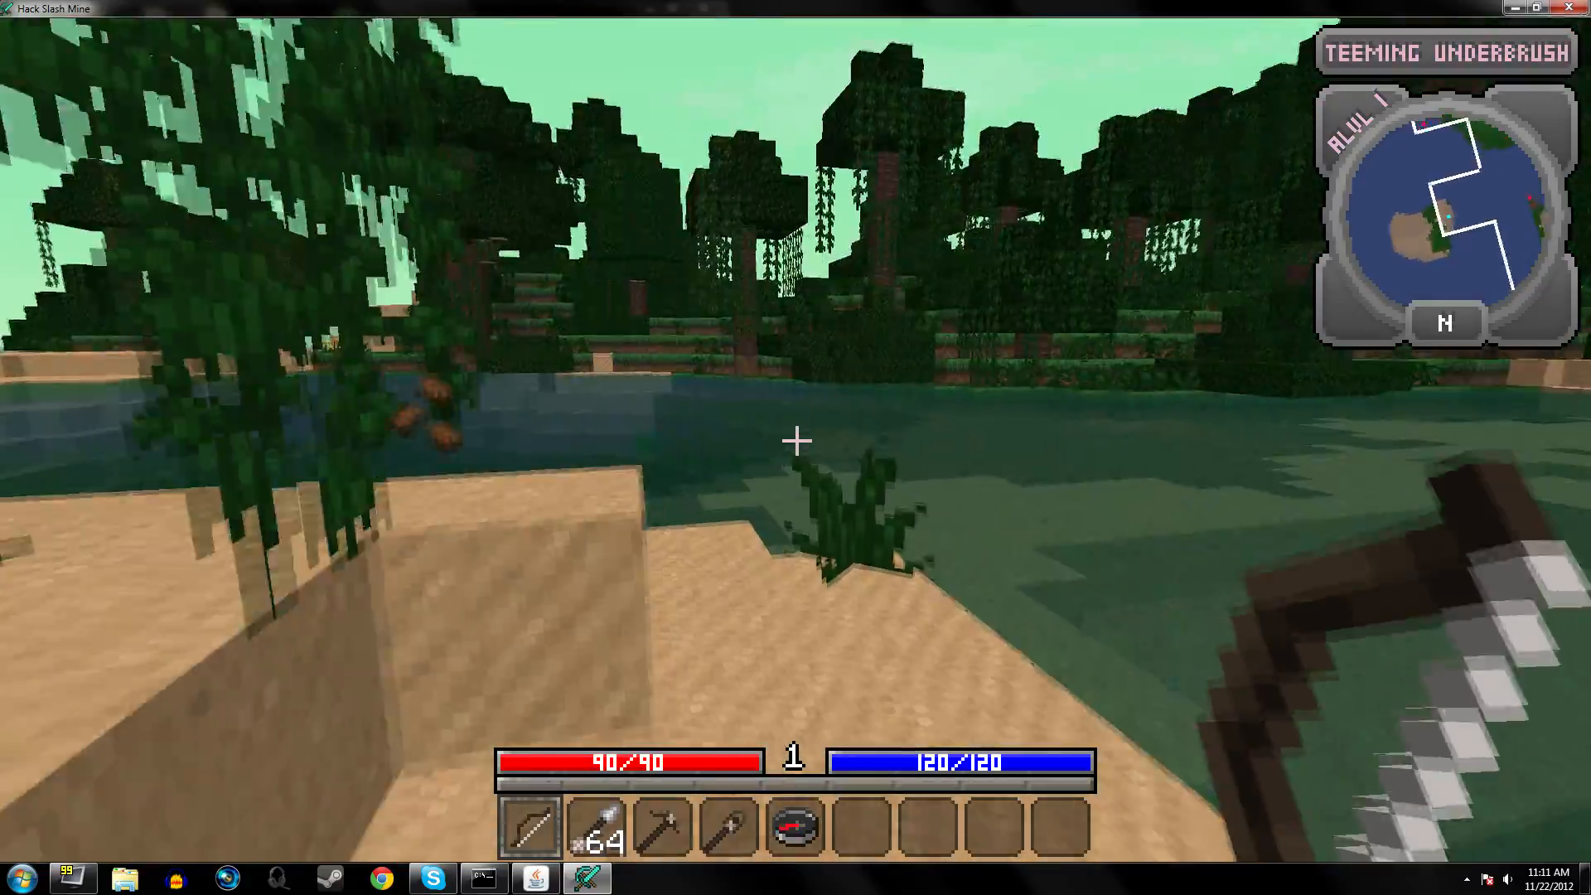
mouse_move(795, 439)
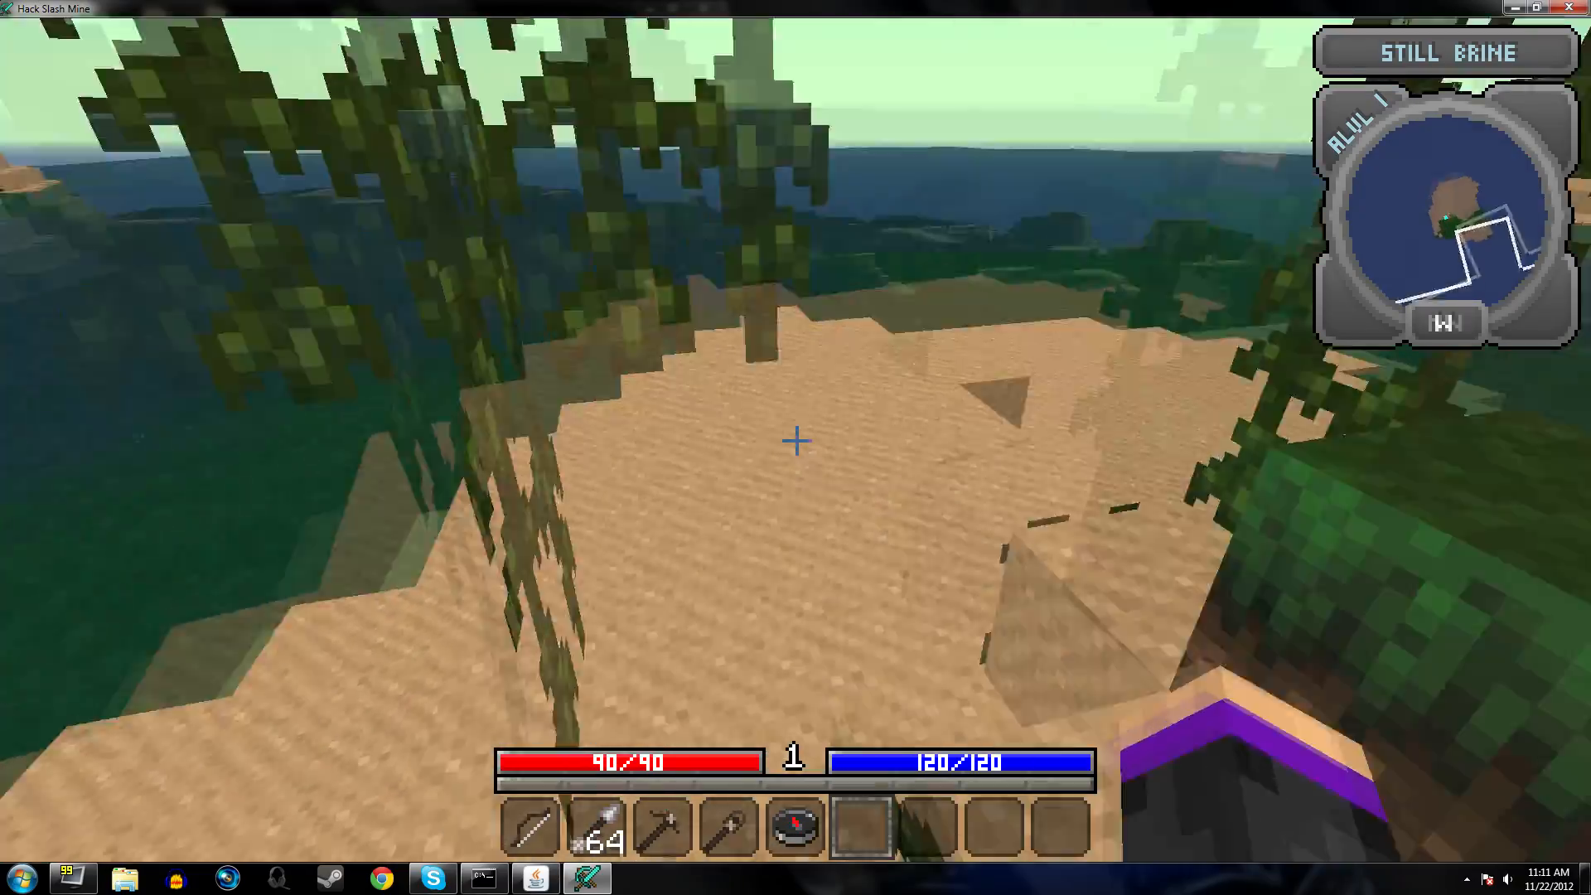
mouse_move(796, 447)
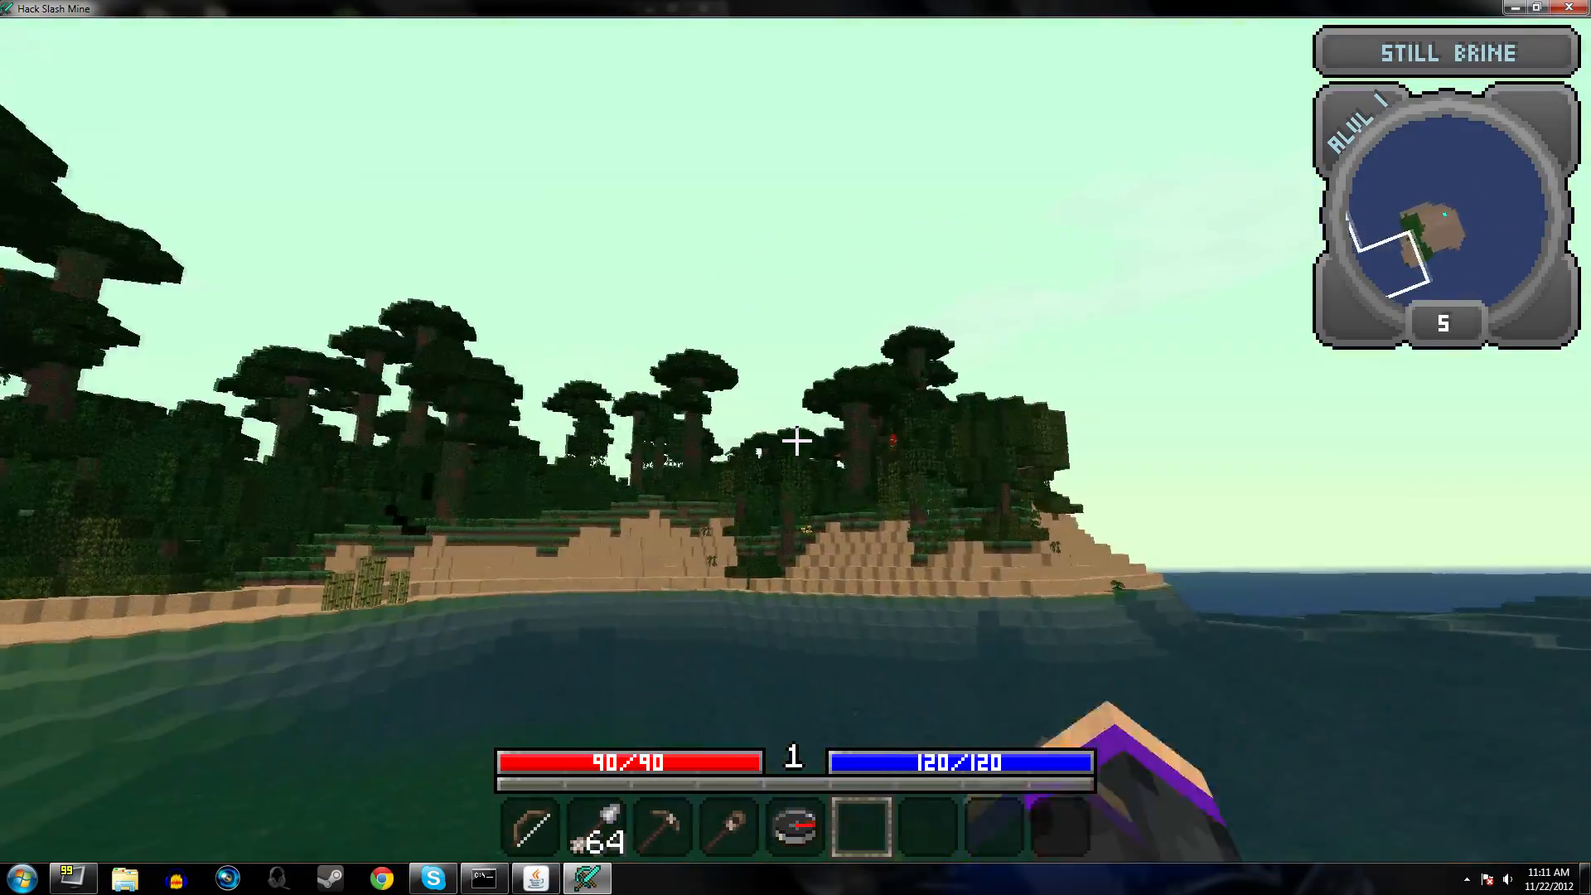